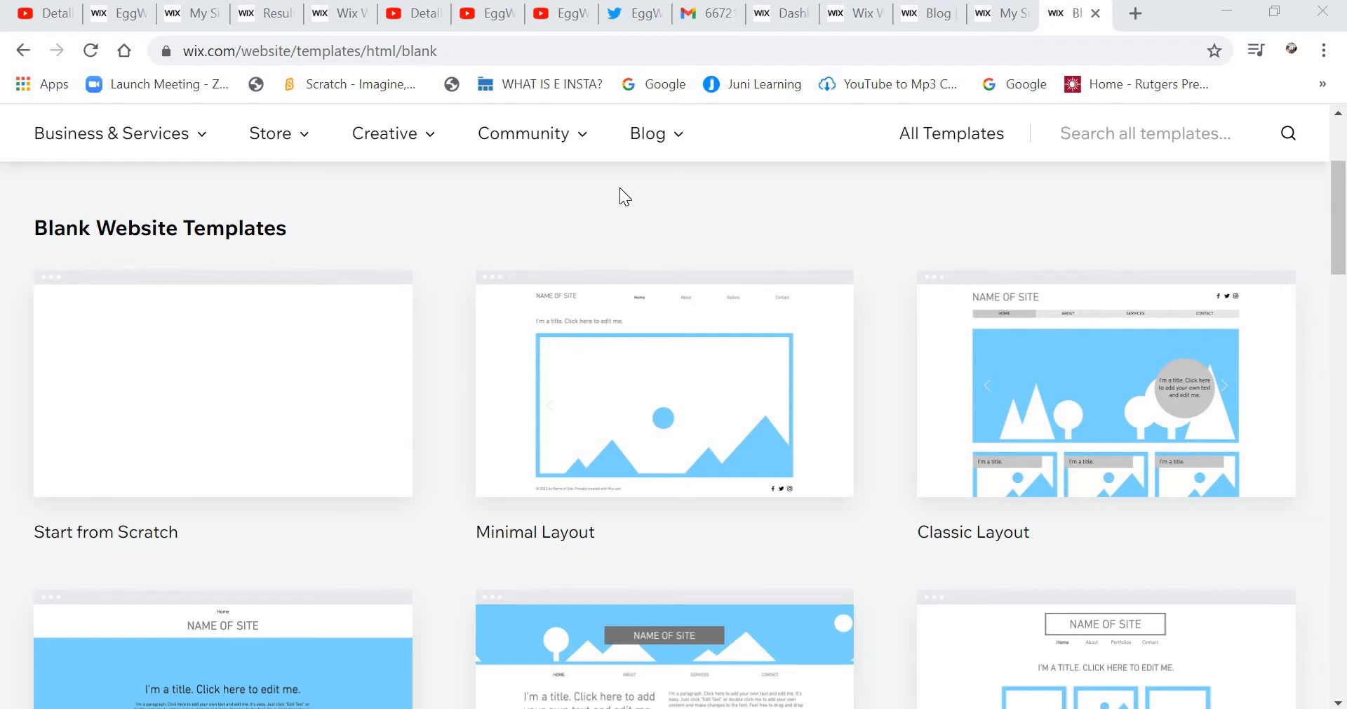
mouse_move(596, 192)
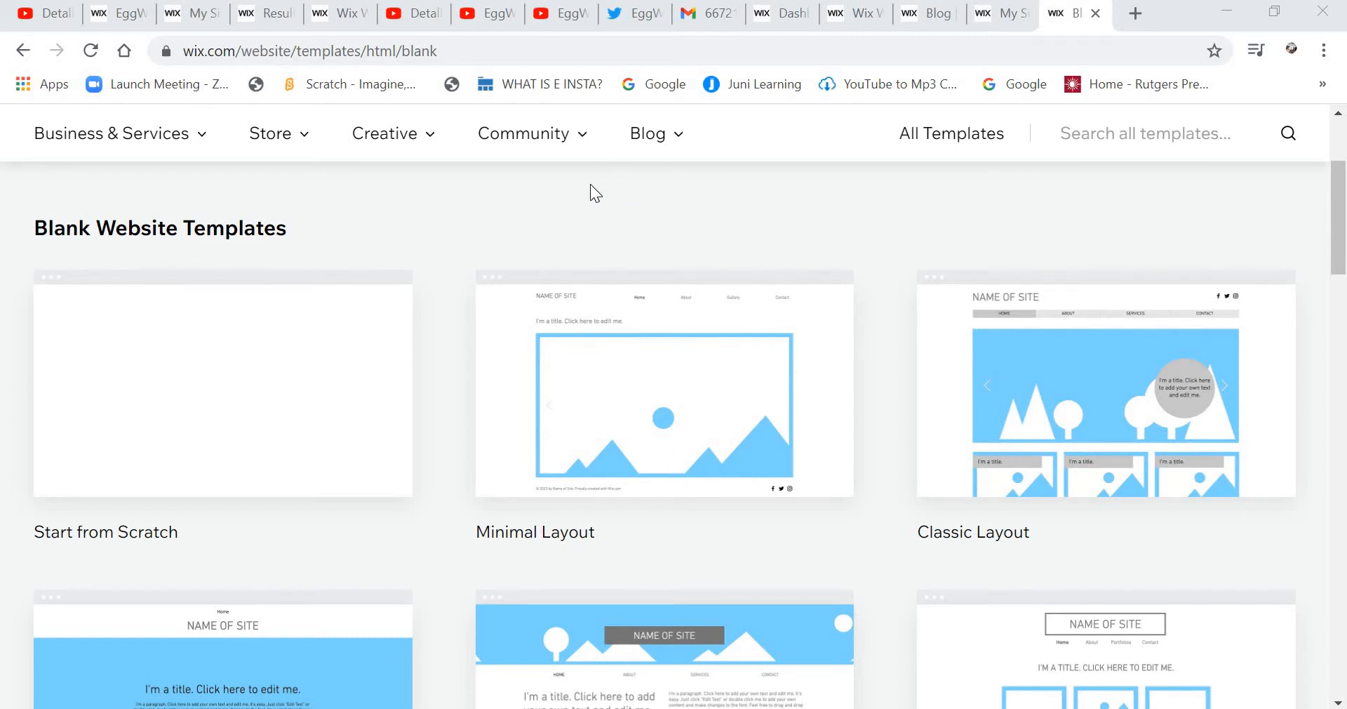
Step: Start editing a new blank site from scratch
scroll(up, 3)
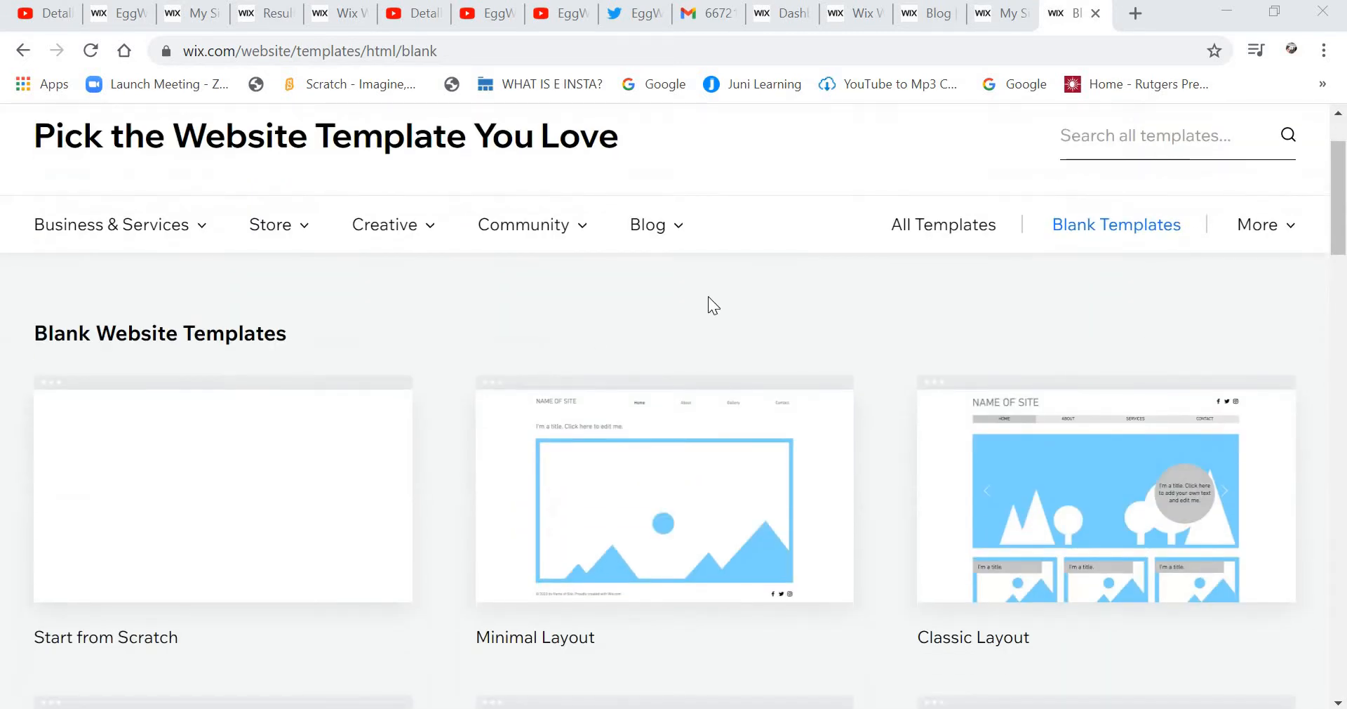
scroll(down, 3)
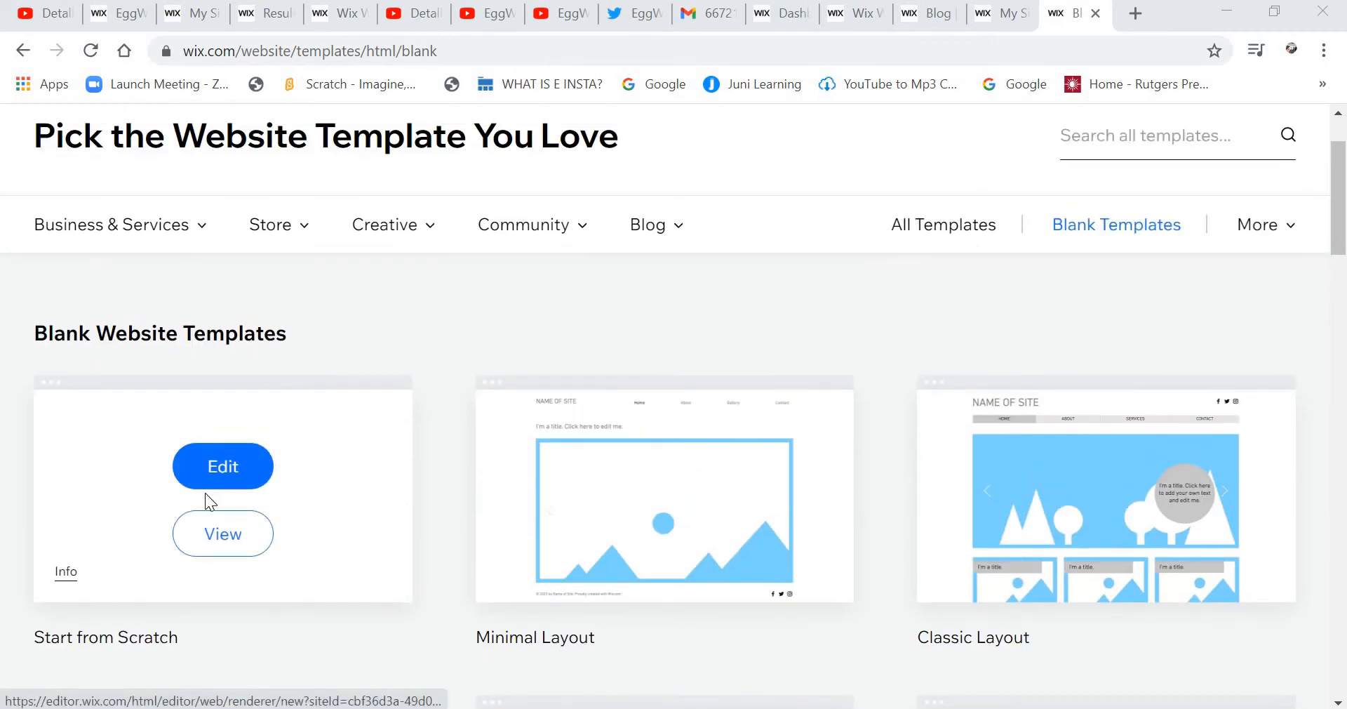
mouse_move(254, 475)
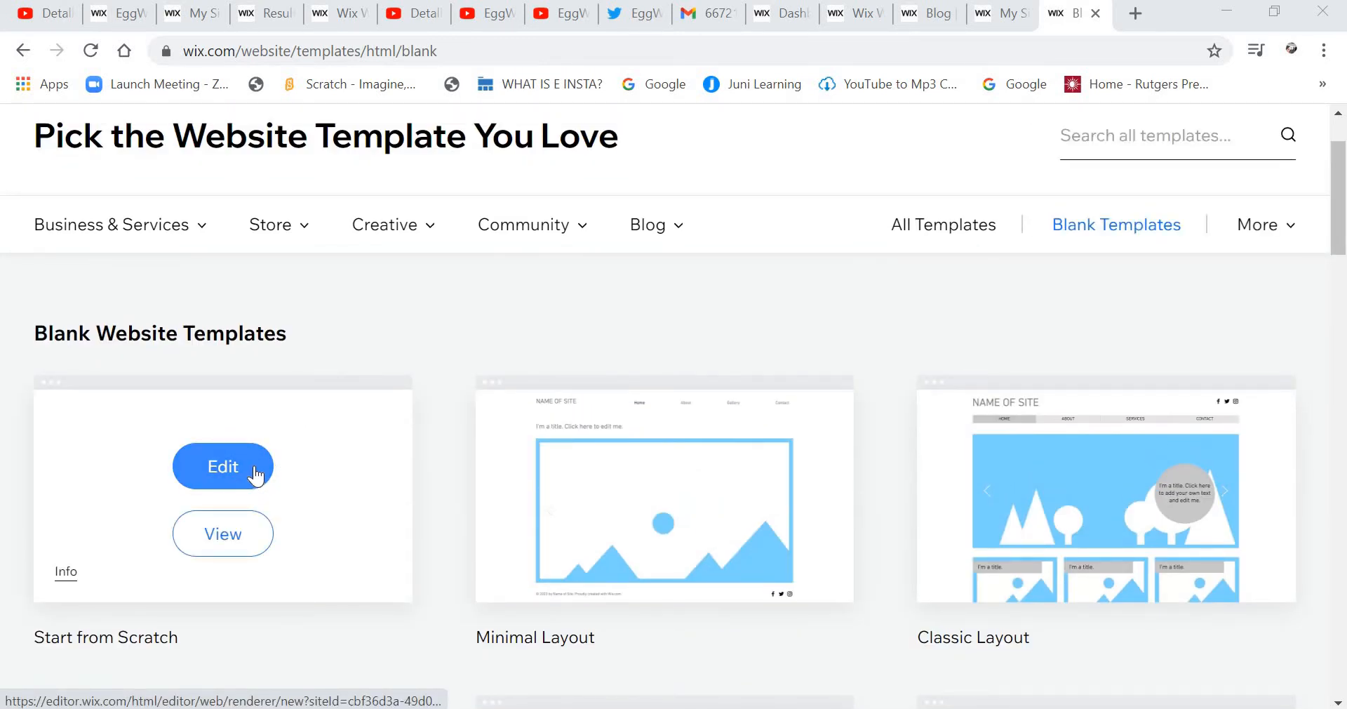
click(223, 466)
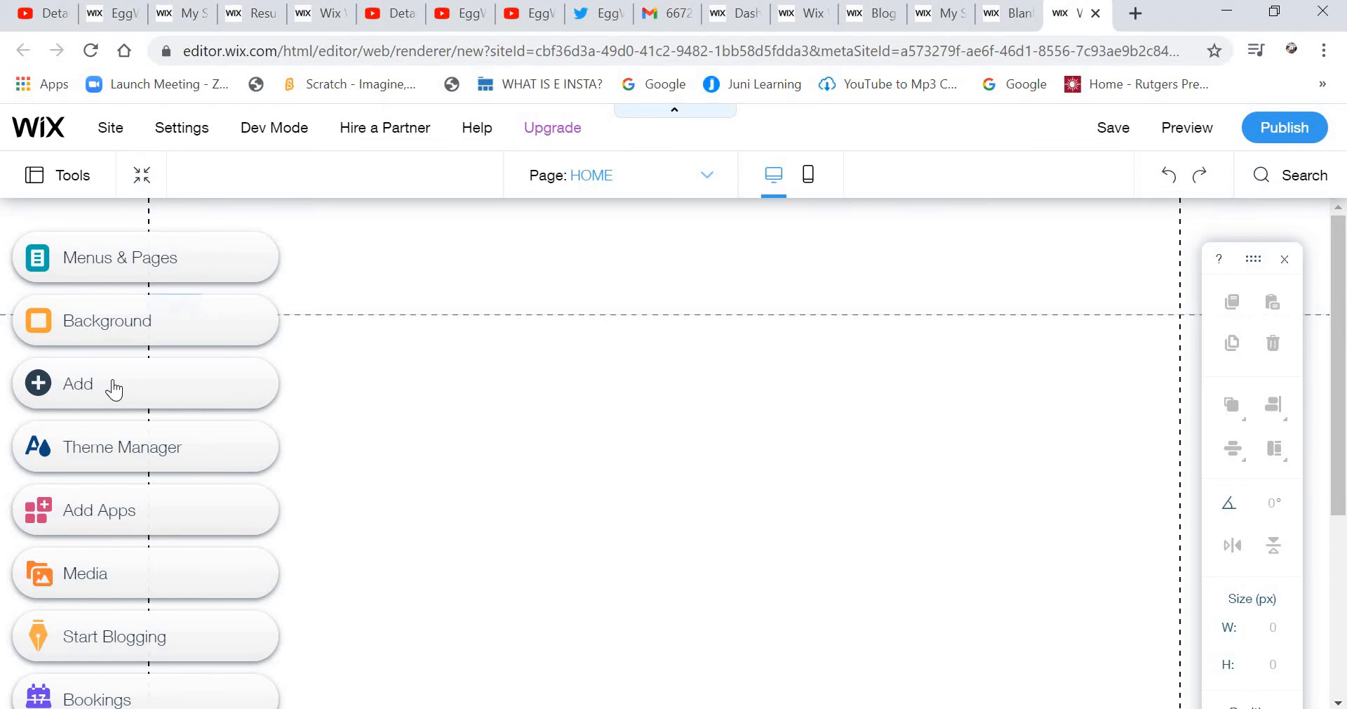
Step: Search the editor's Add panel for 'Games'
click(78, 383)
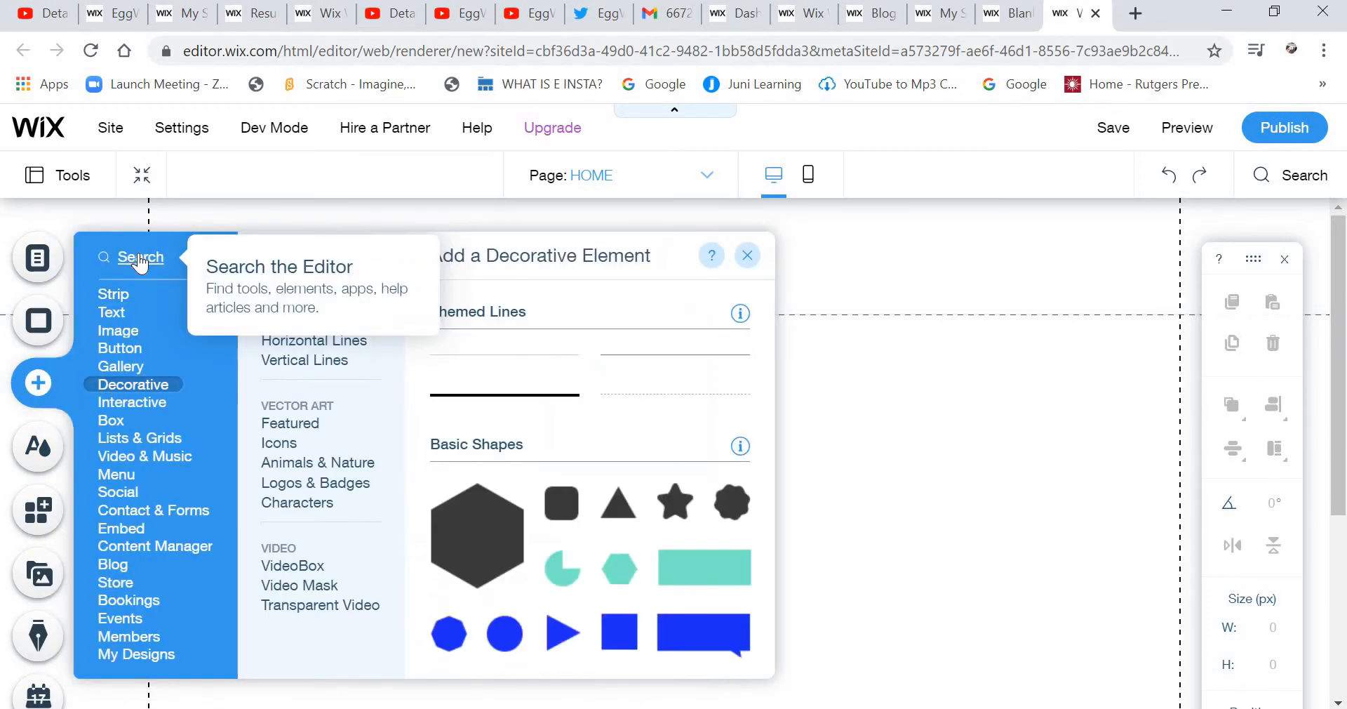
click(1302, 175)
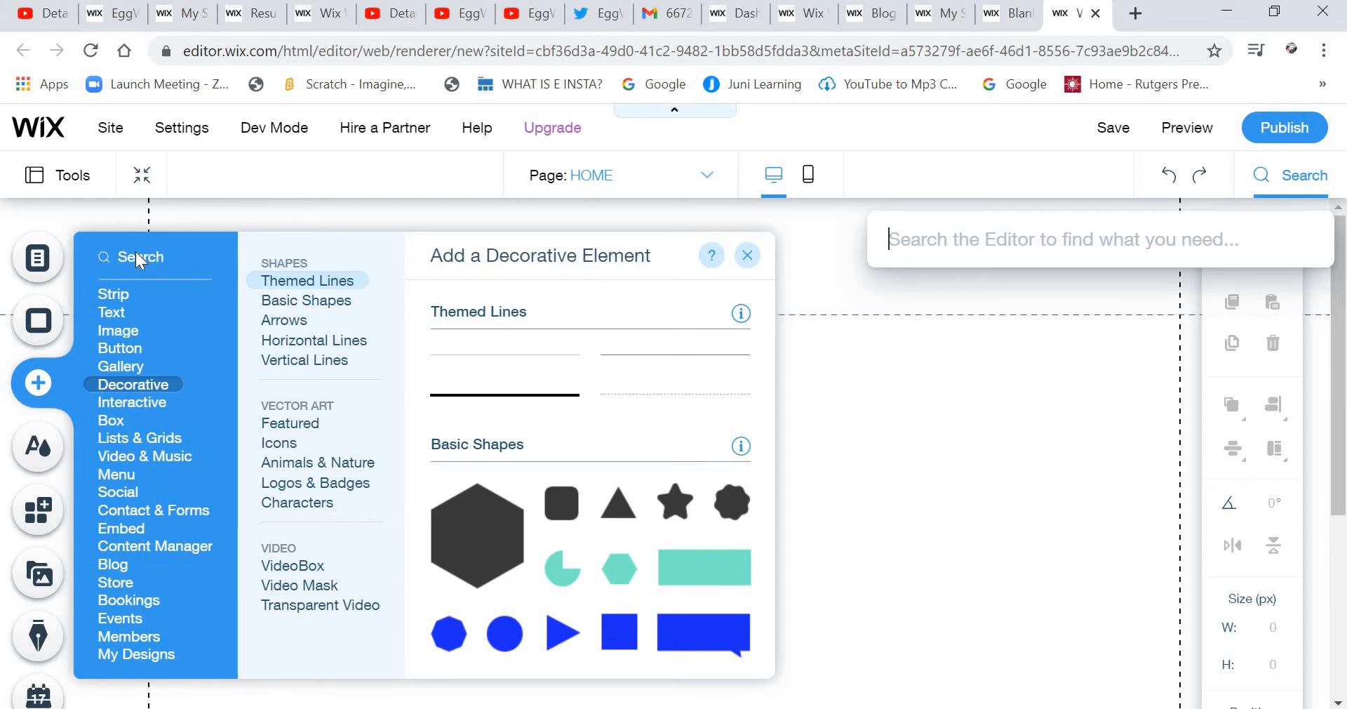
text(Games)
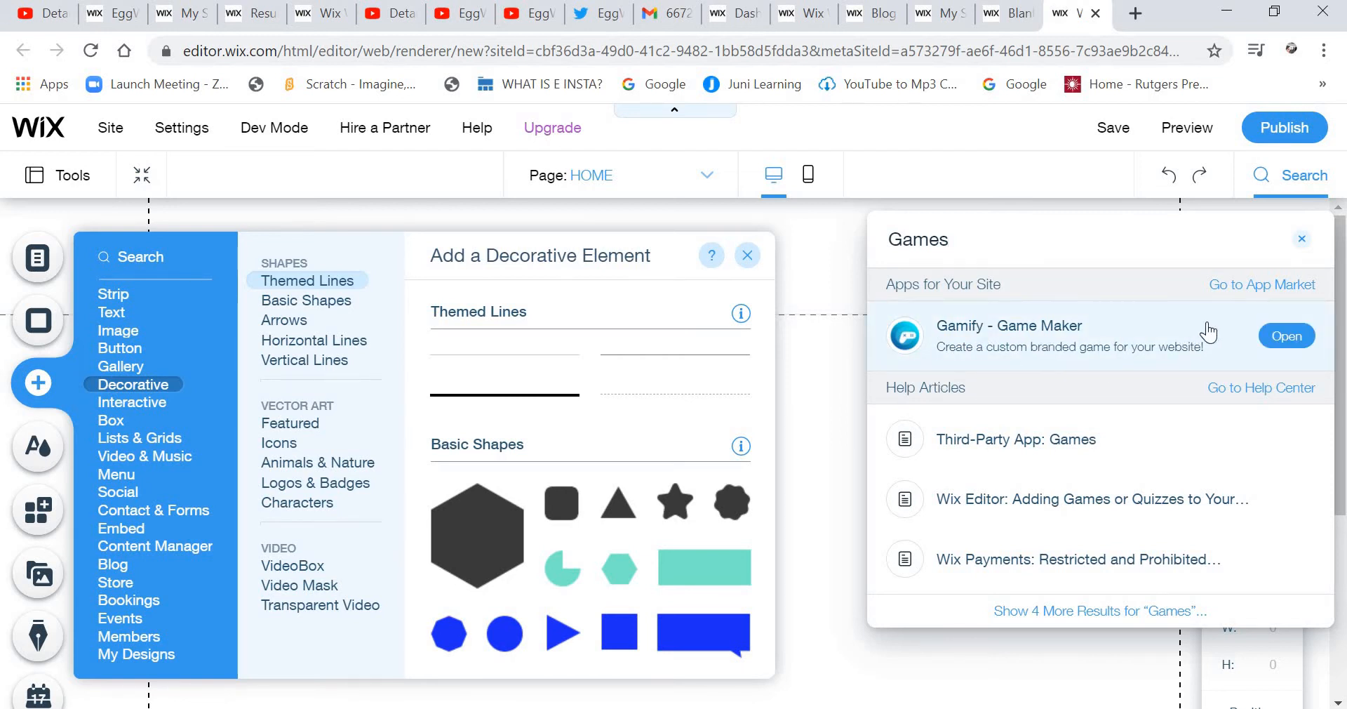
mouse_move(1287, 338)
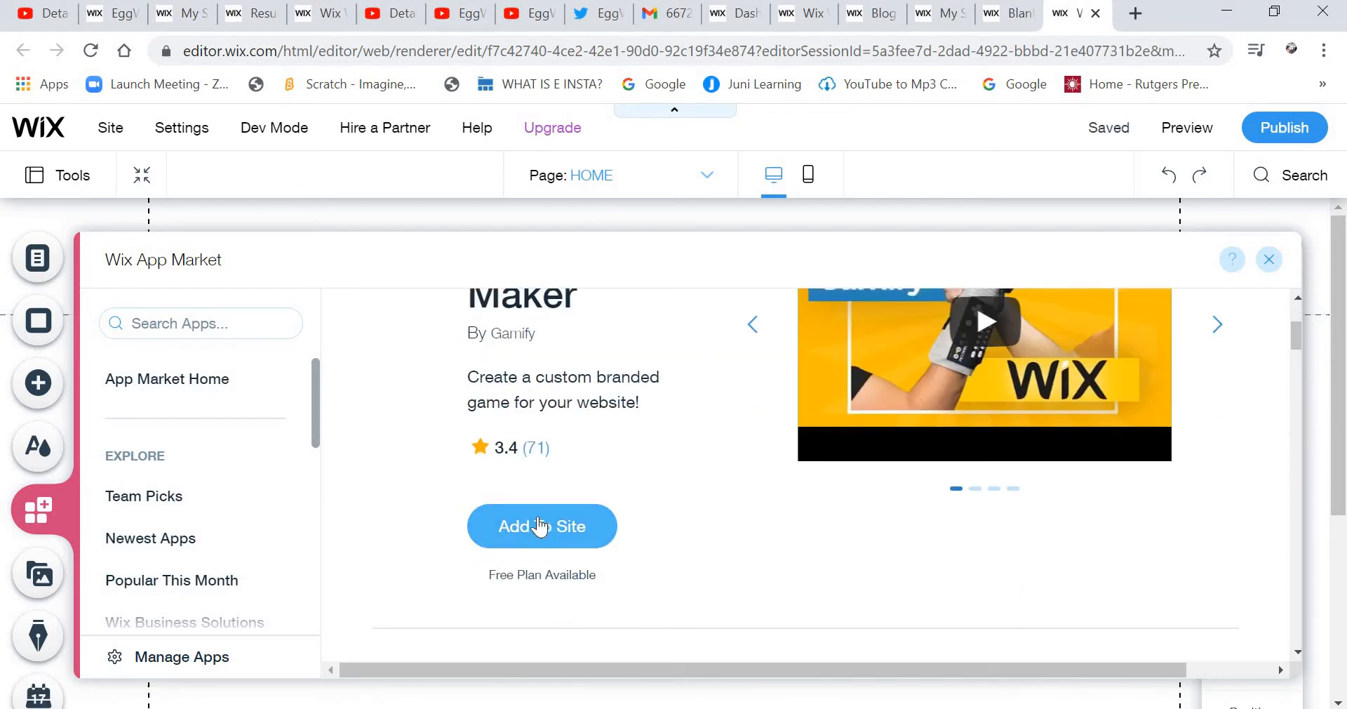
Step: Add Gamify - Game Maker to the site and allow its permissions
click(541, 526)
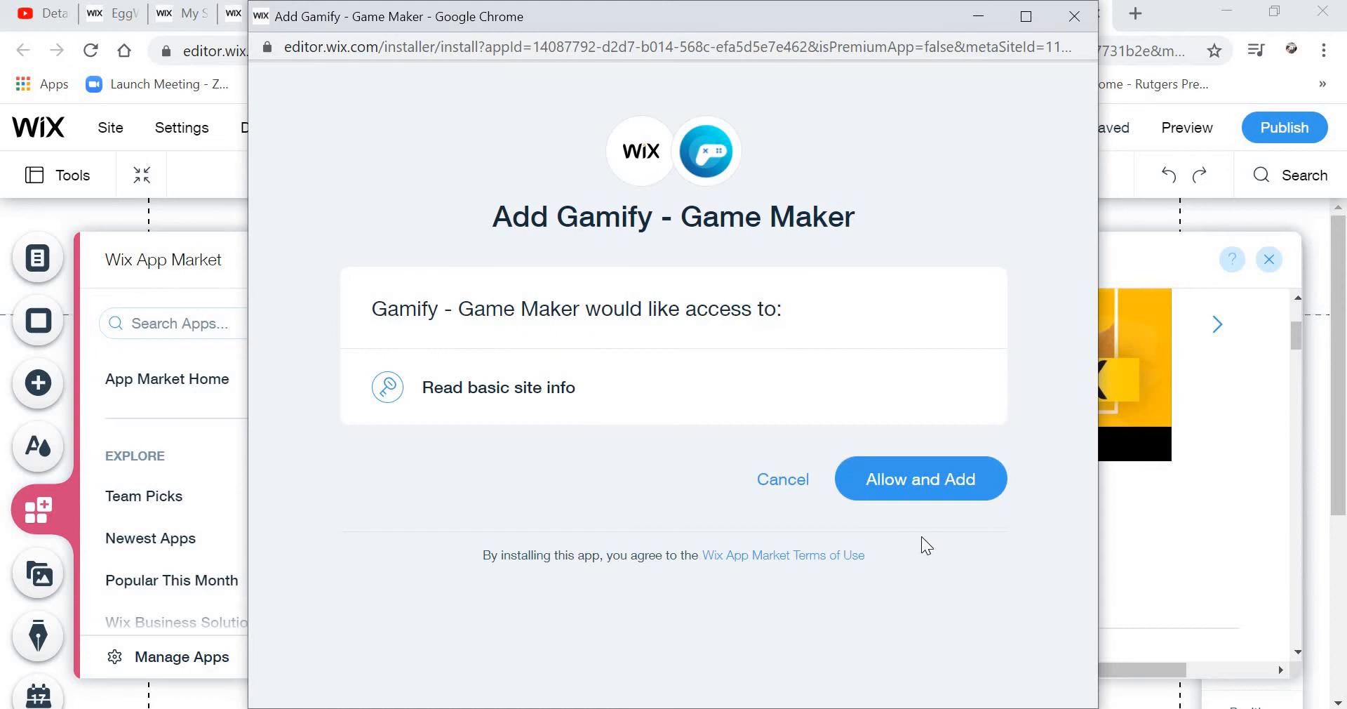
mouse_move(949, 479)
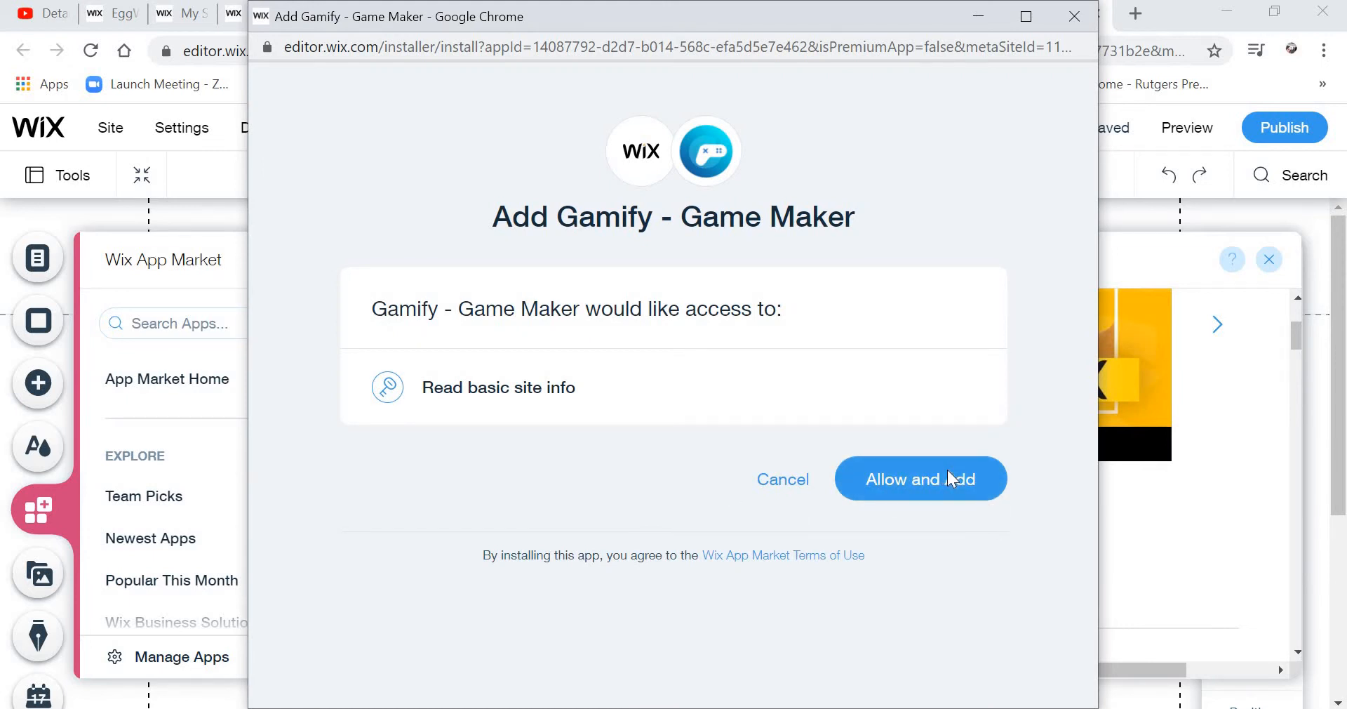
click(919, 478)
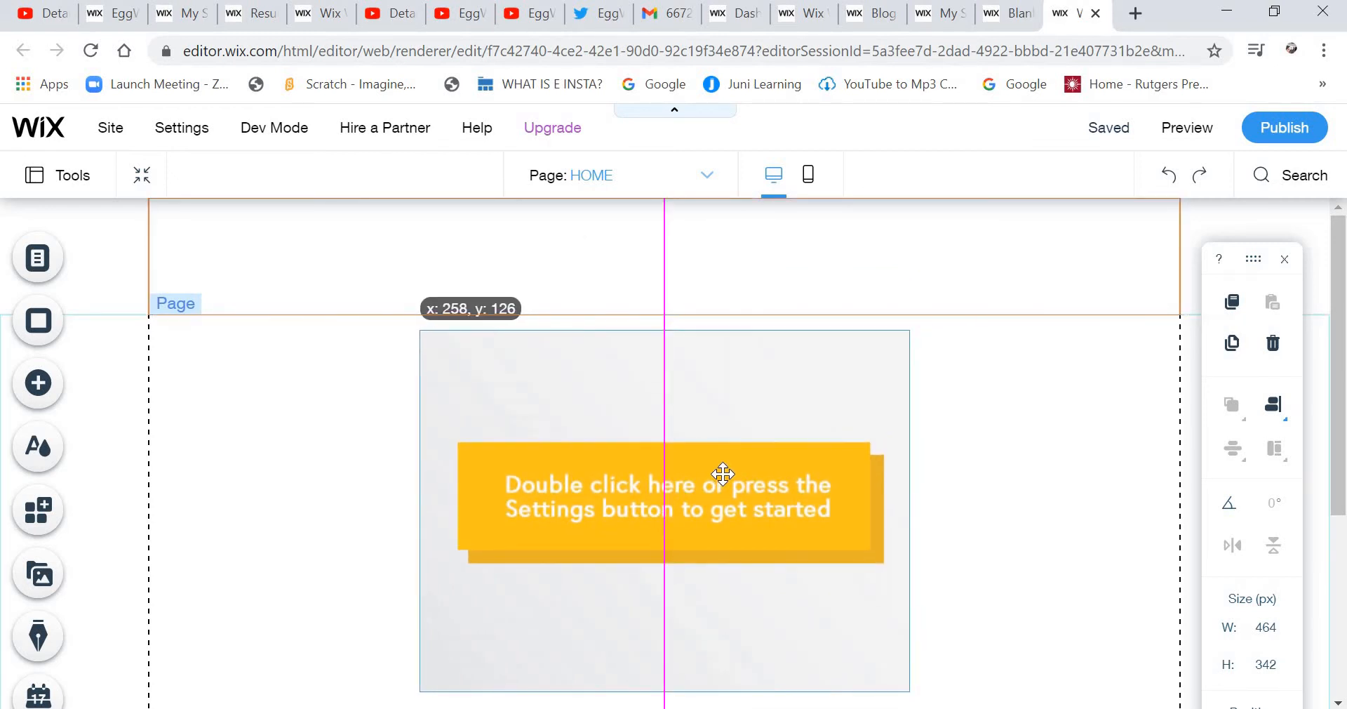
Step: Select and reposition the GamifyApp widget on the home page
click(663, 502)
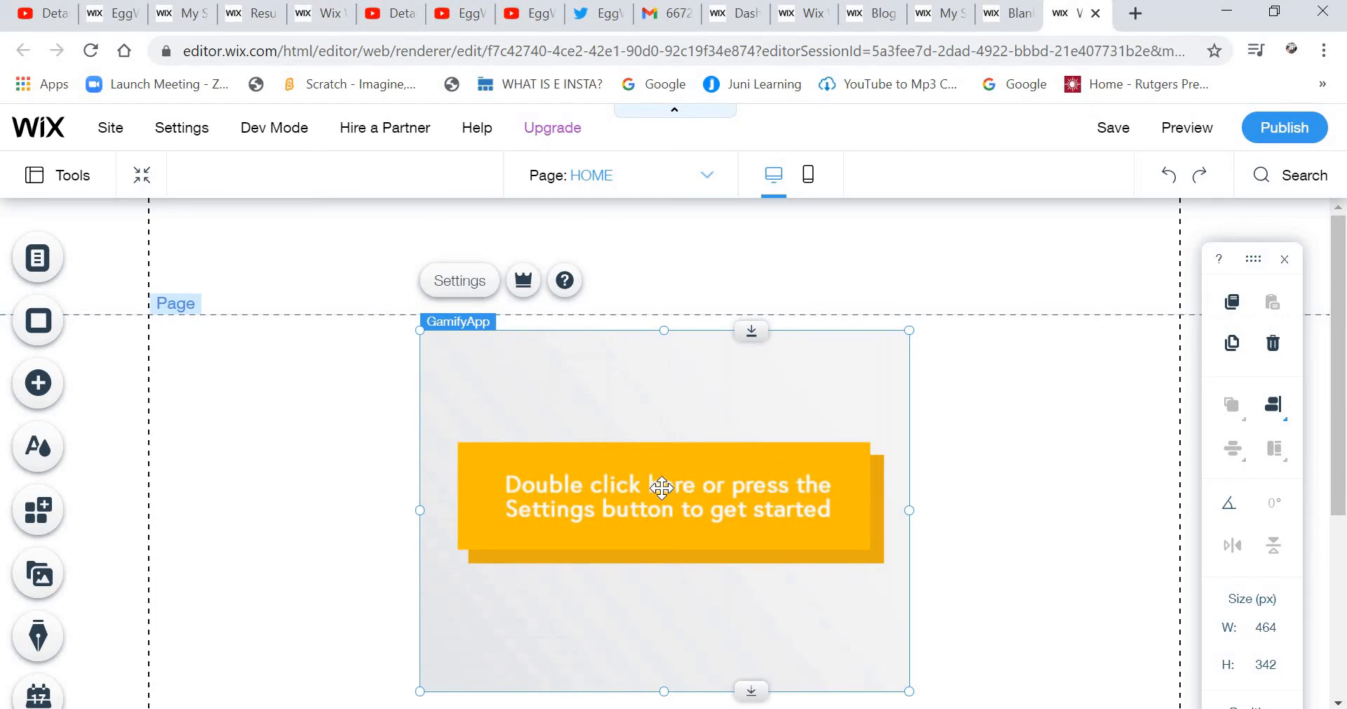
mouse_move(661, 483)
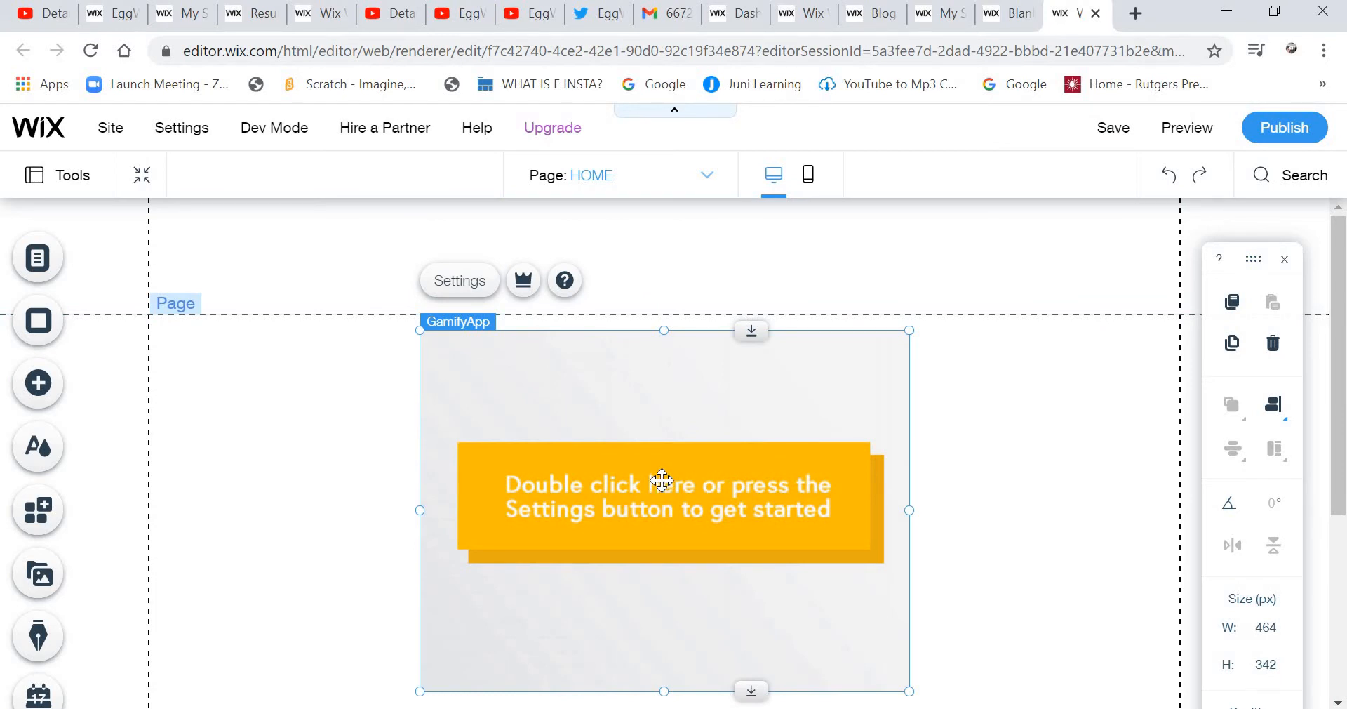
click(1045, 375)
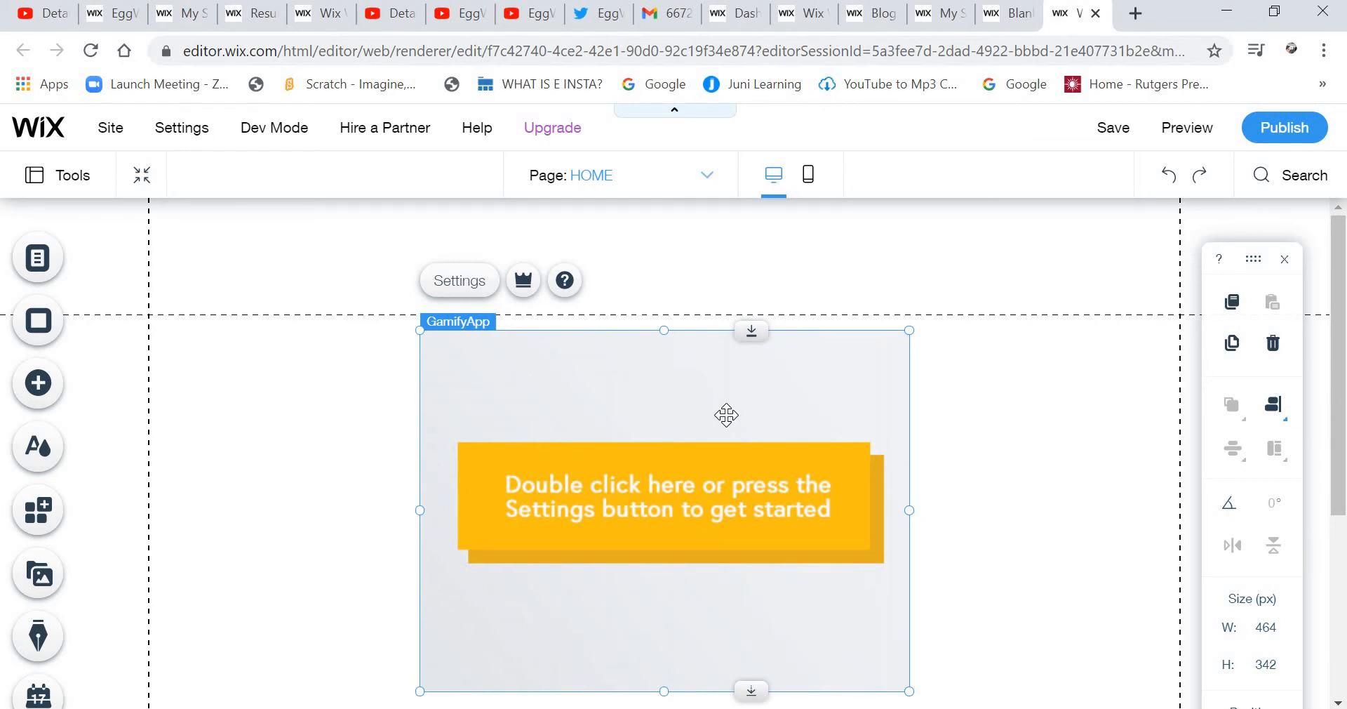
Step: Open the GamifyApp settings and start creating a new game
click(459, 280)
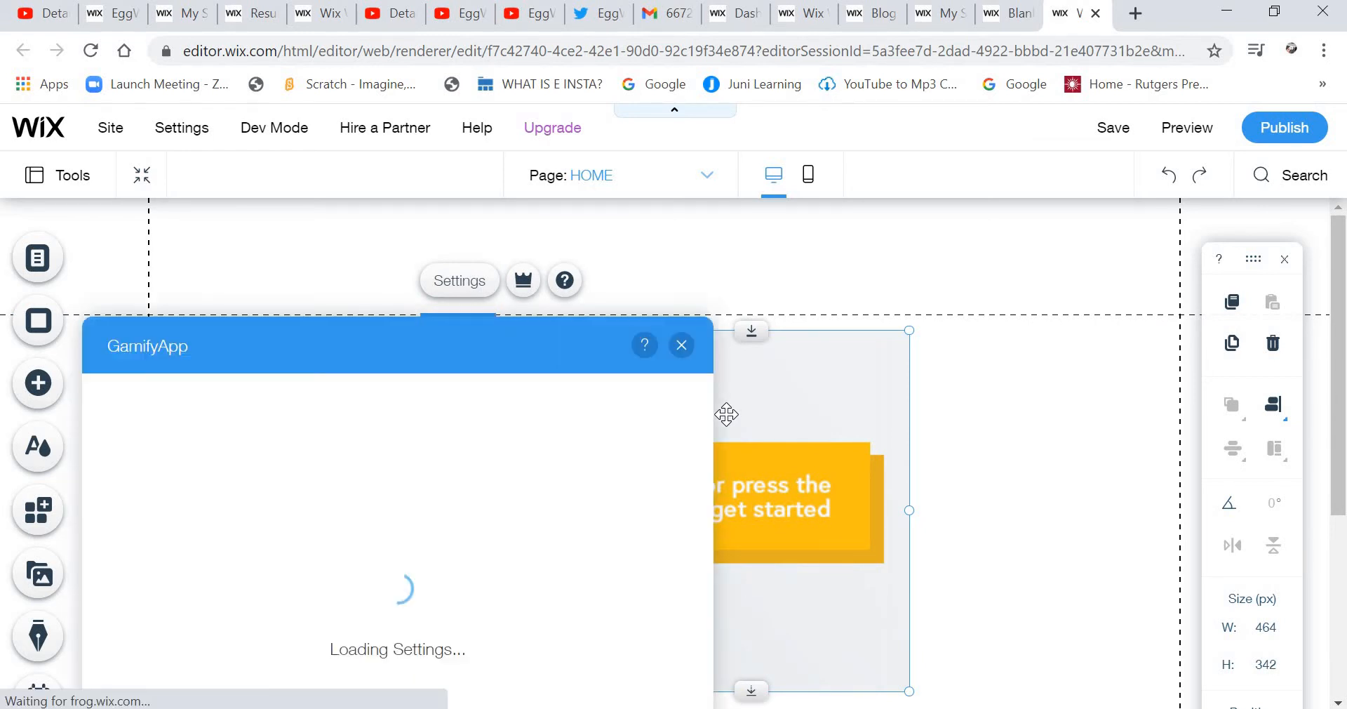
mouse_move(556, 329)
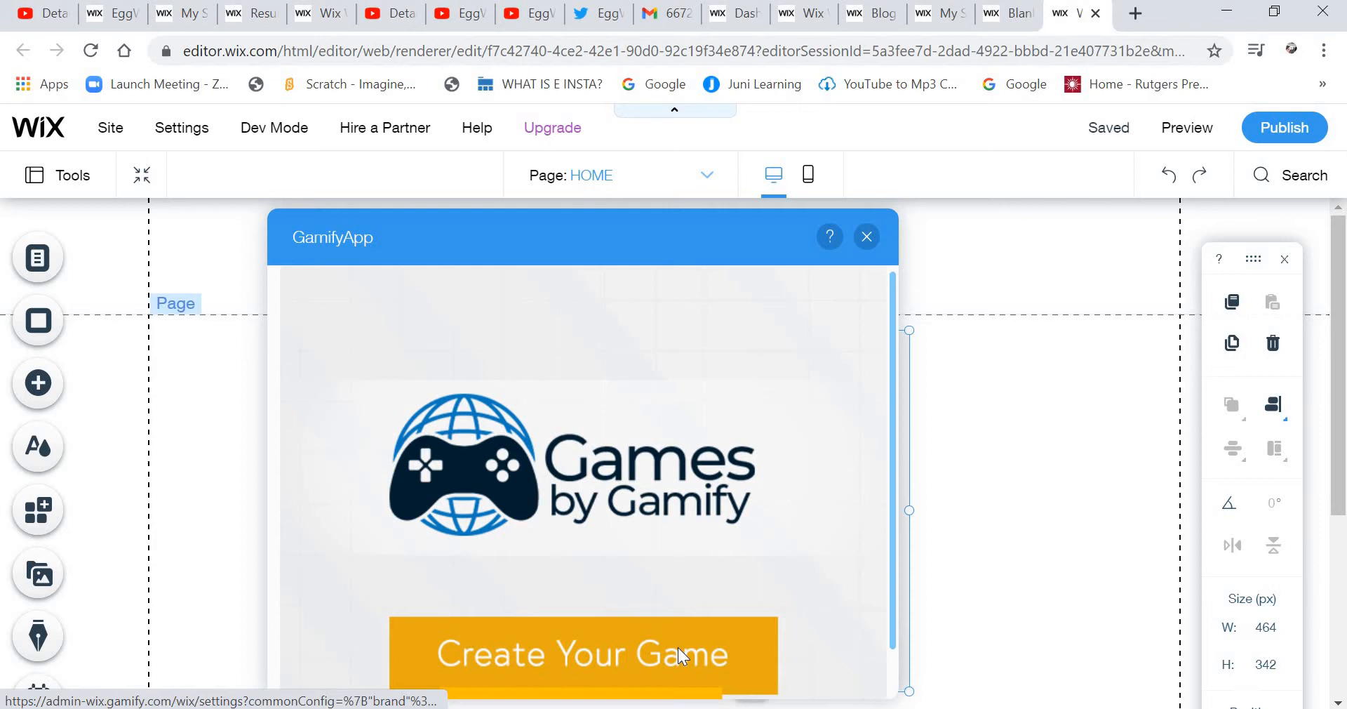
scroll(down, 3)
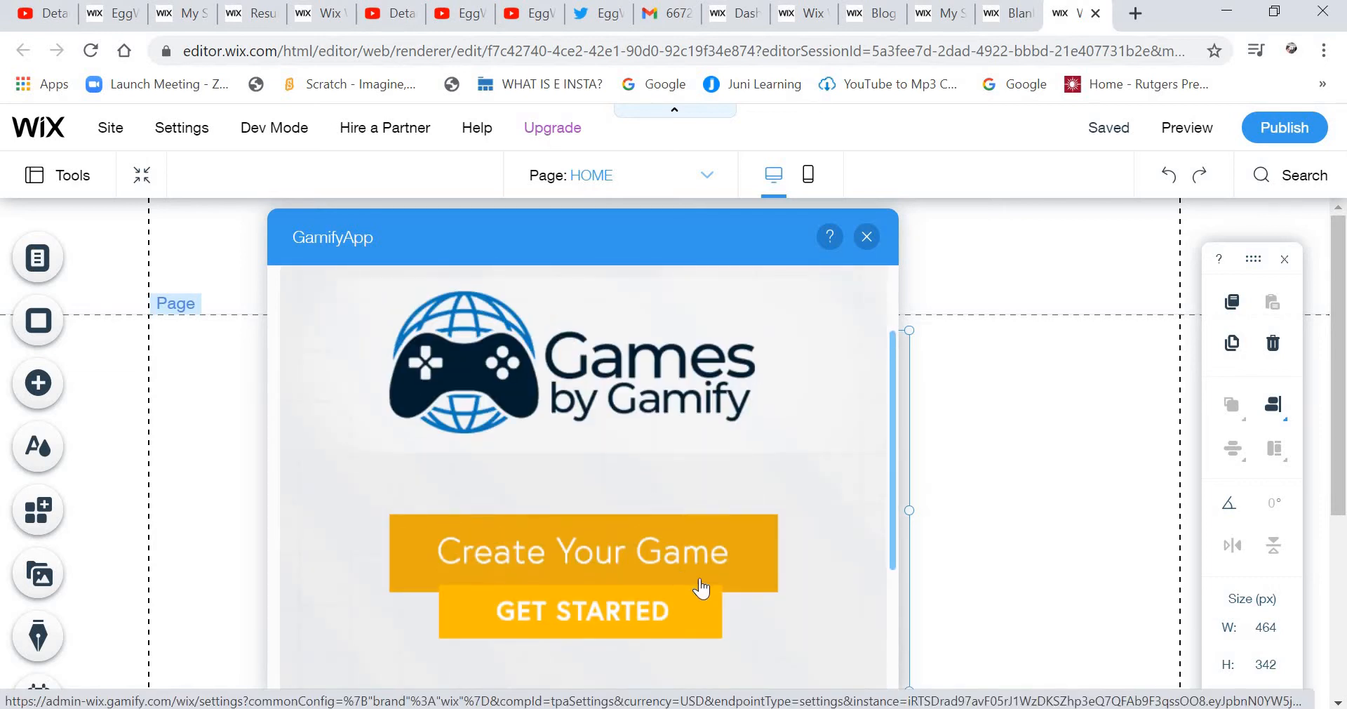
scroll(down, 3)
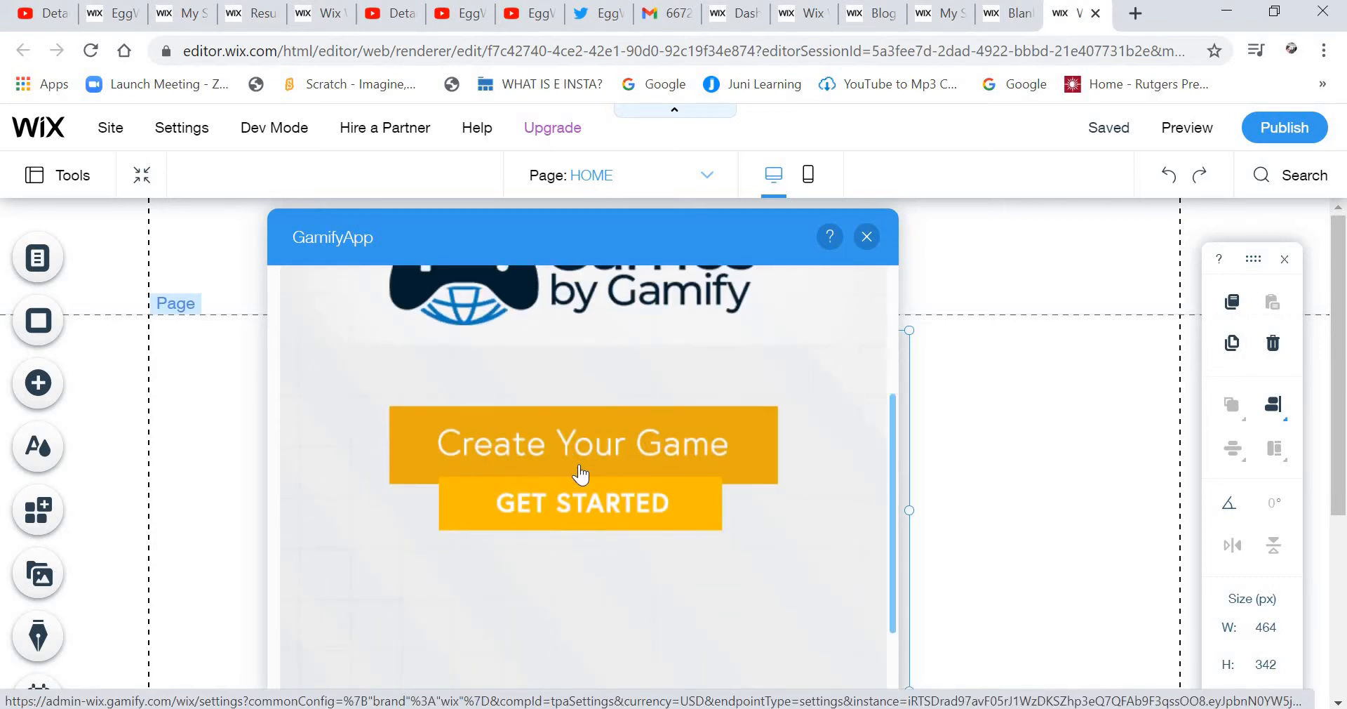
click(579, 502)
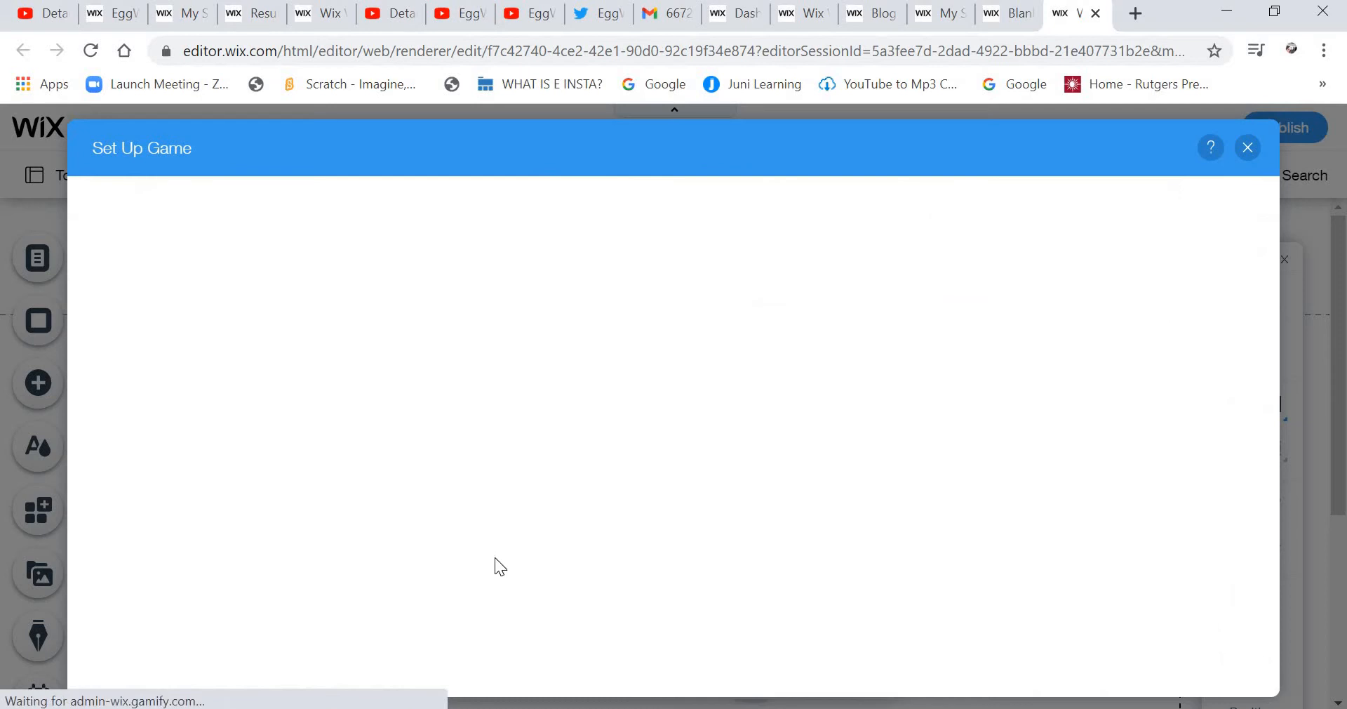
mouse_move(856, 429)
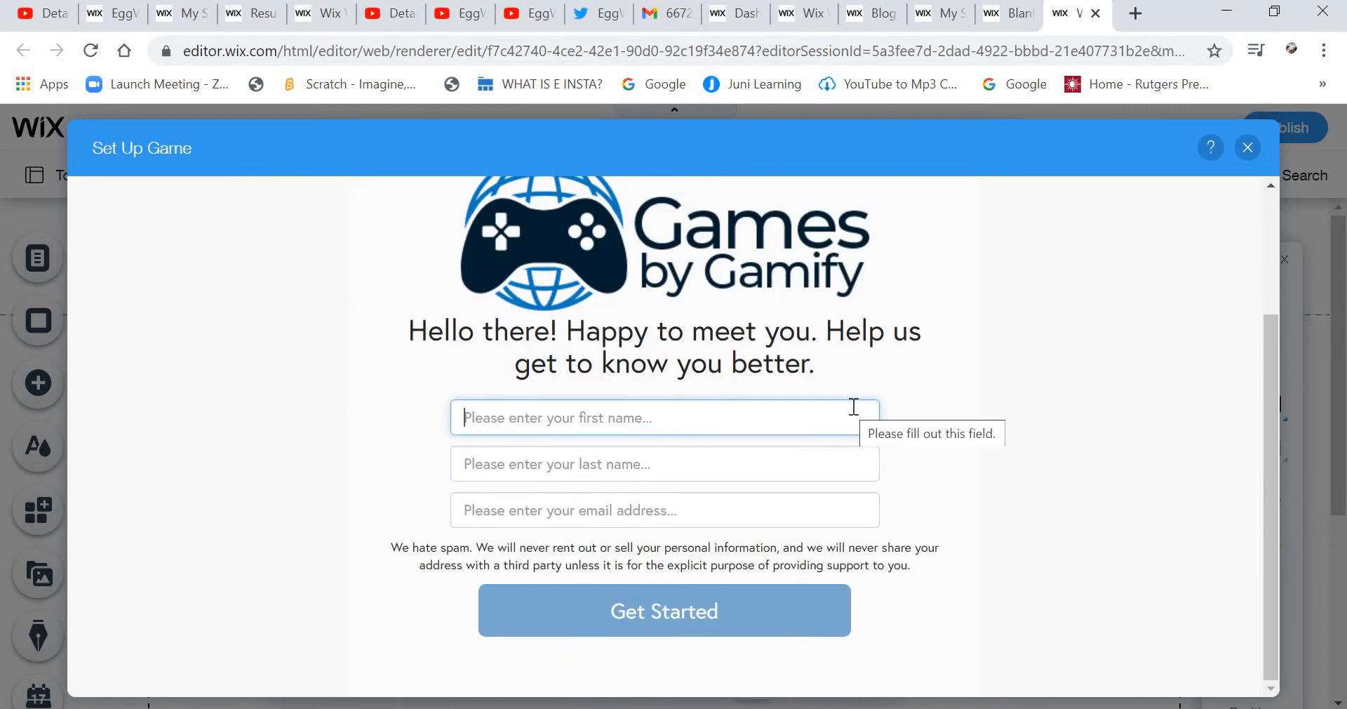
Step: Submit the Gamify sign-up form with username 'EggWebT' and an eggwebtul.com email
text(Egg)
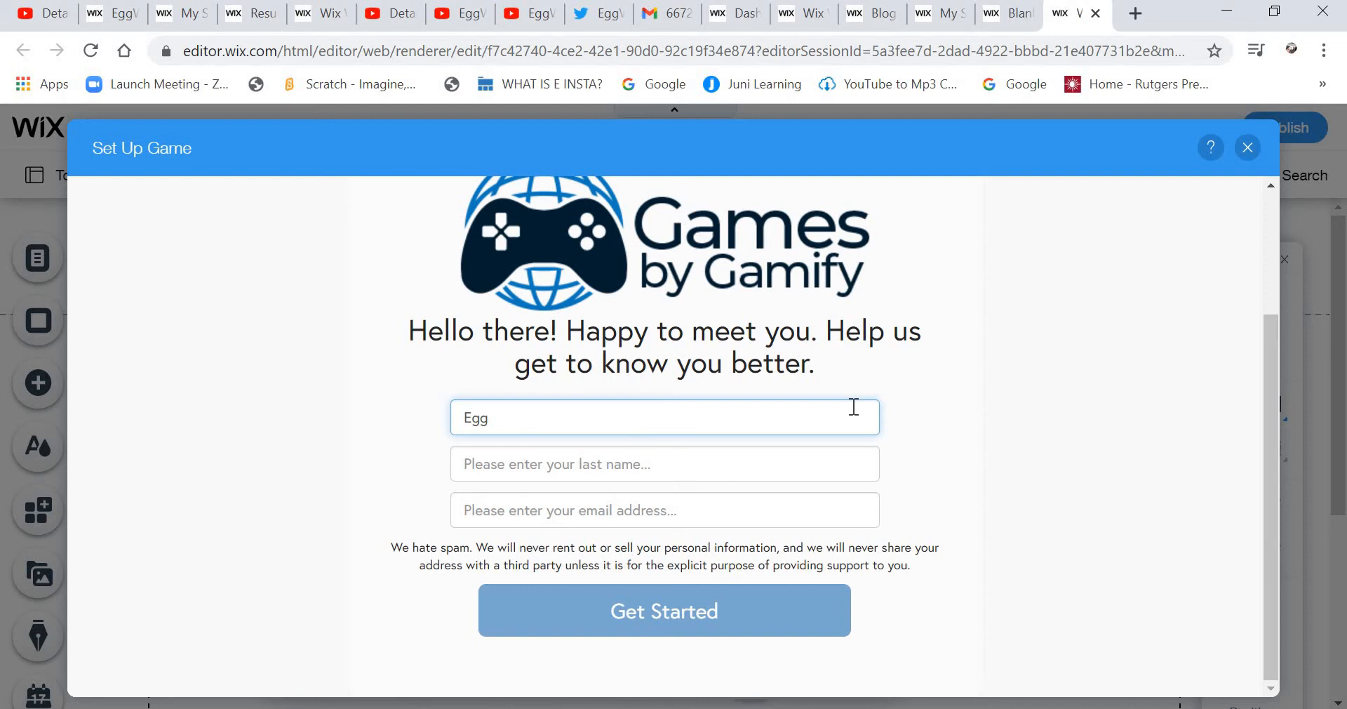
text(WebT)
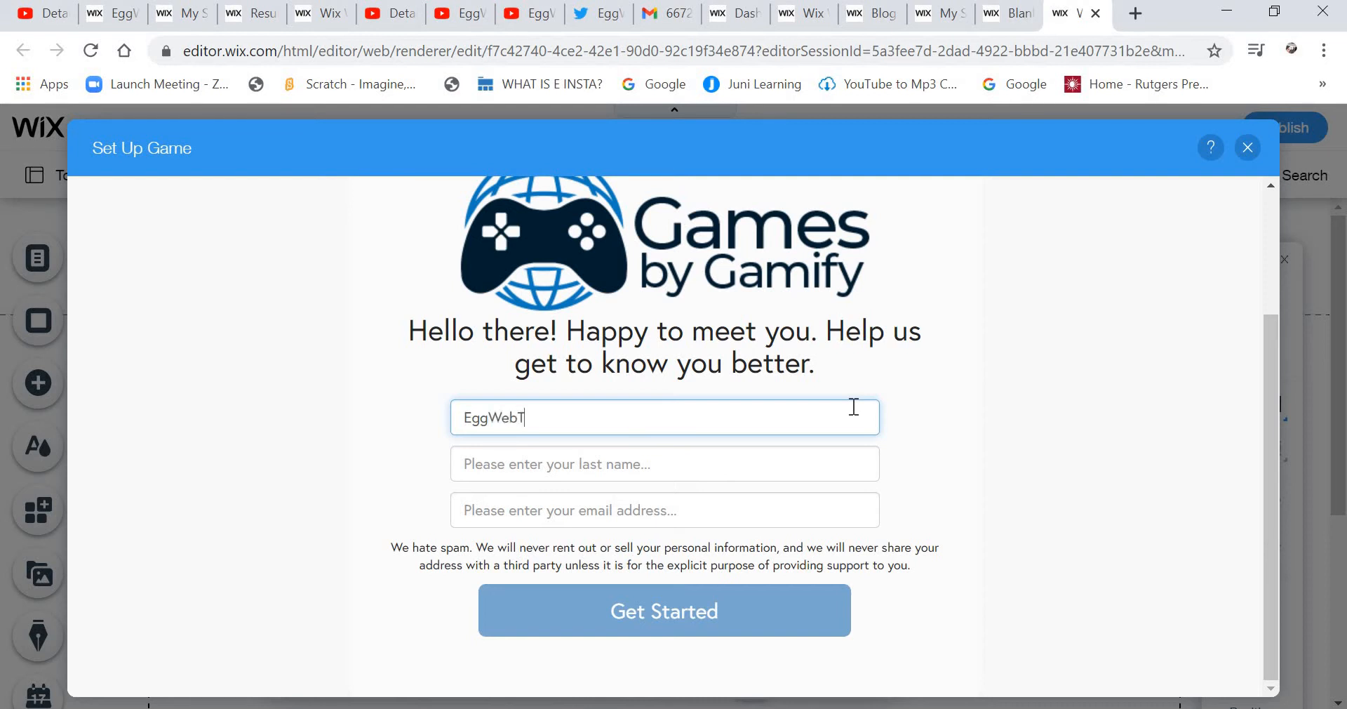
click(665, 464)
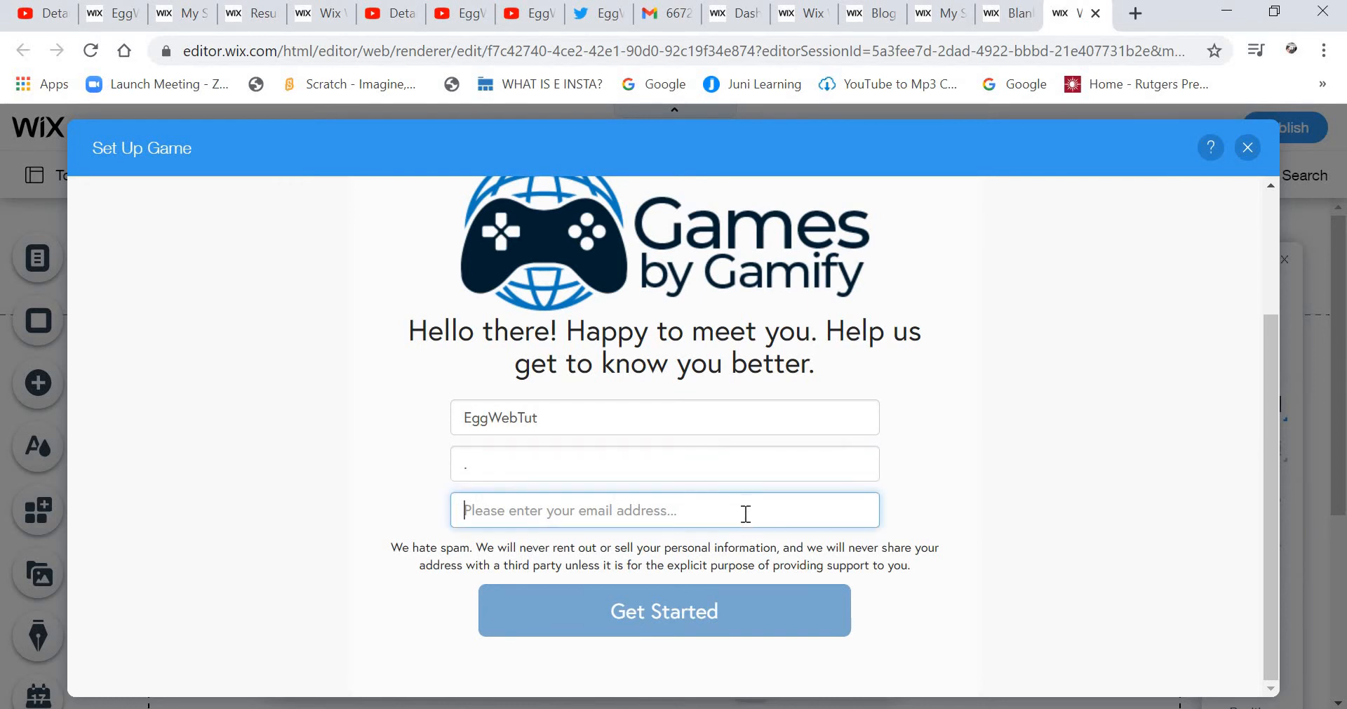
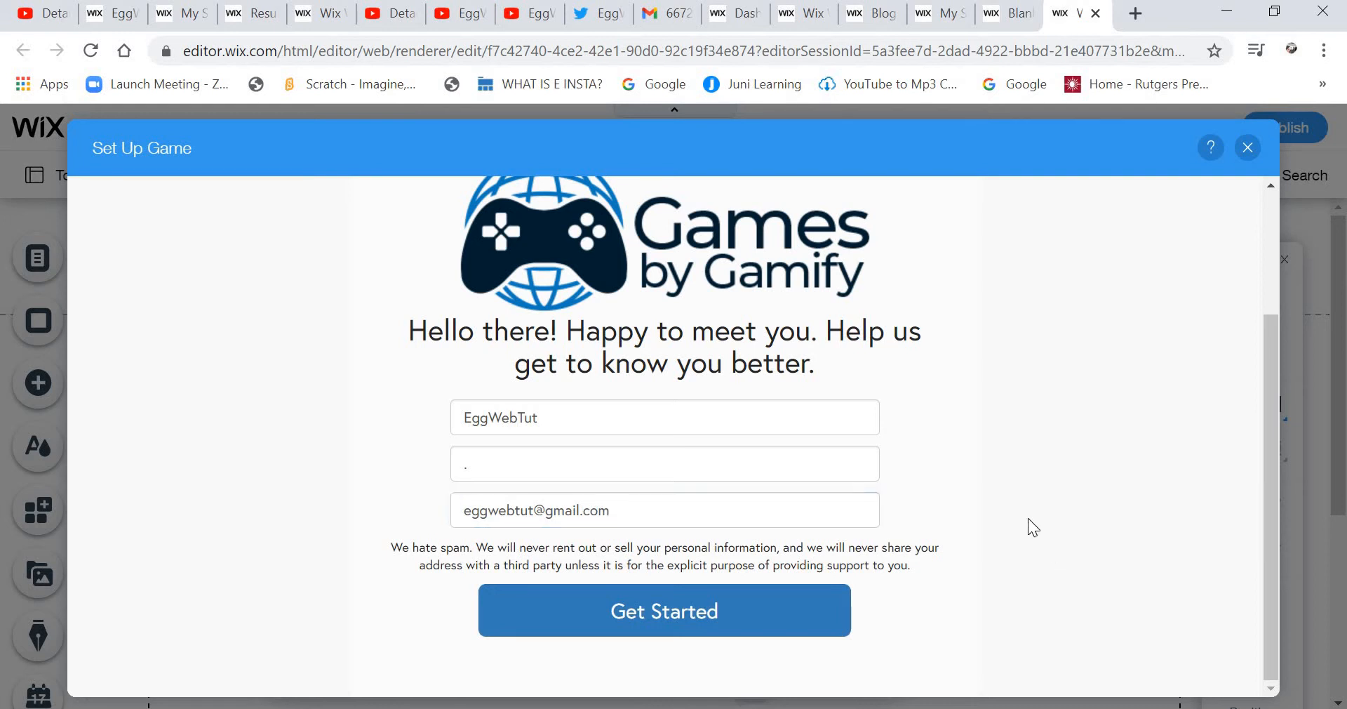
mouse_move(633, 517)
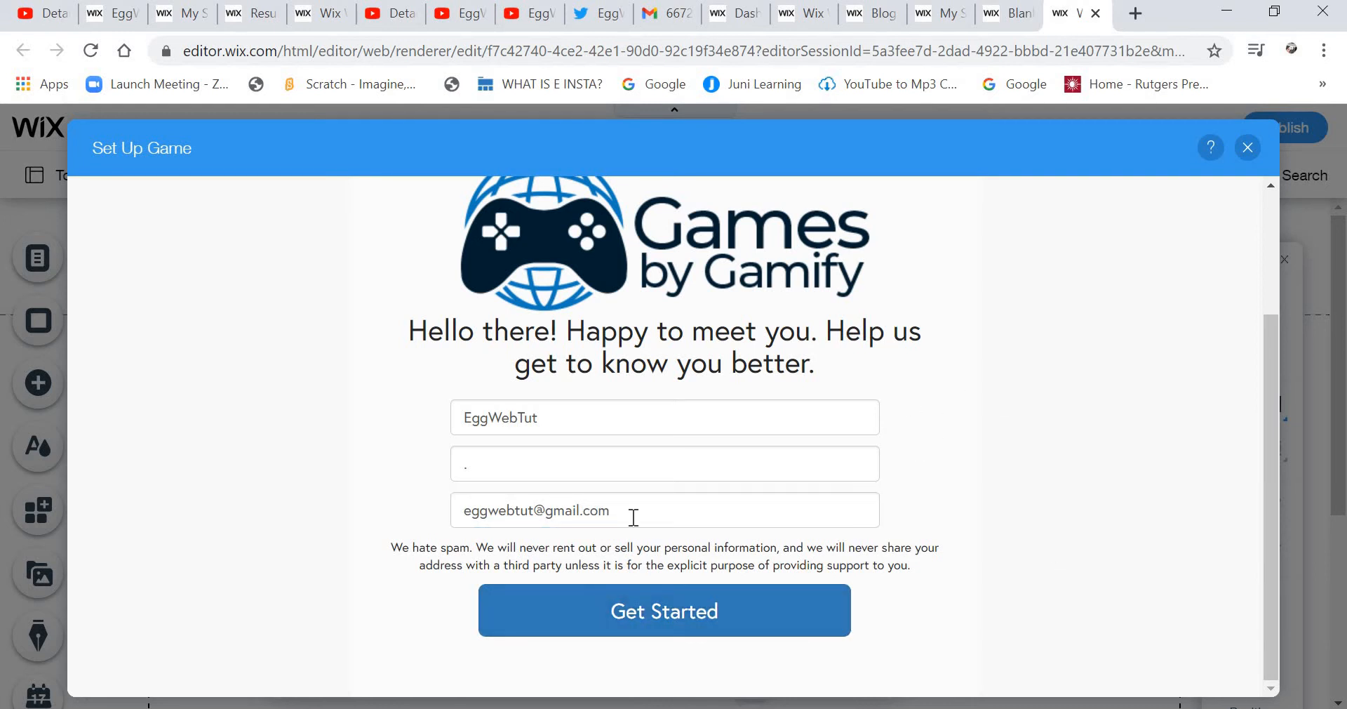
mouse_move(971, 406)
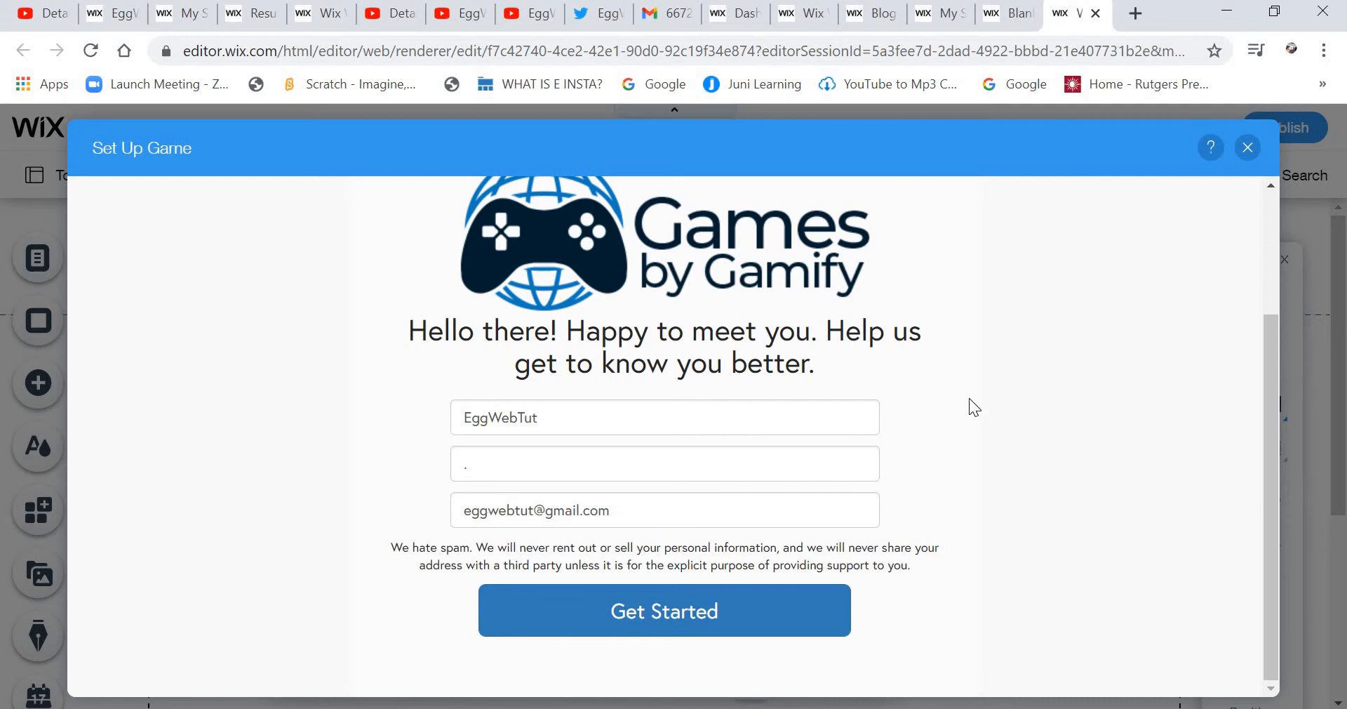
mouse_move(990, 396)
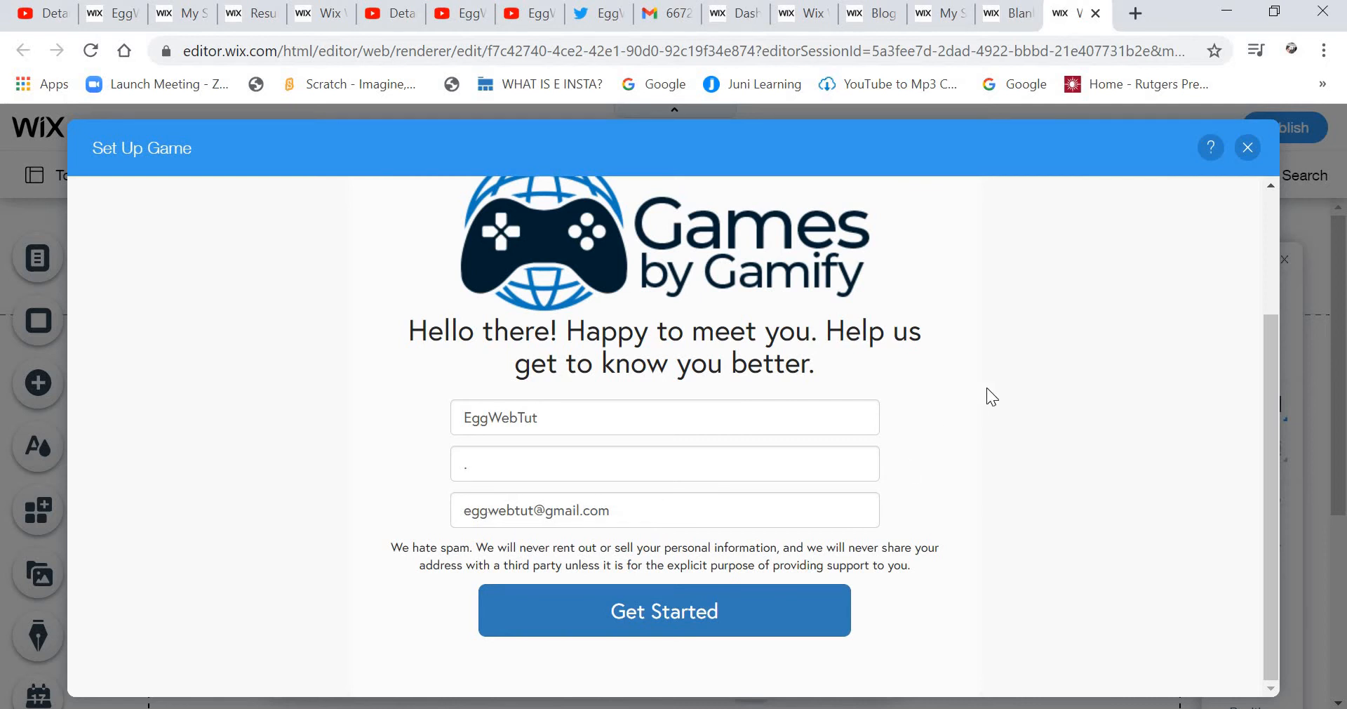
mouse_move(463, 559)
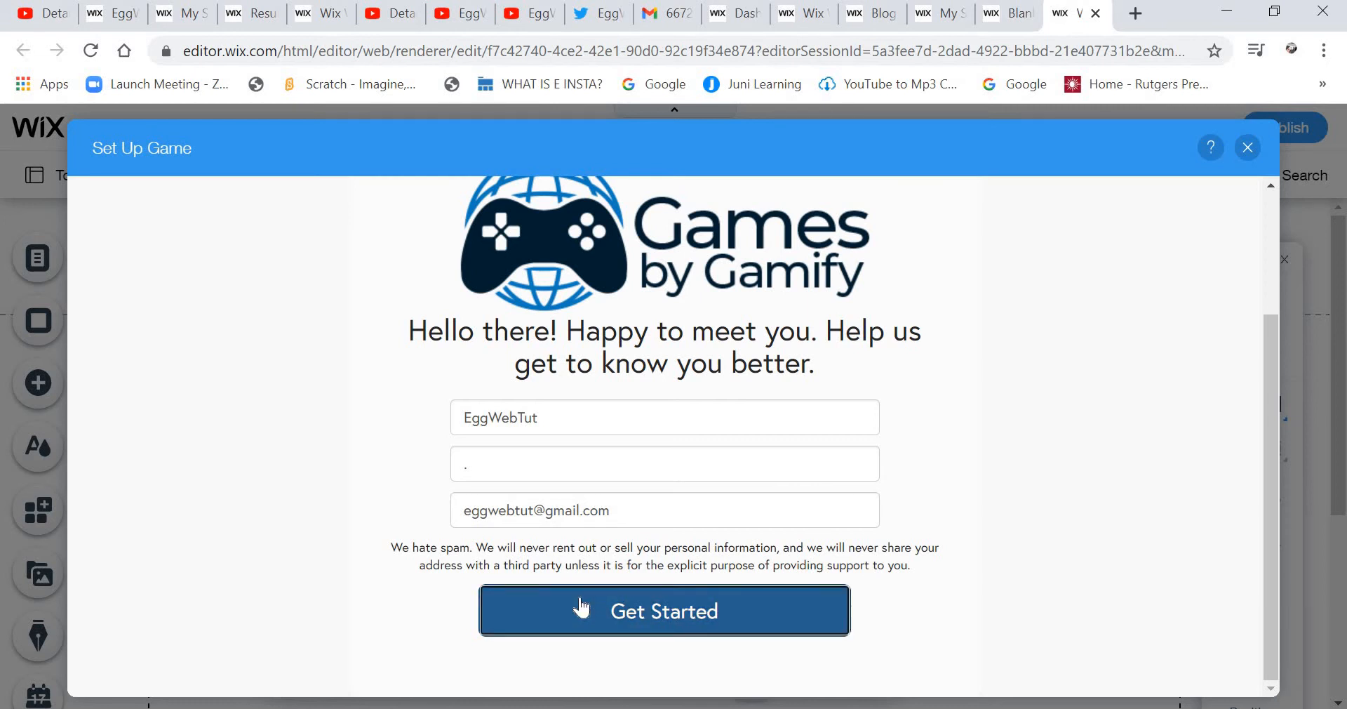
click(663, 610)
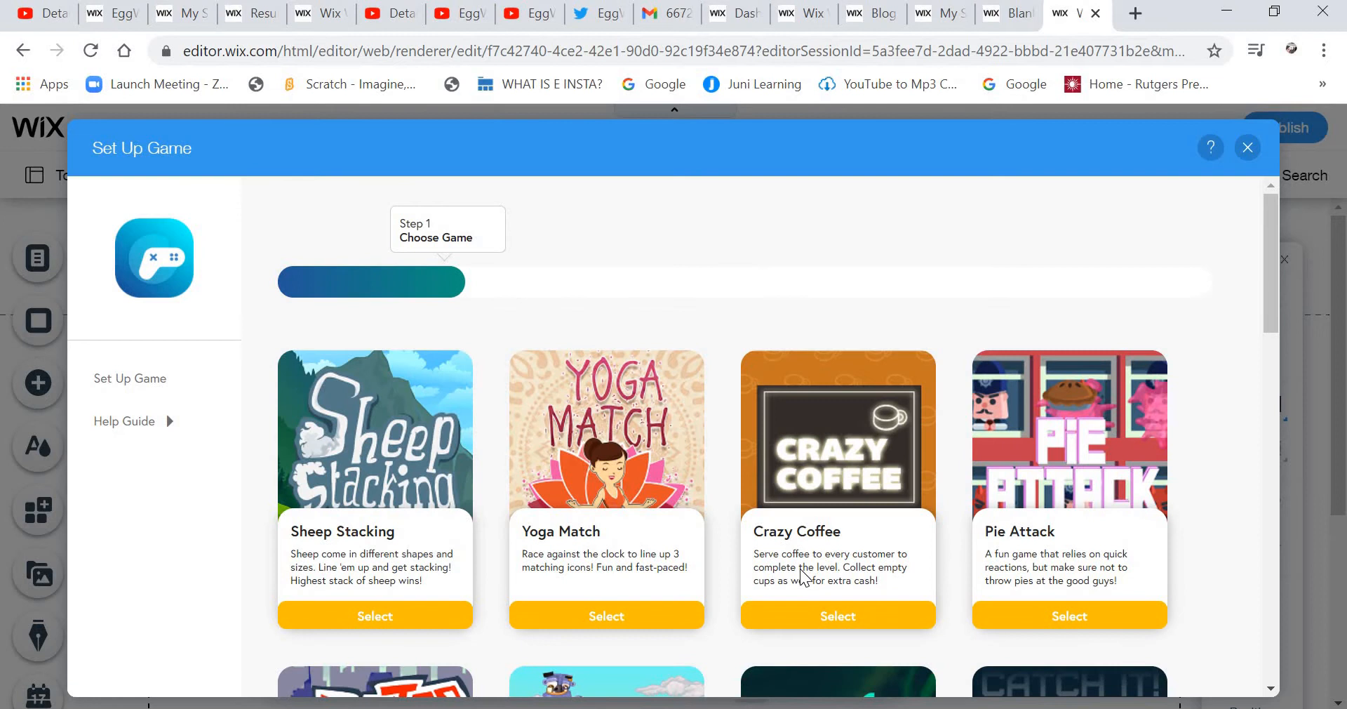
mouse_move(832, 531)
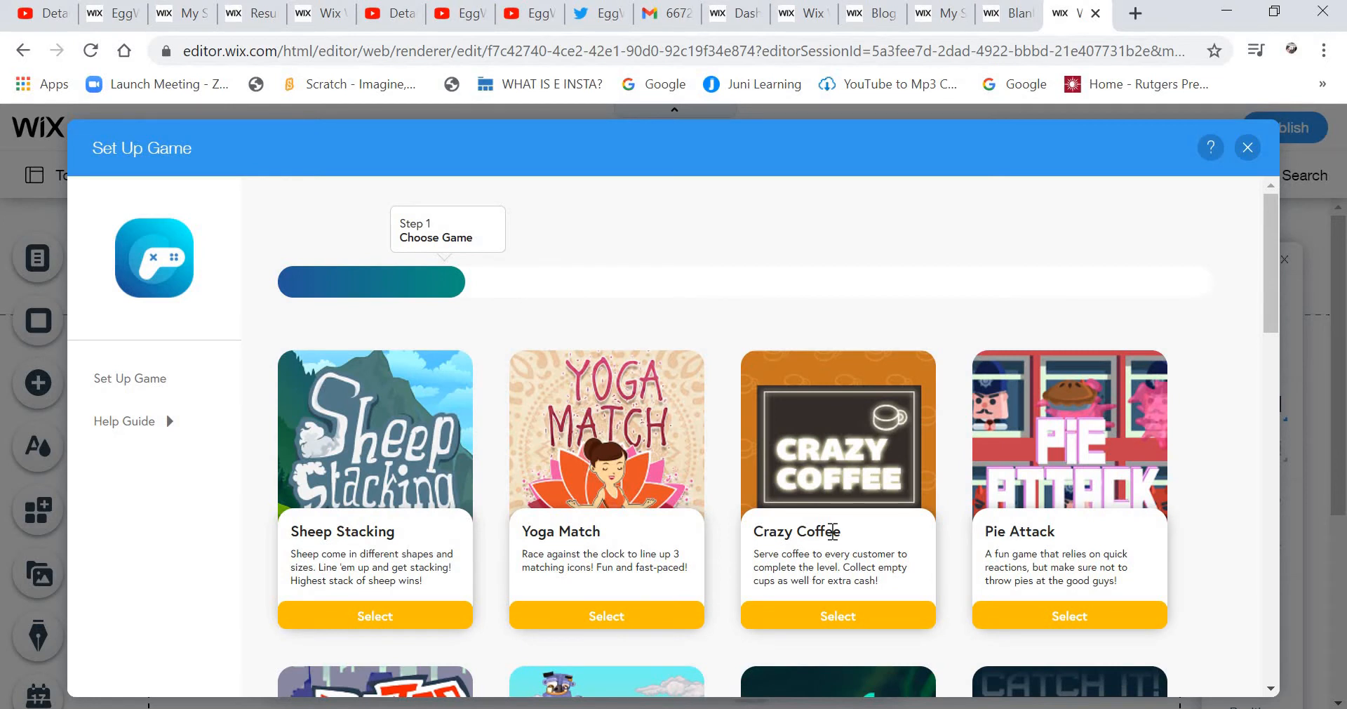
mouse_move(1174, 394)
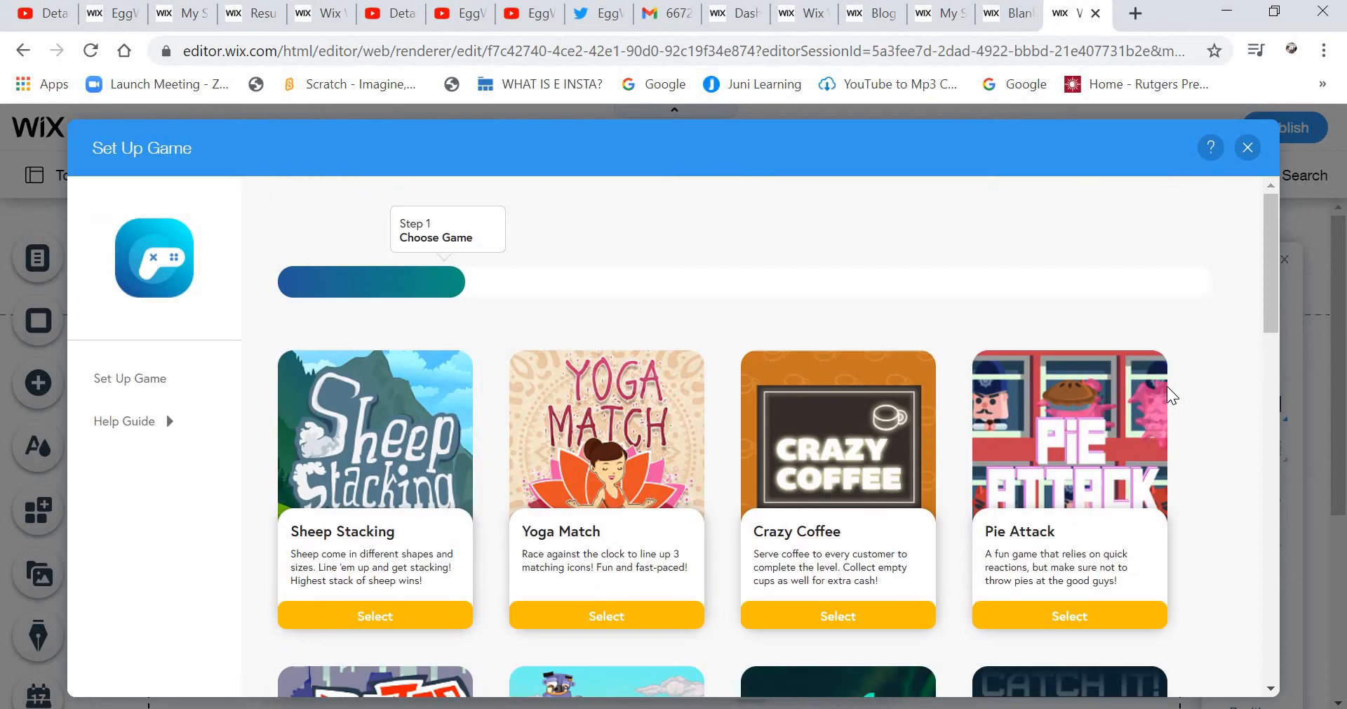
mouse_move(1044, 408)
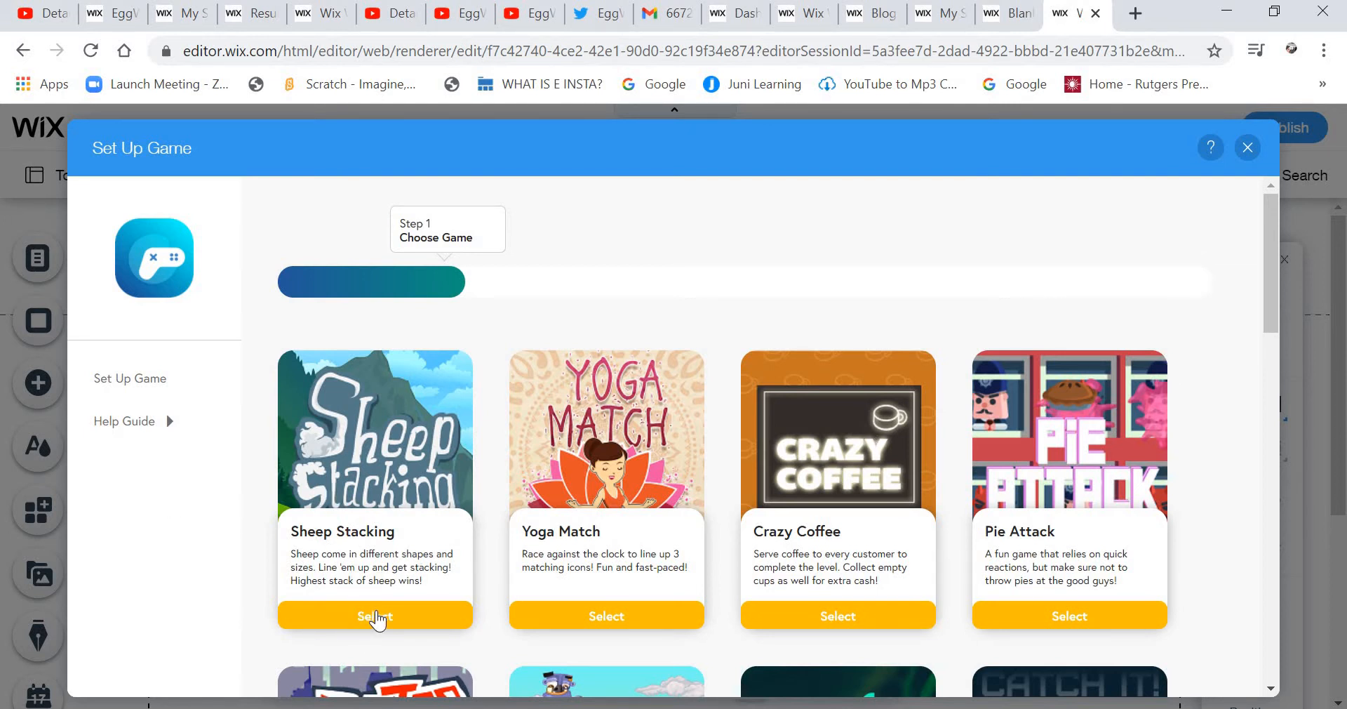
Step: Select the Sheep Stacking game card in Choose Game
click(374, 616)
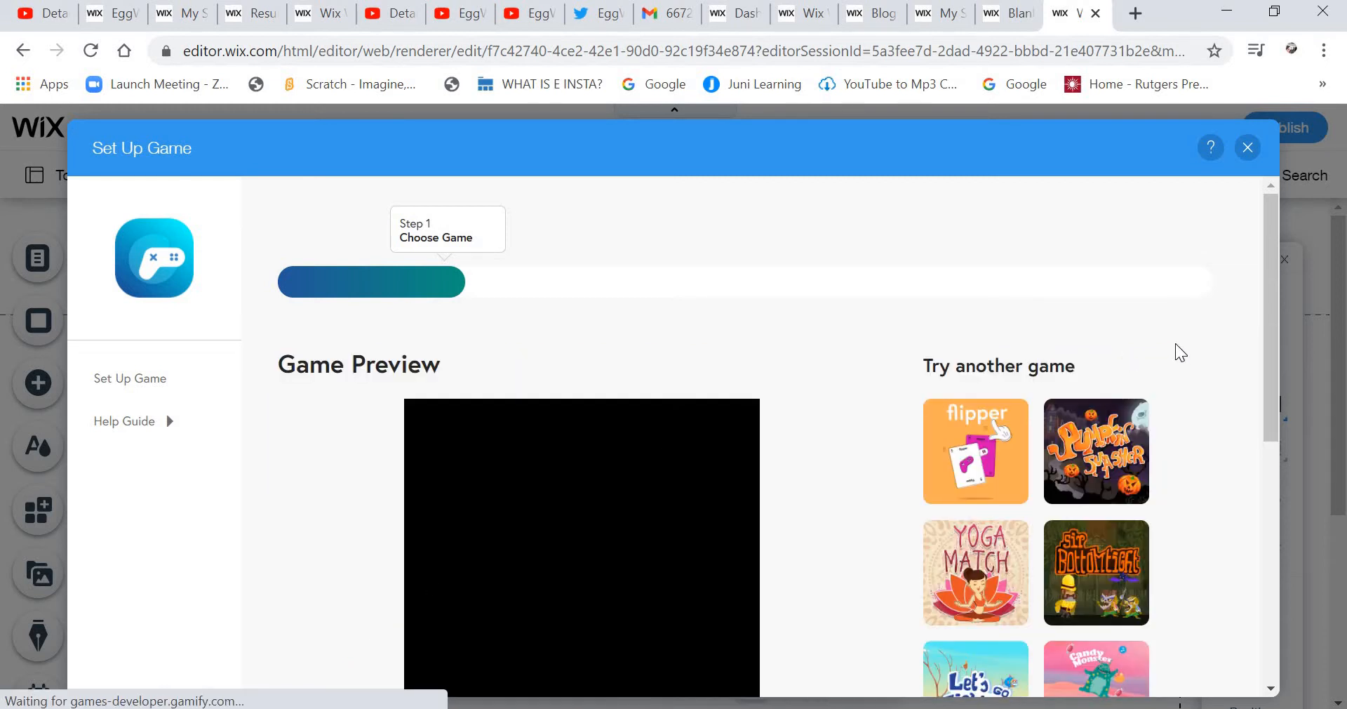
Step: Scroll to the Sheep Stacking preview and play it through to Game Over
scroll(down, 3)
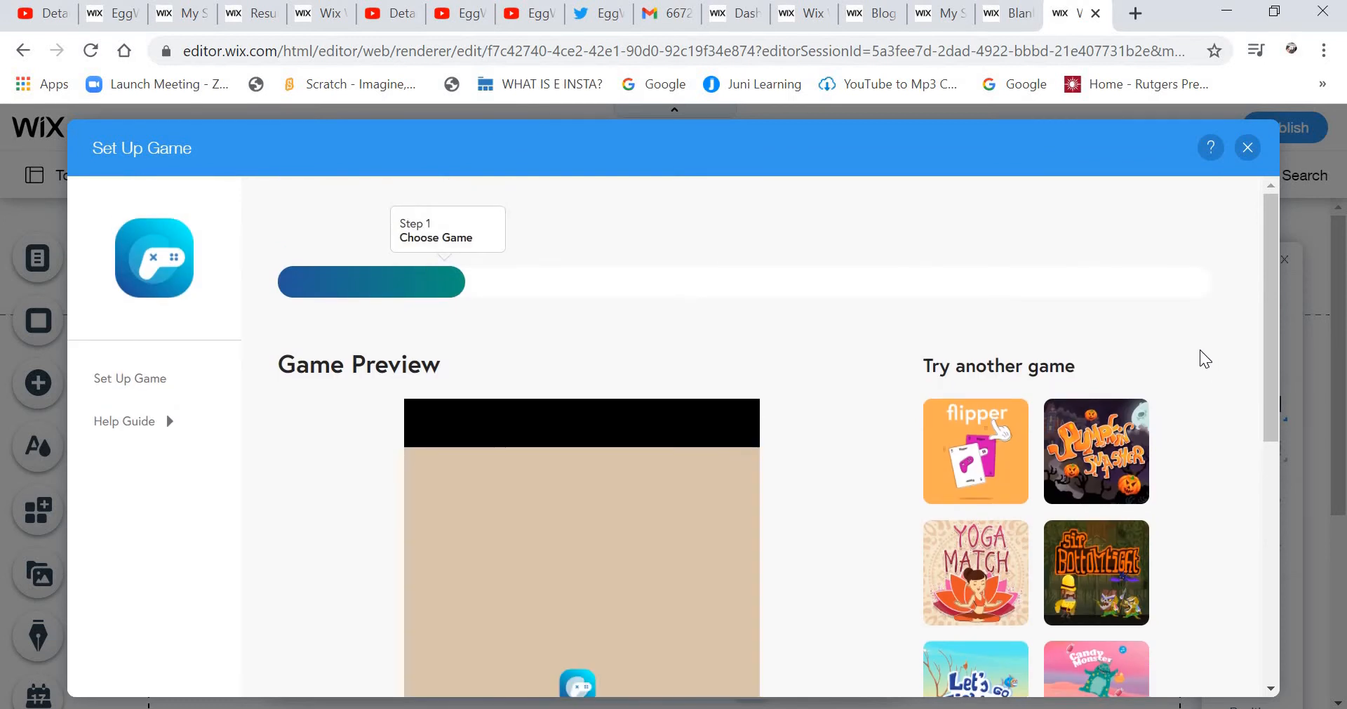
scroll(down, 3)
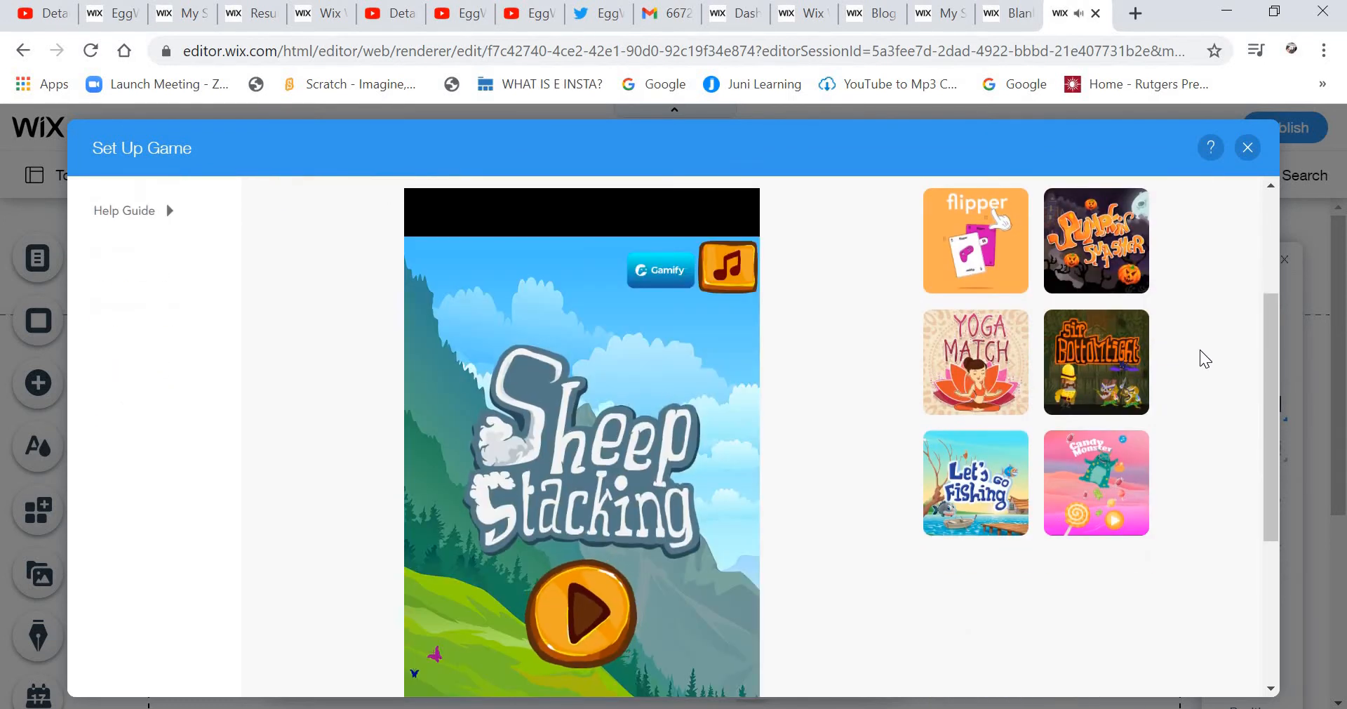
scroll(down, 3)
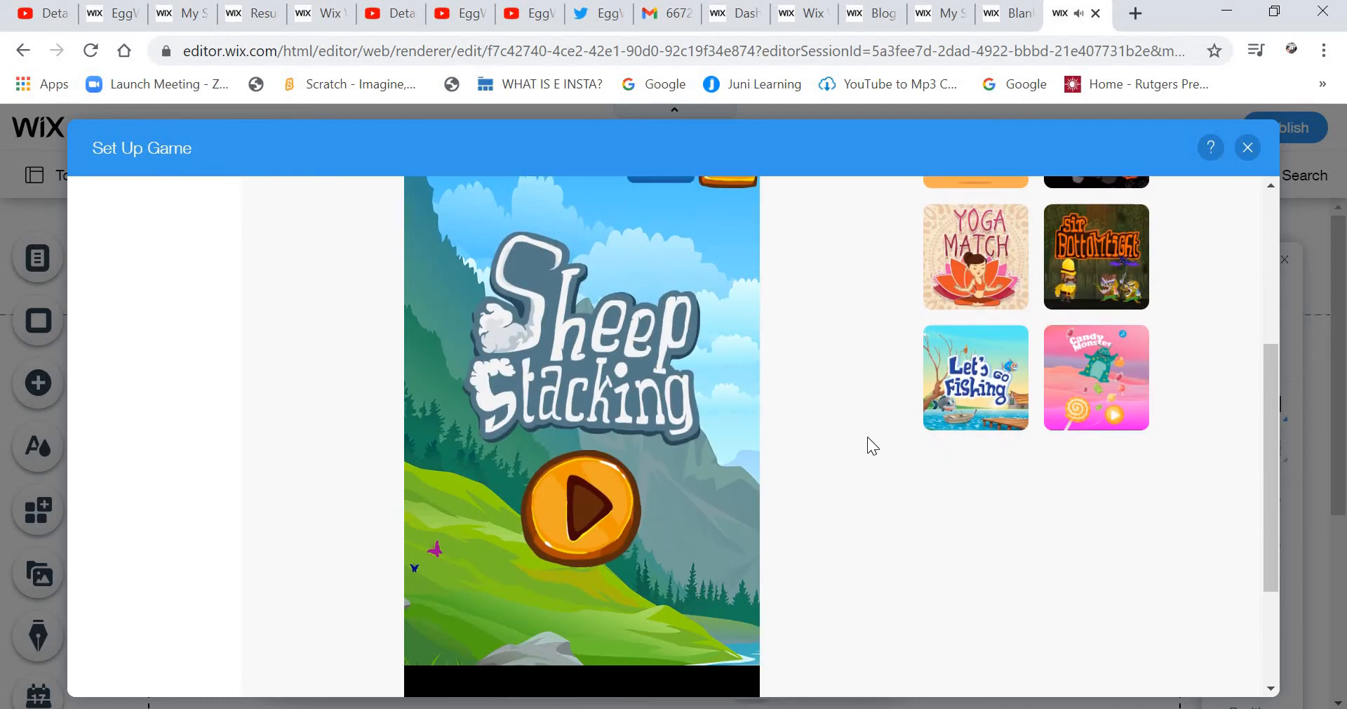
scroll(down, 3)
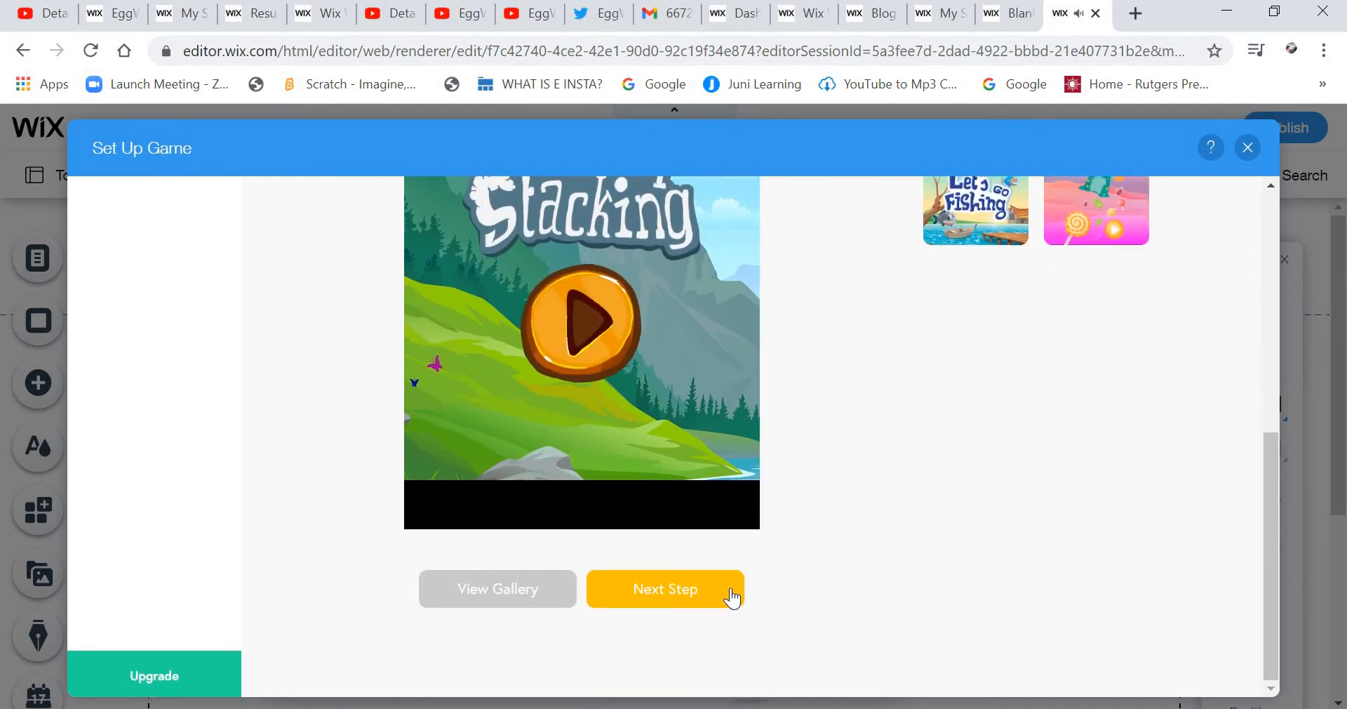
scroll(up, 3)
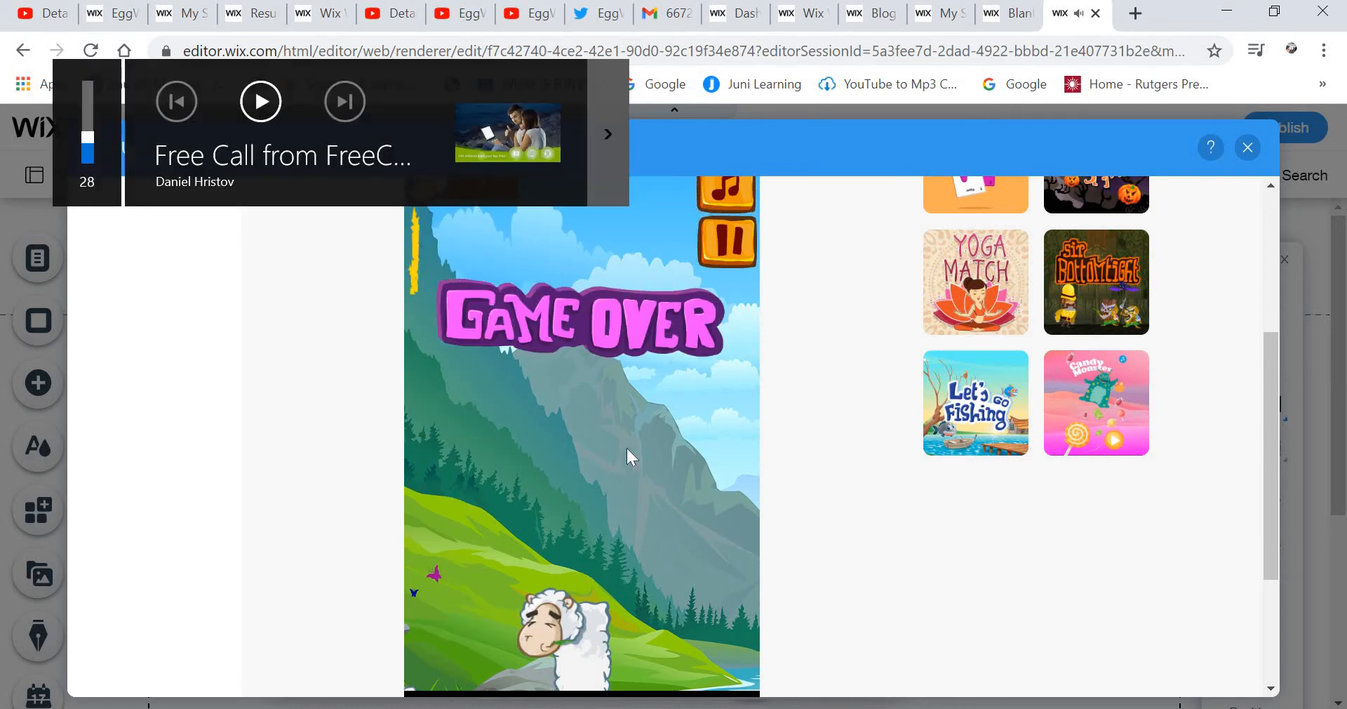
scroll(down, 3)
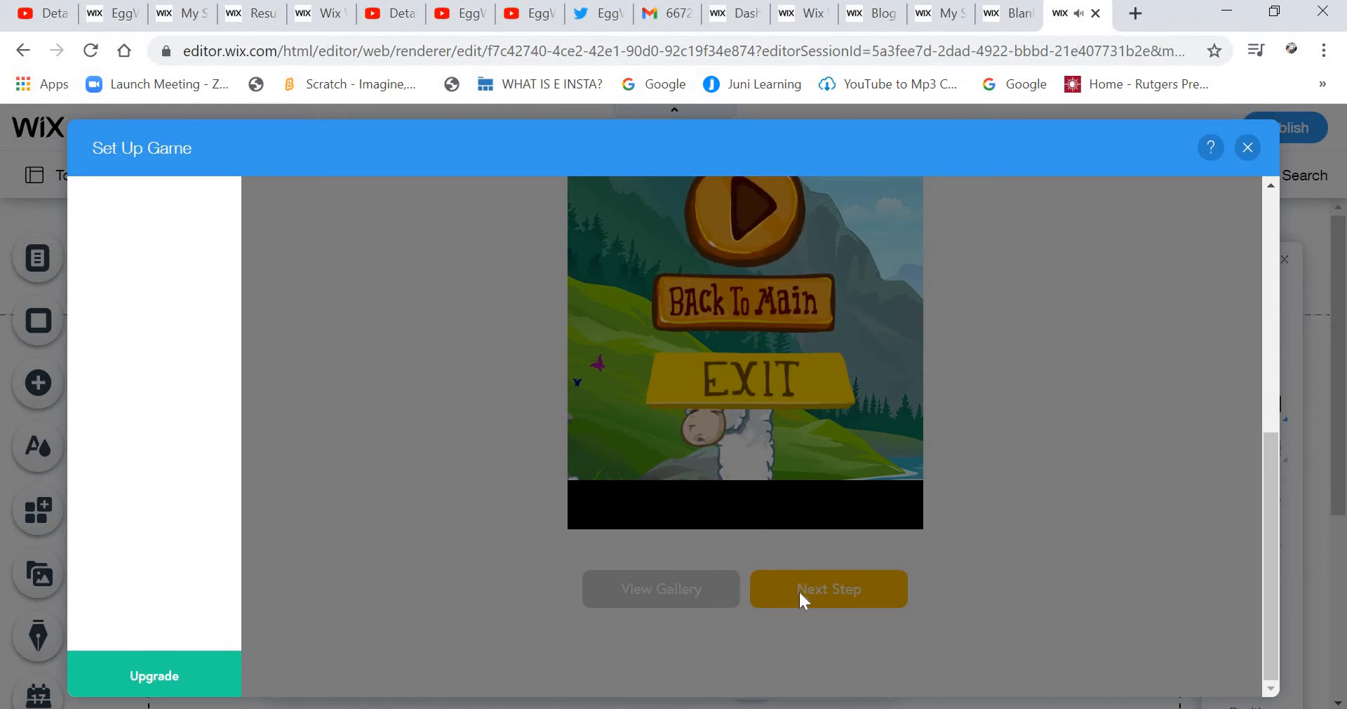
mouse_move(889, 634)
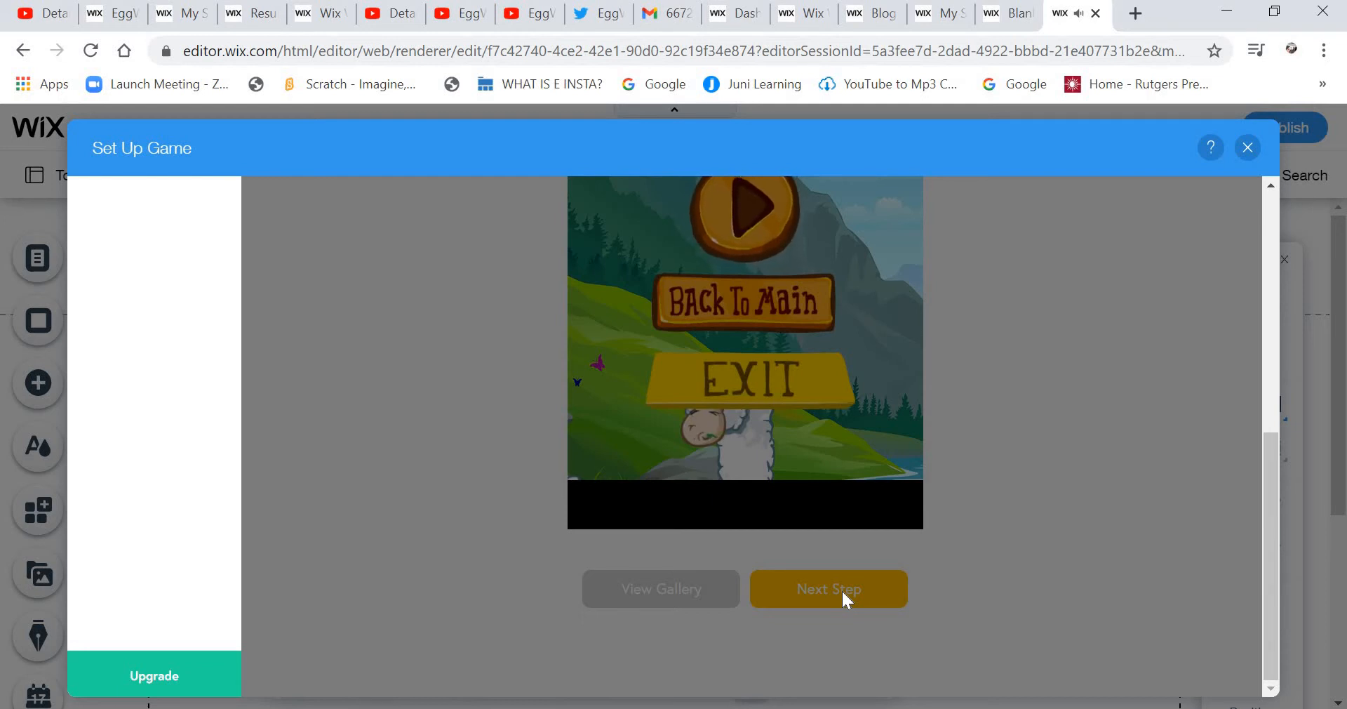
mouse_move(170, 657)
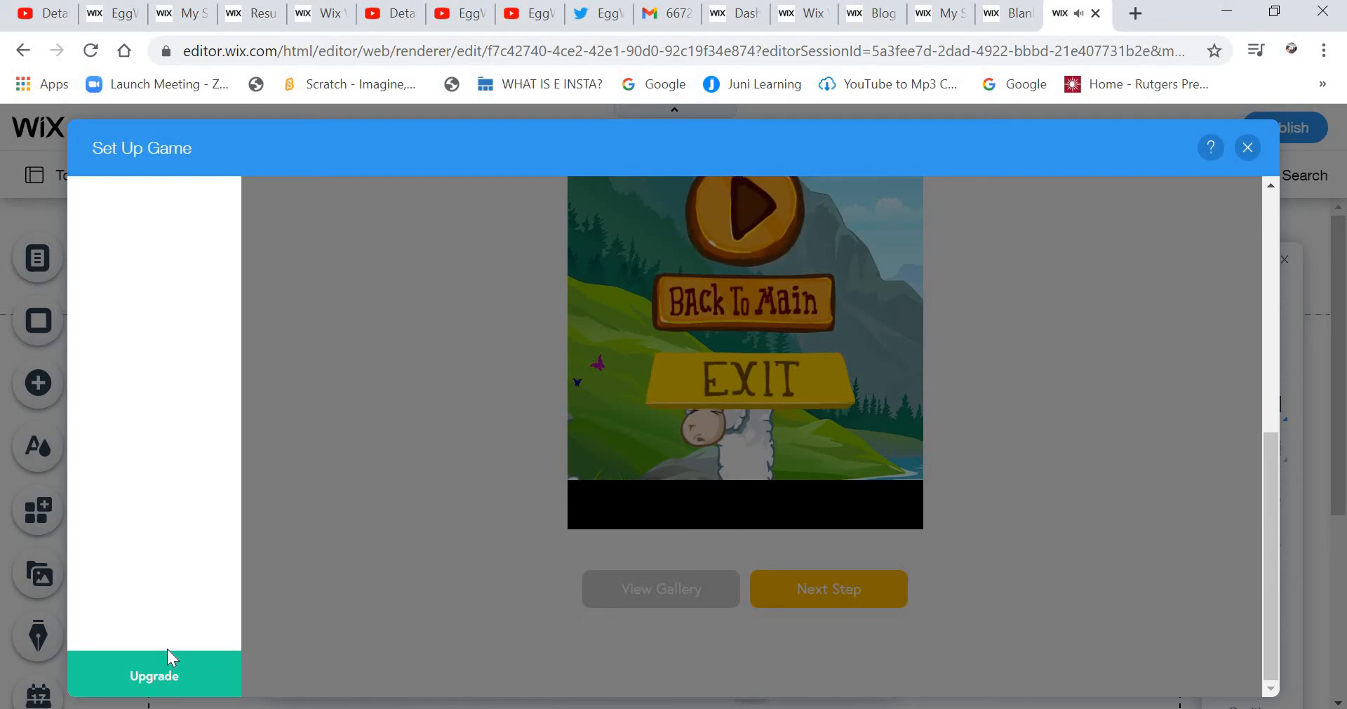
mouse_move(896, 600)
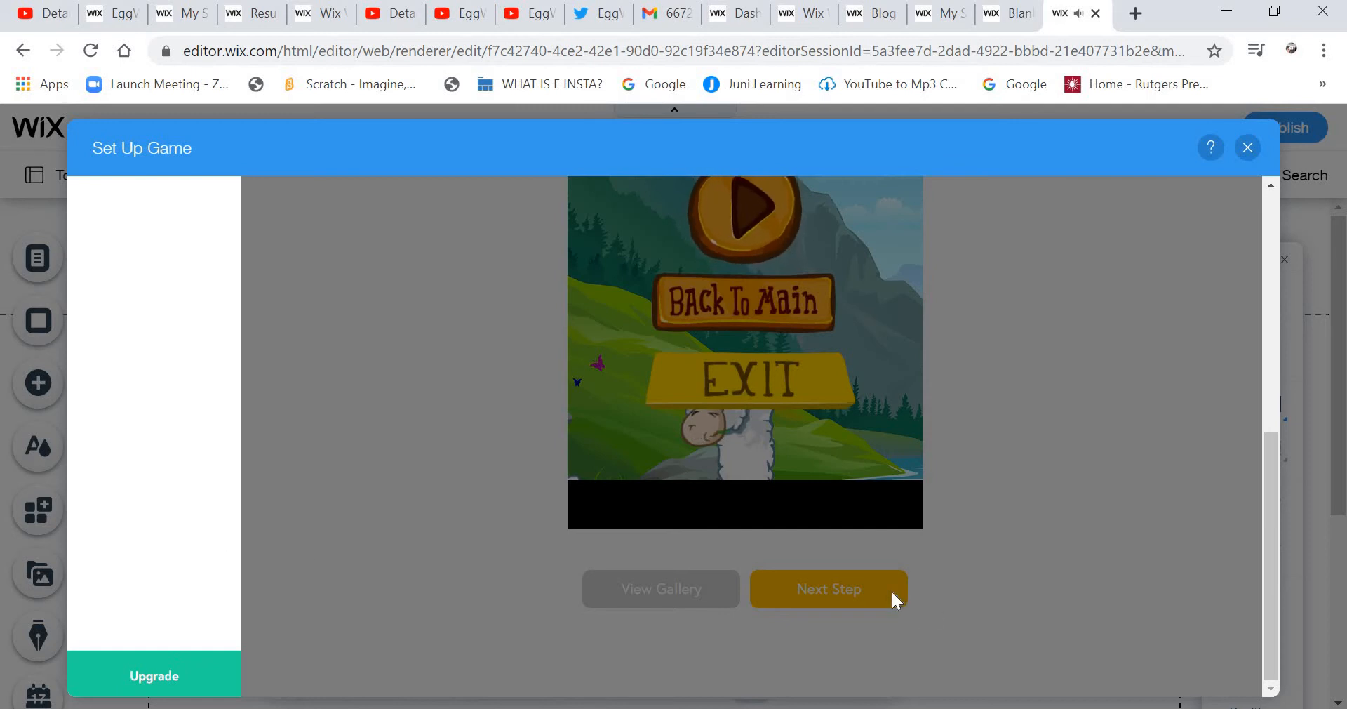
Step: Advance past the game preview with Next Step
click(827, 588)
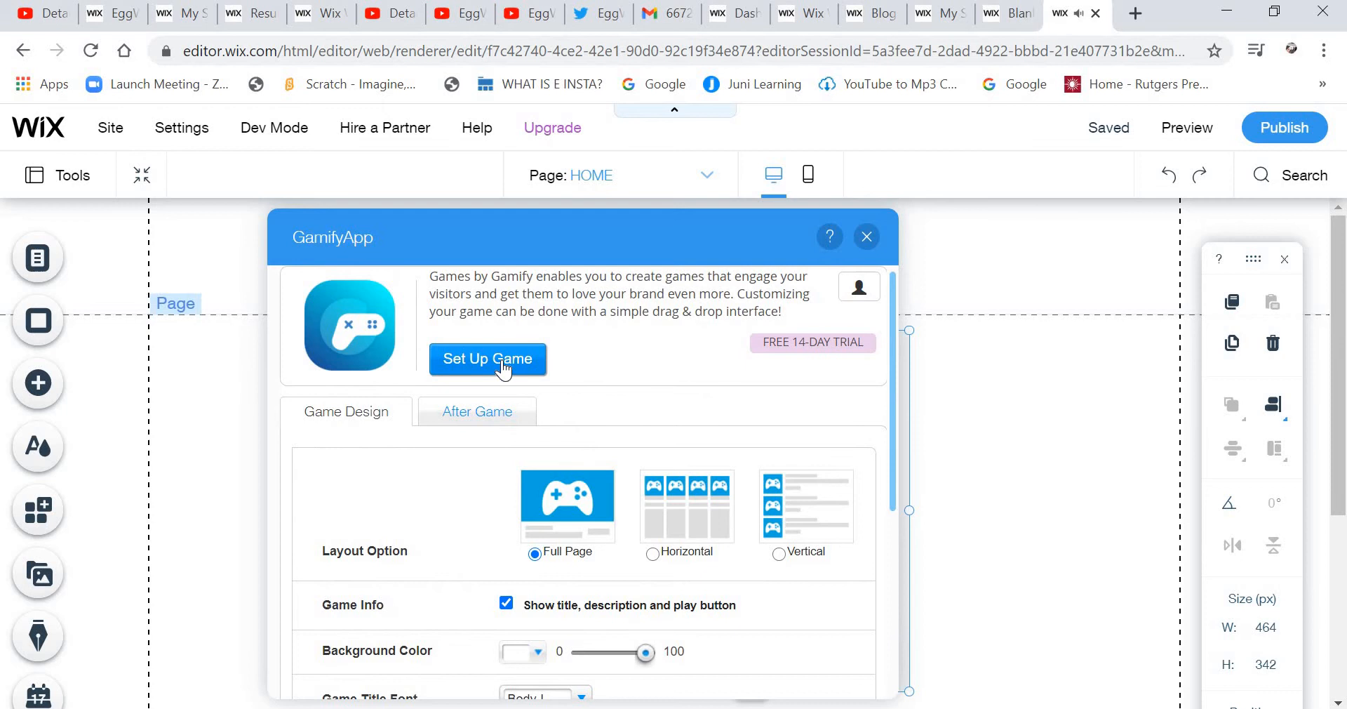
Step: Reopen game setup and show the Sheep Stacking card's options in My Games
click(487, 358)
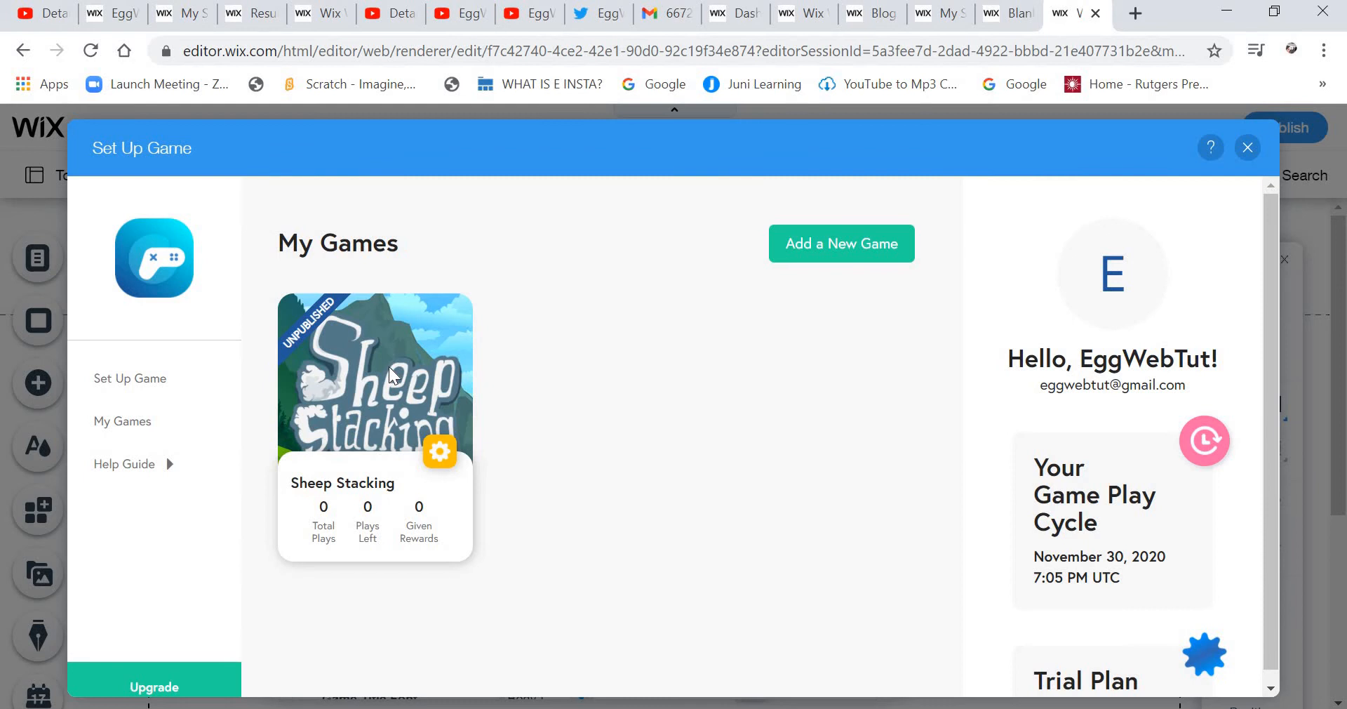
mouse_move(454, 388)
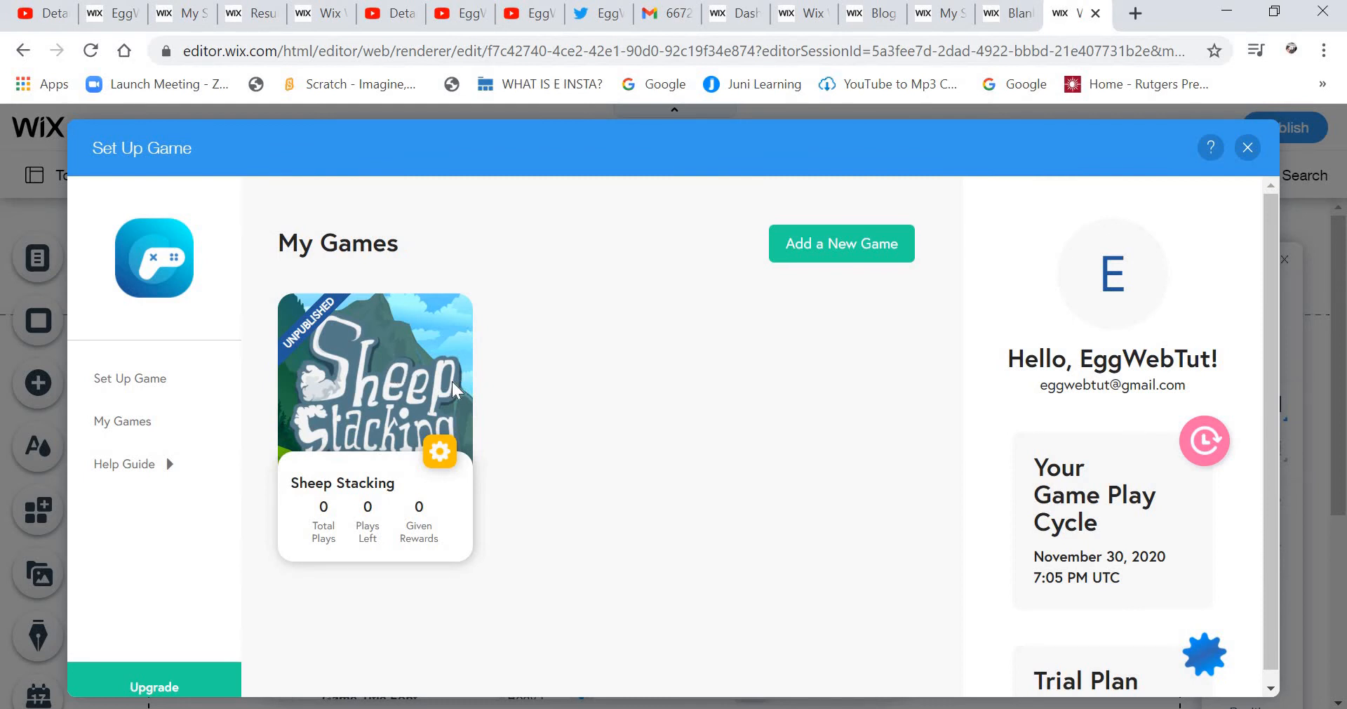
mouse_move(747, 330)
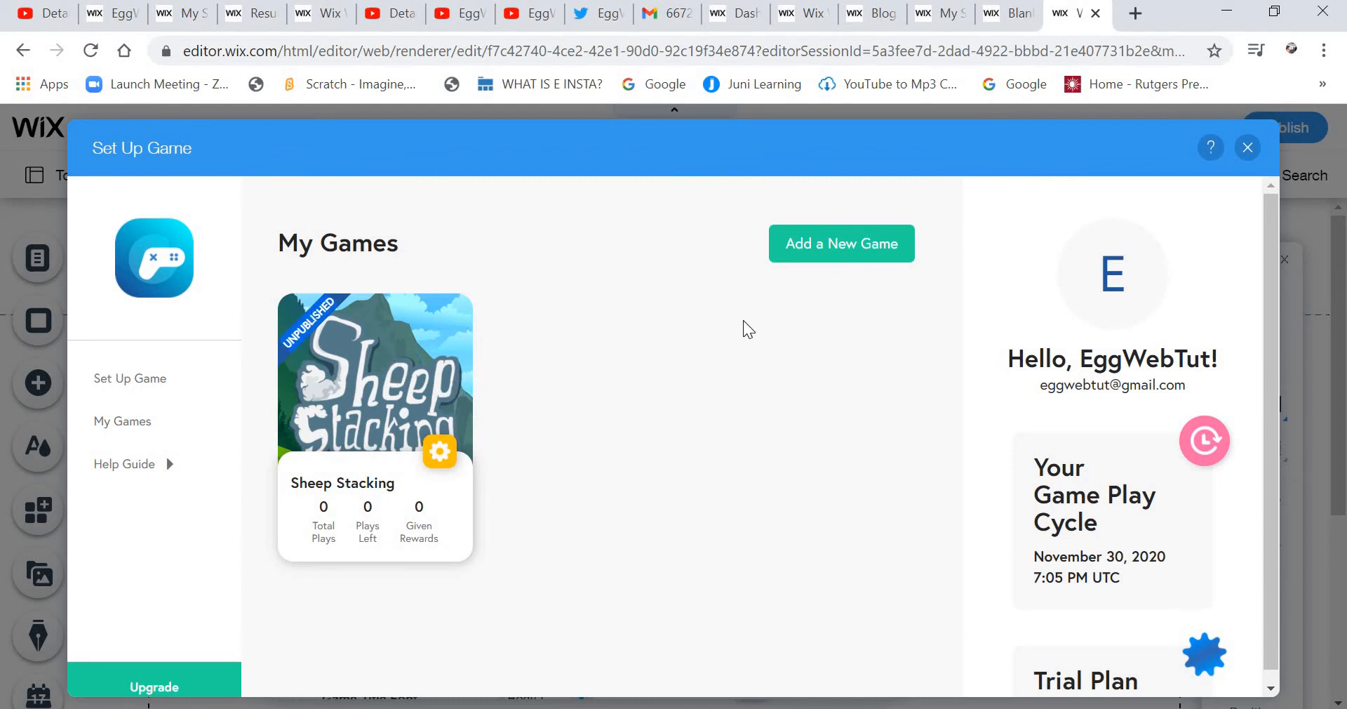
click(439, 452)
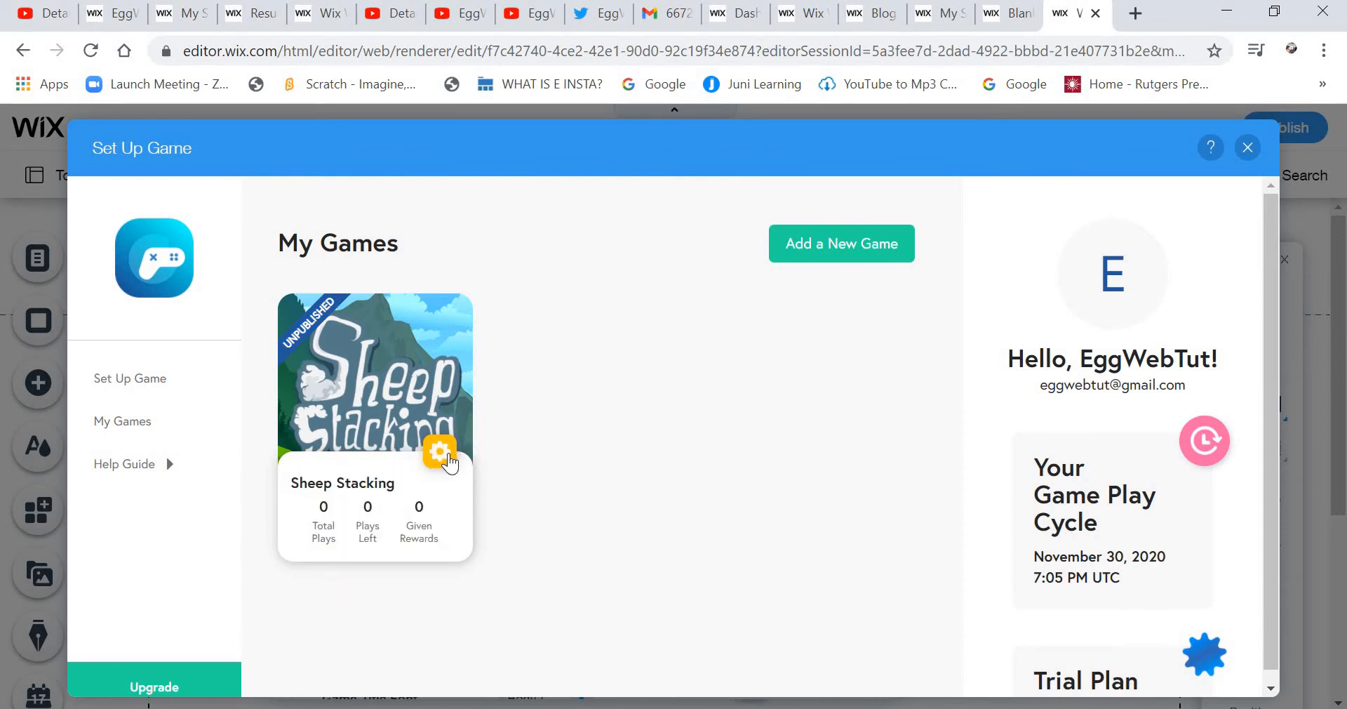
click(440, 451)
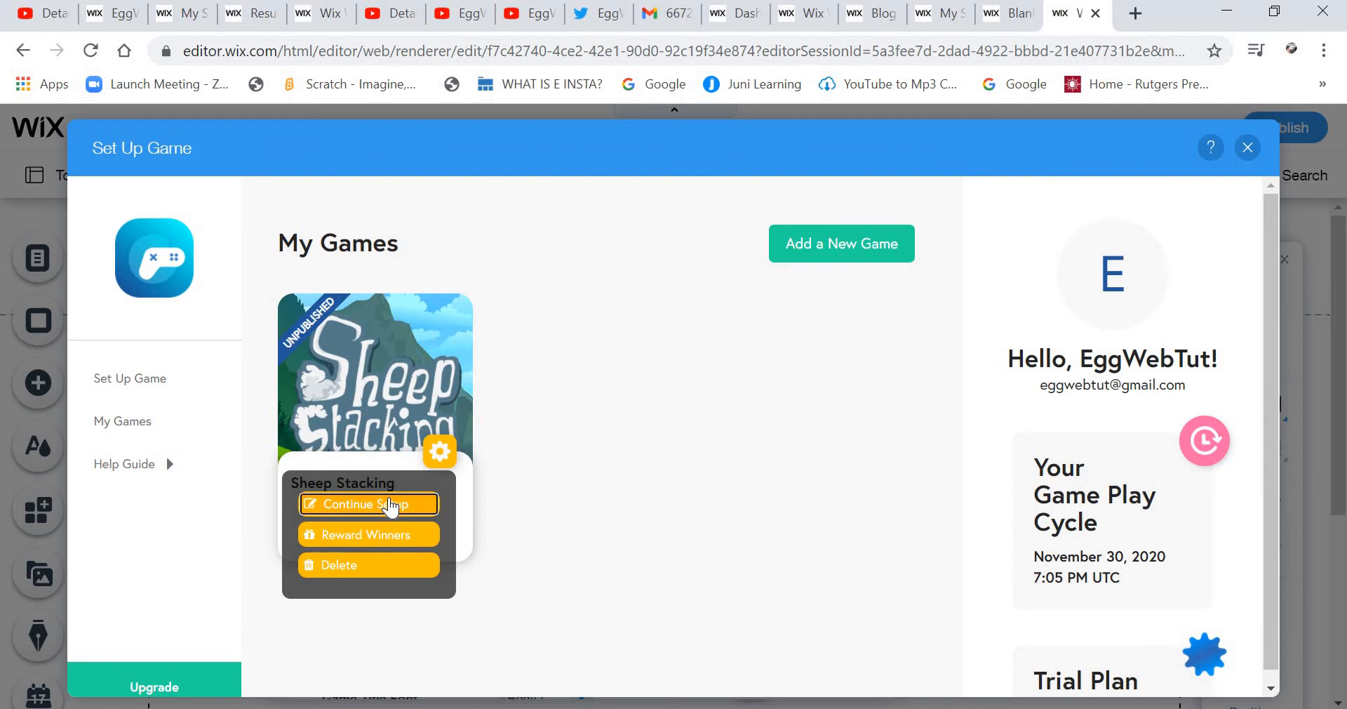
Step: Continue Sheep Stacking setup, reviewing game details down to the Game Over Screen text
click(368, 503)
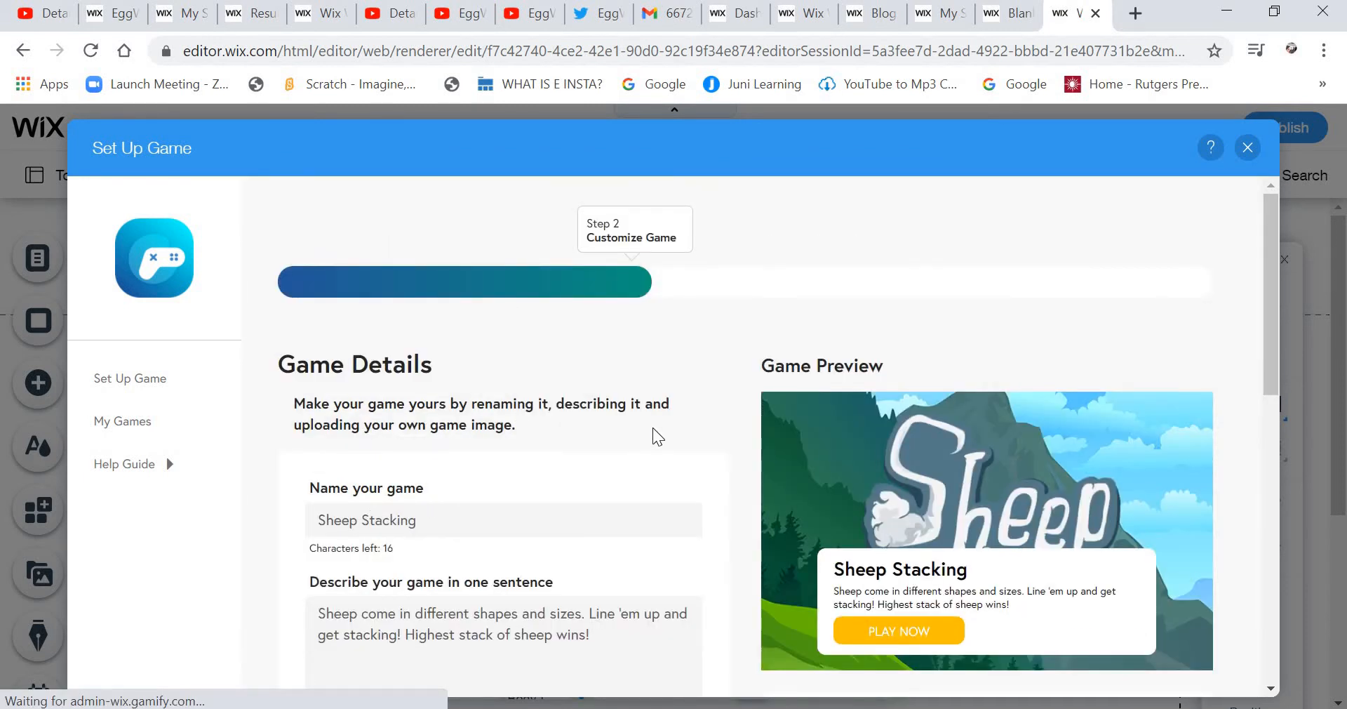
mouse_move(357, 471)
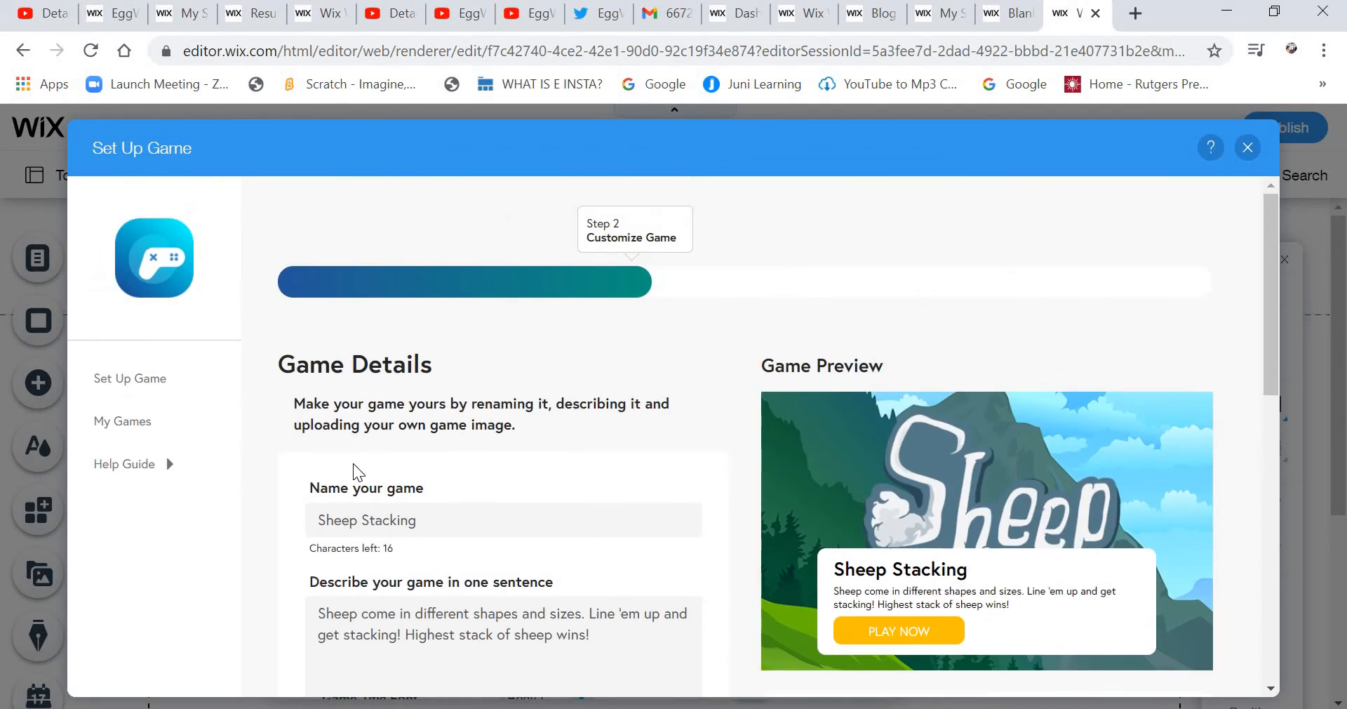
scroll(down, 3)
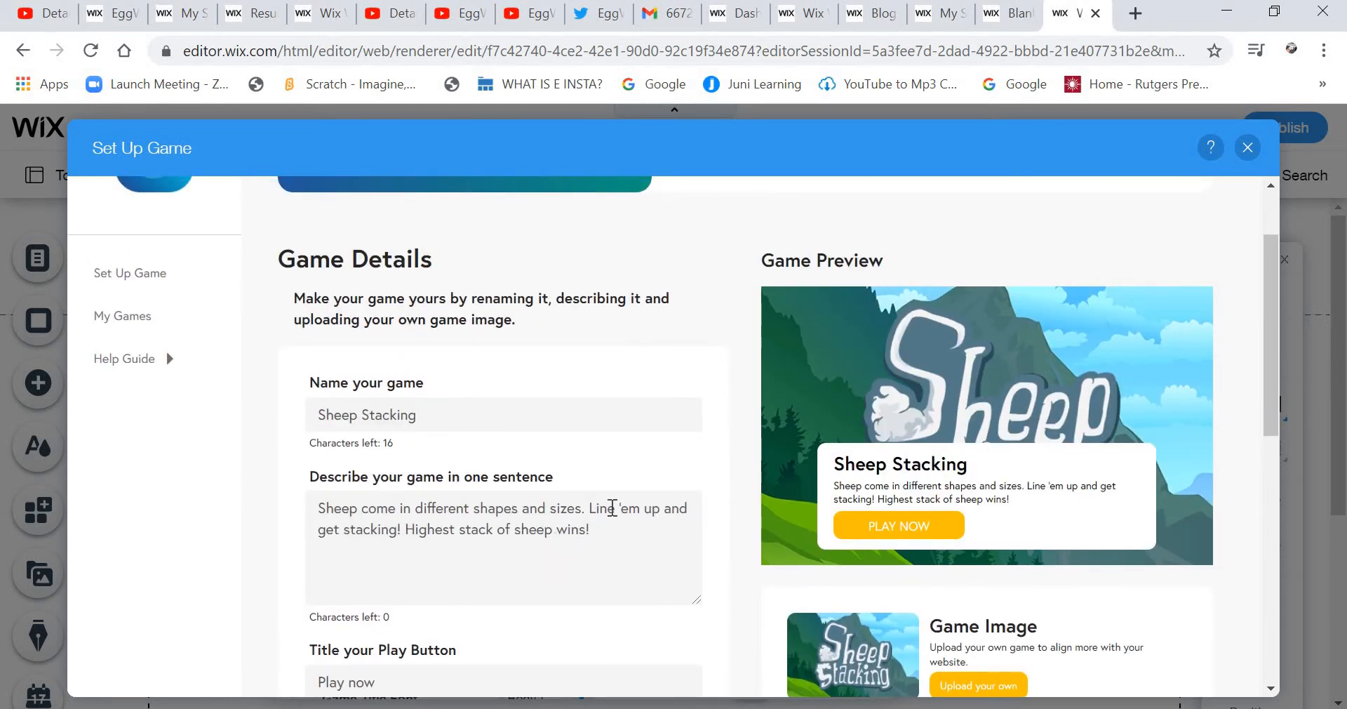
drag(608, 507, 589, 529)
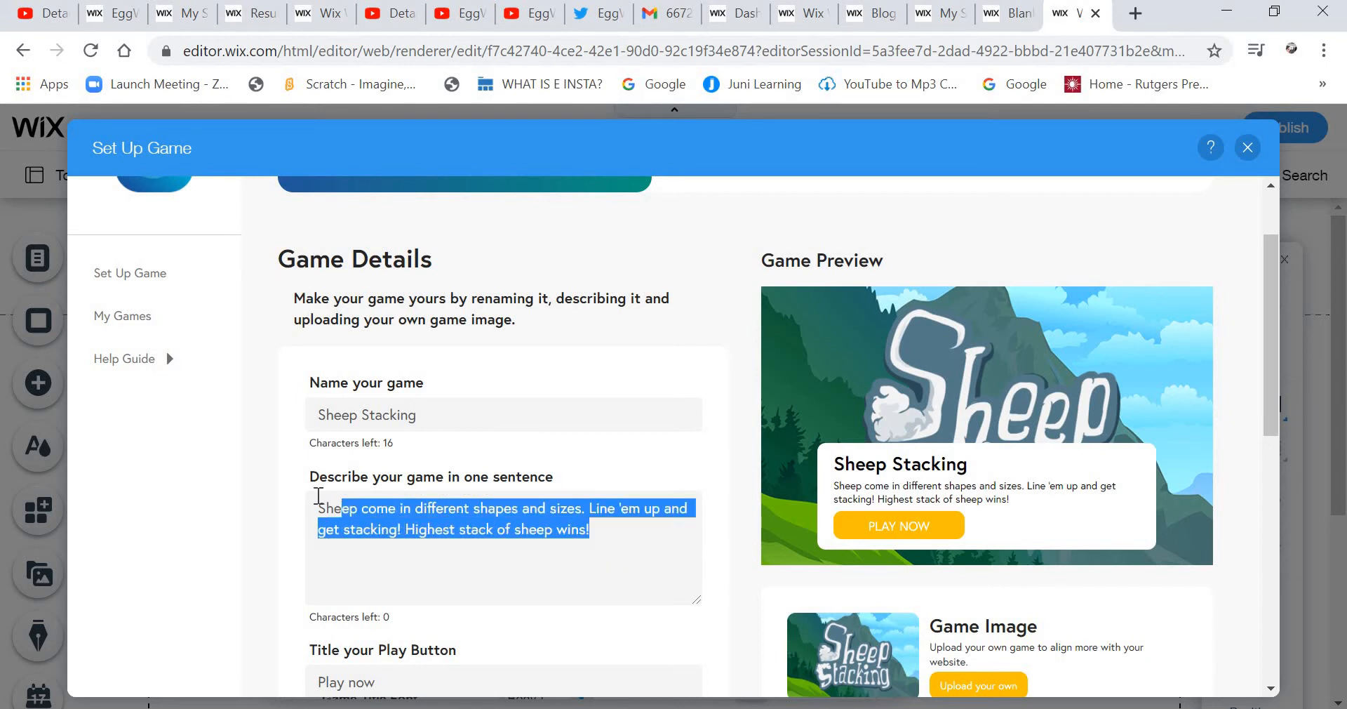
click(588, 507)
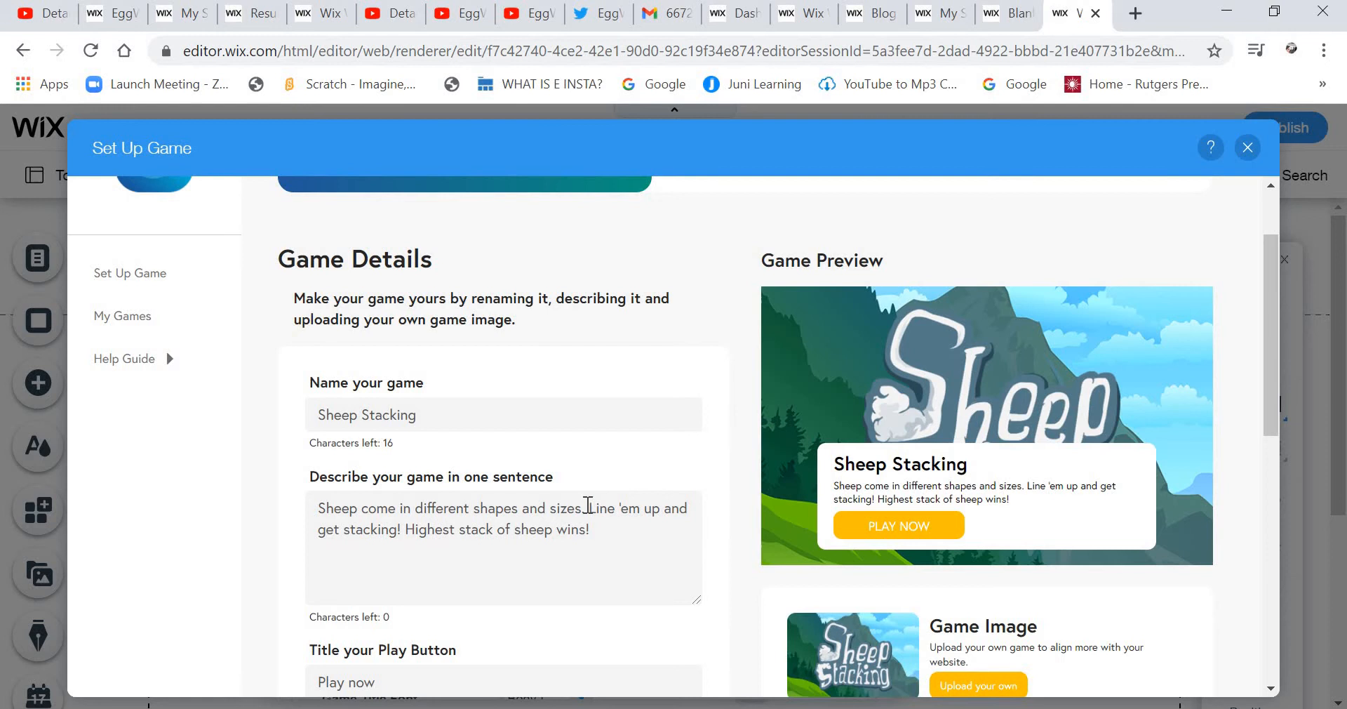
scroll(down, 3)
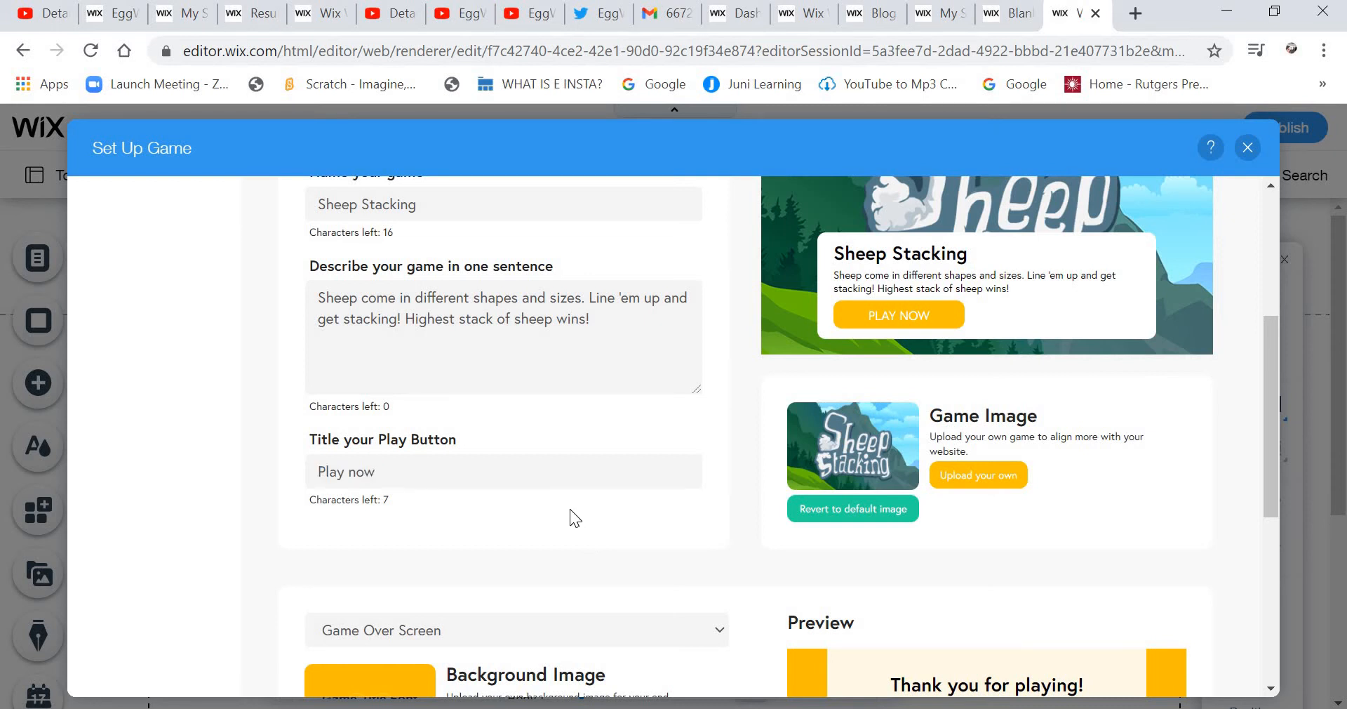
scroll(down, 3)
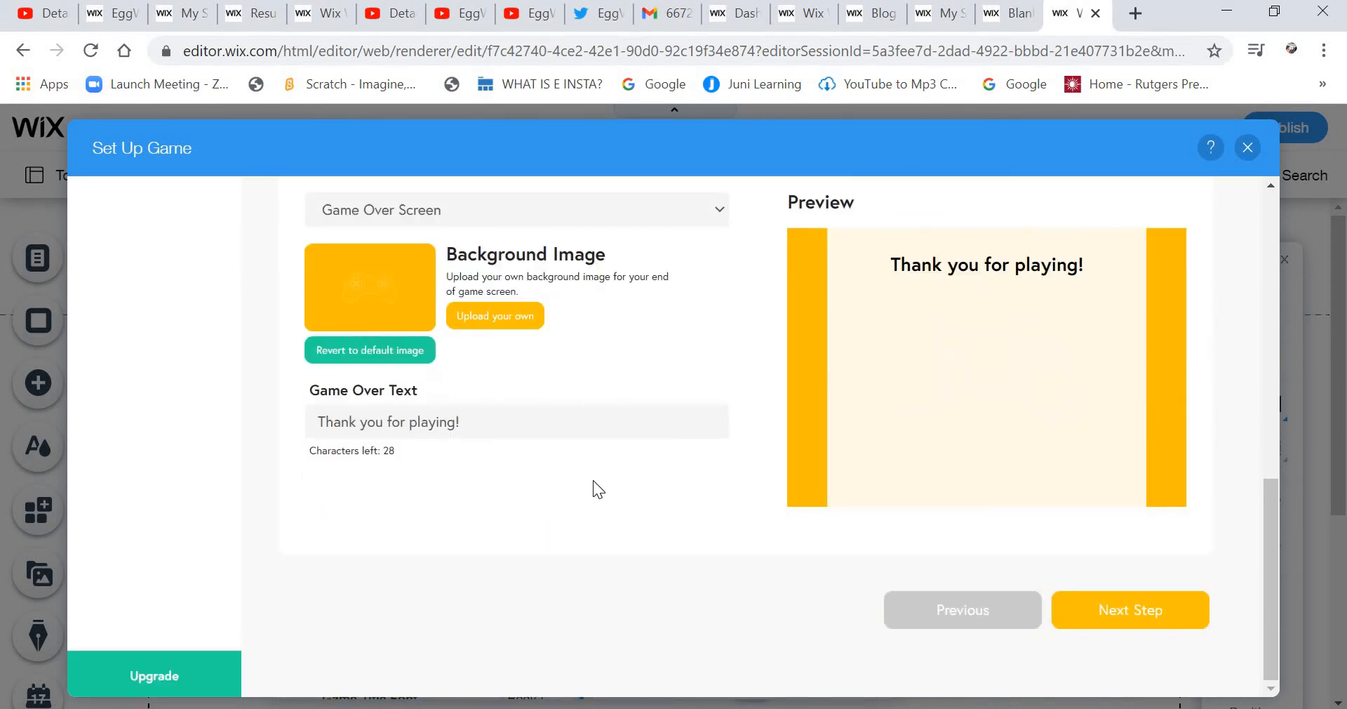
scroll(up, 3)
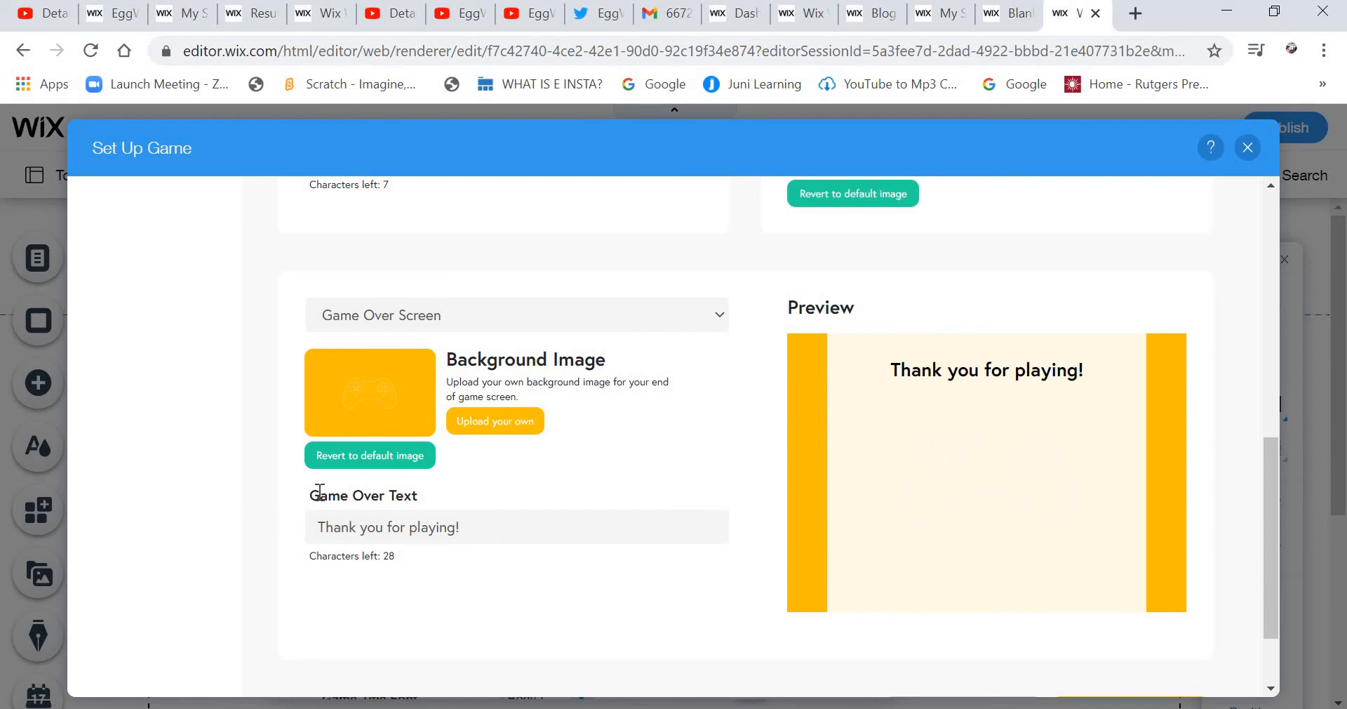
scroll(down, 3)
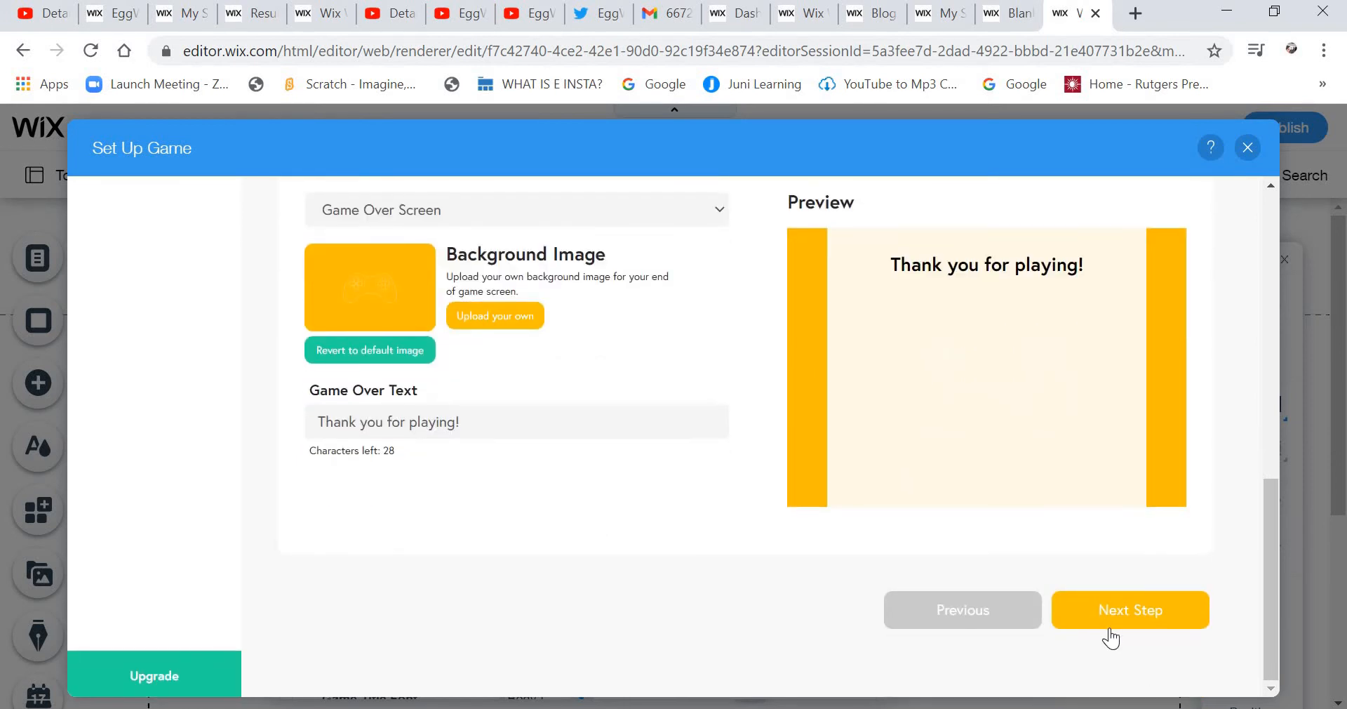
mouse_move(1175, 644)
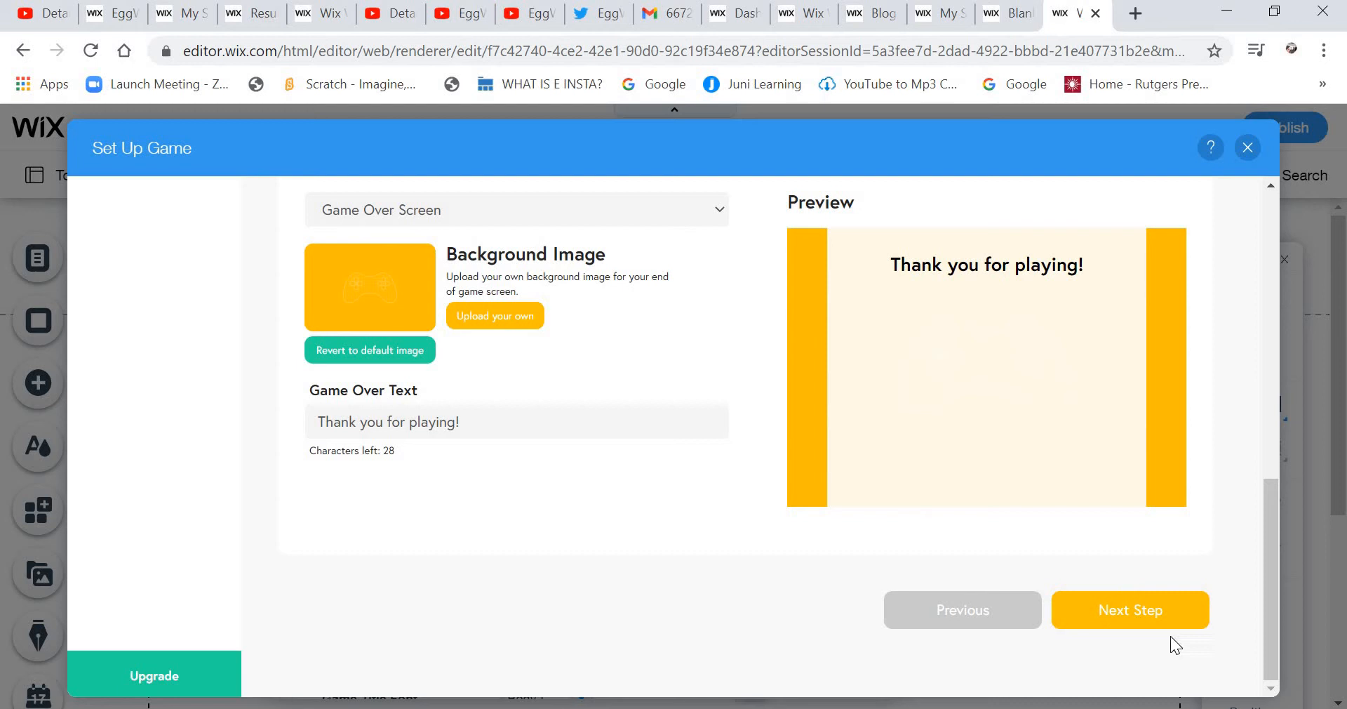
mouse_move(1130, 609)
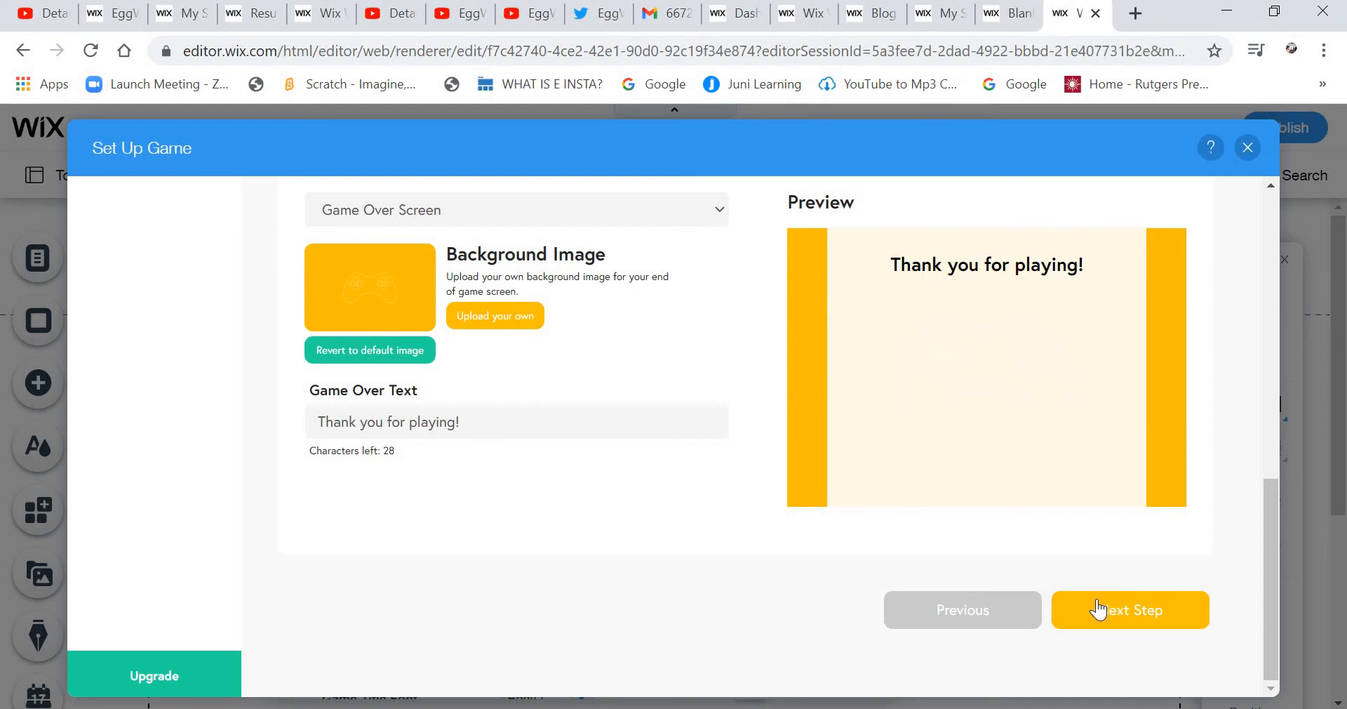
click(1129, 610)
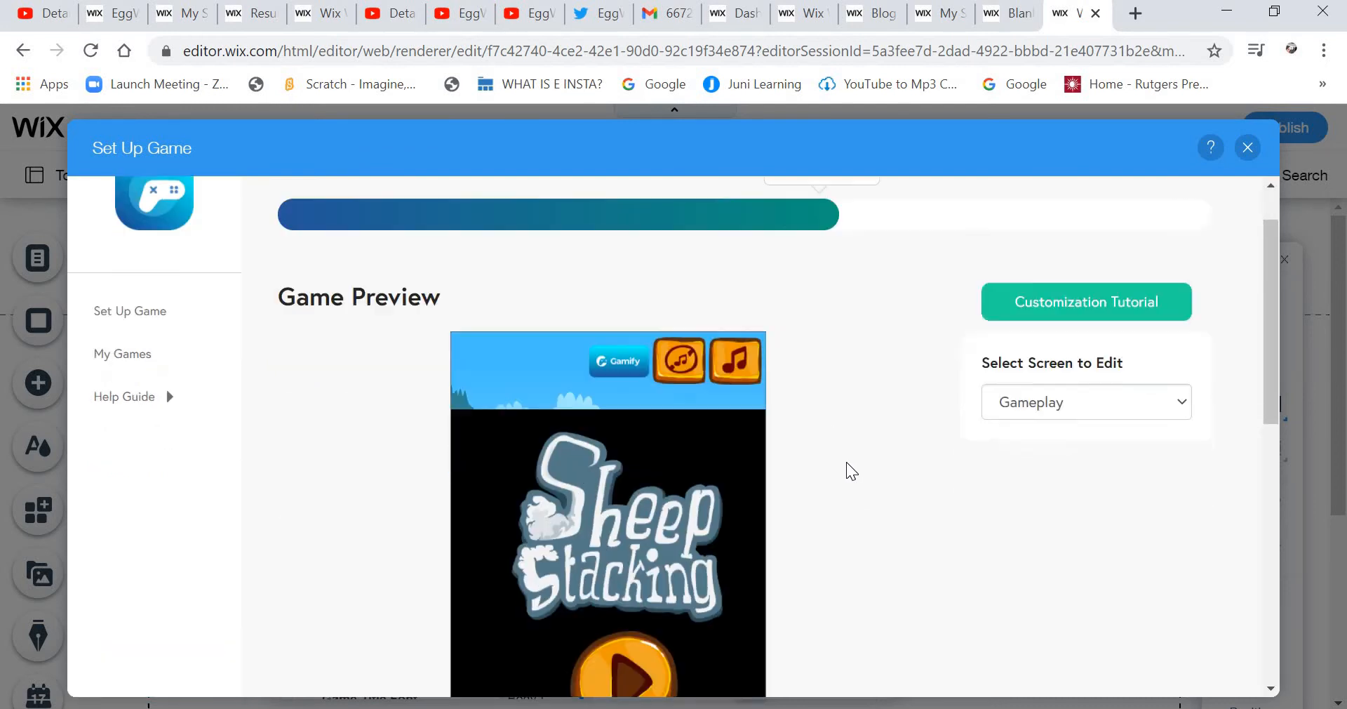
scroll(down, 3)
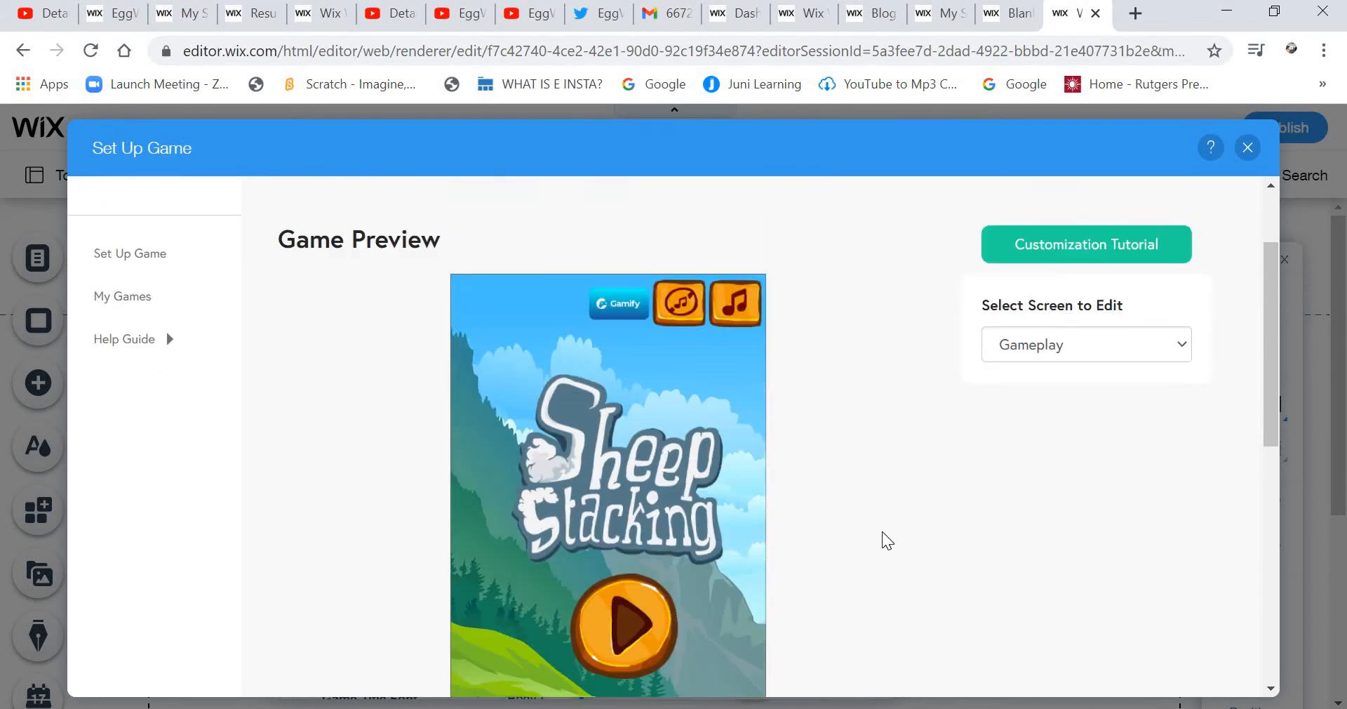
scroll(down, 3)
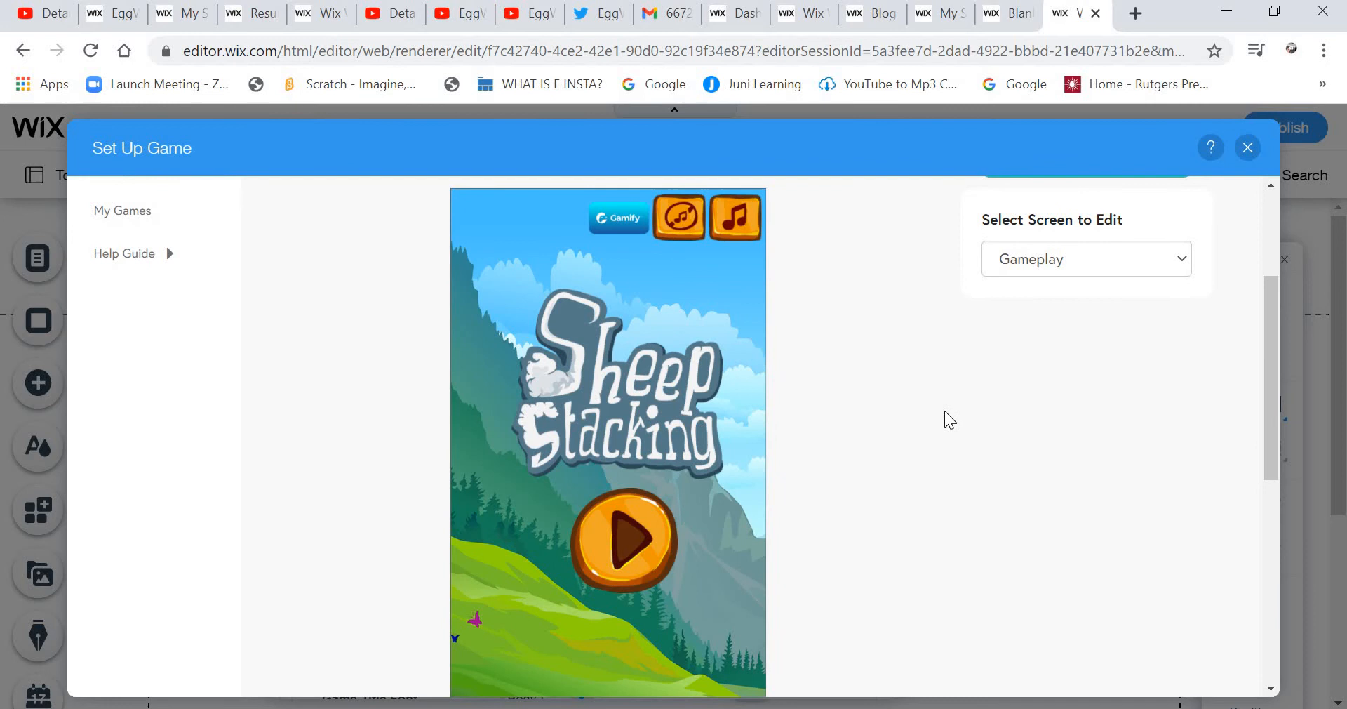
scroll(down, 3)
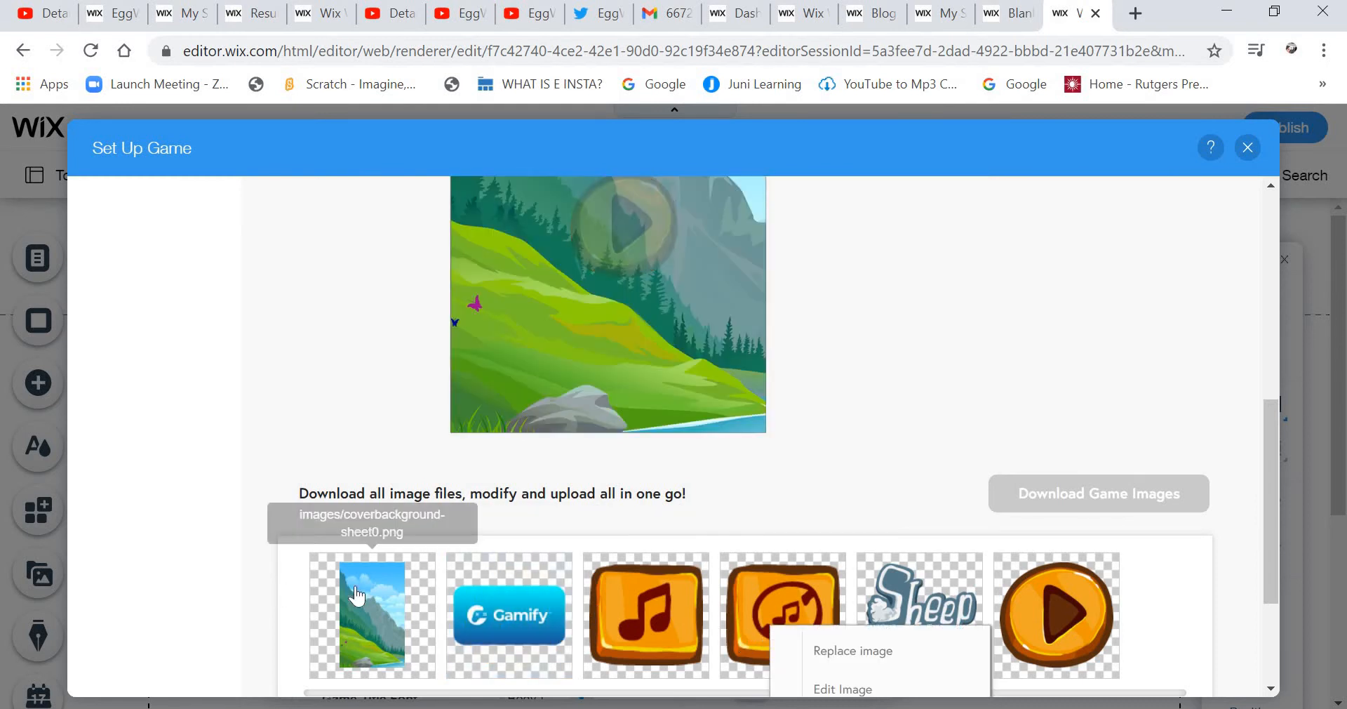
scroll(down, 3)
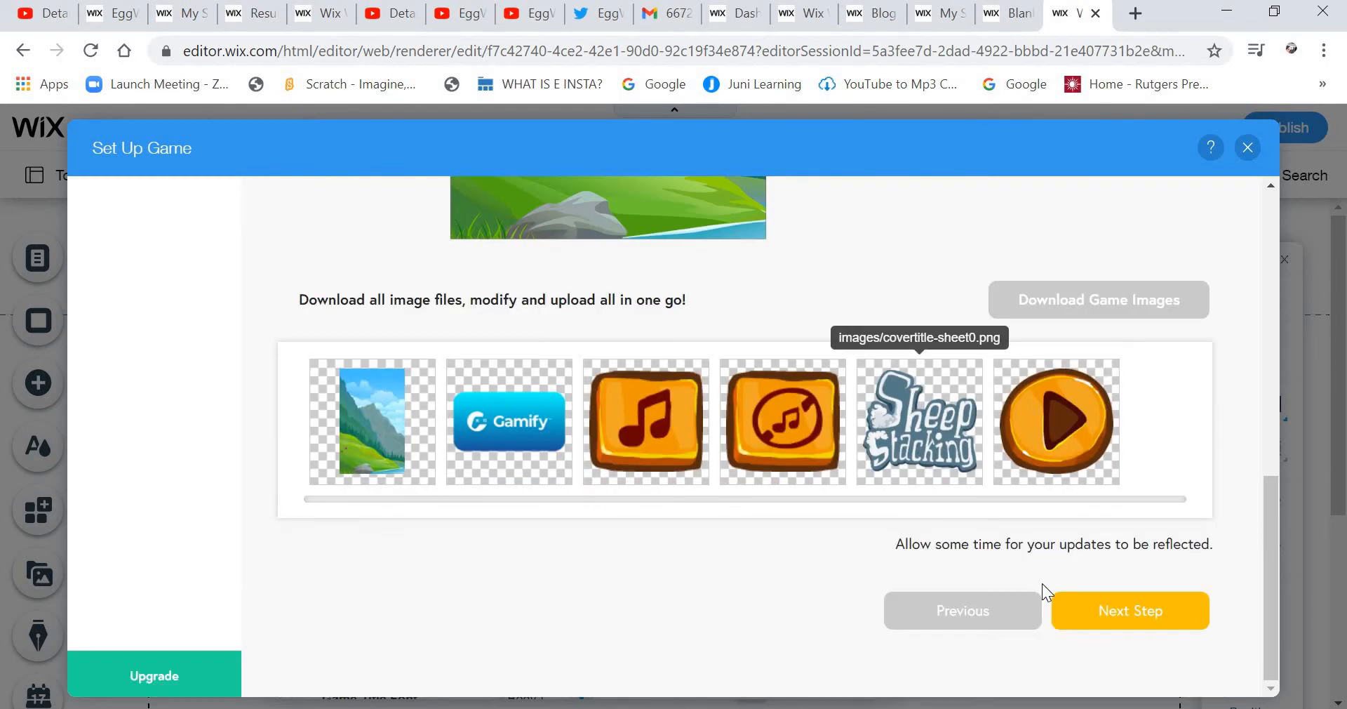
mouse_move(1131, 610)
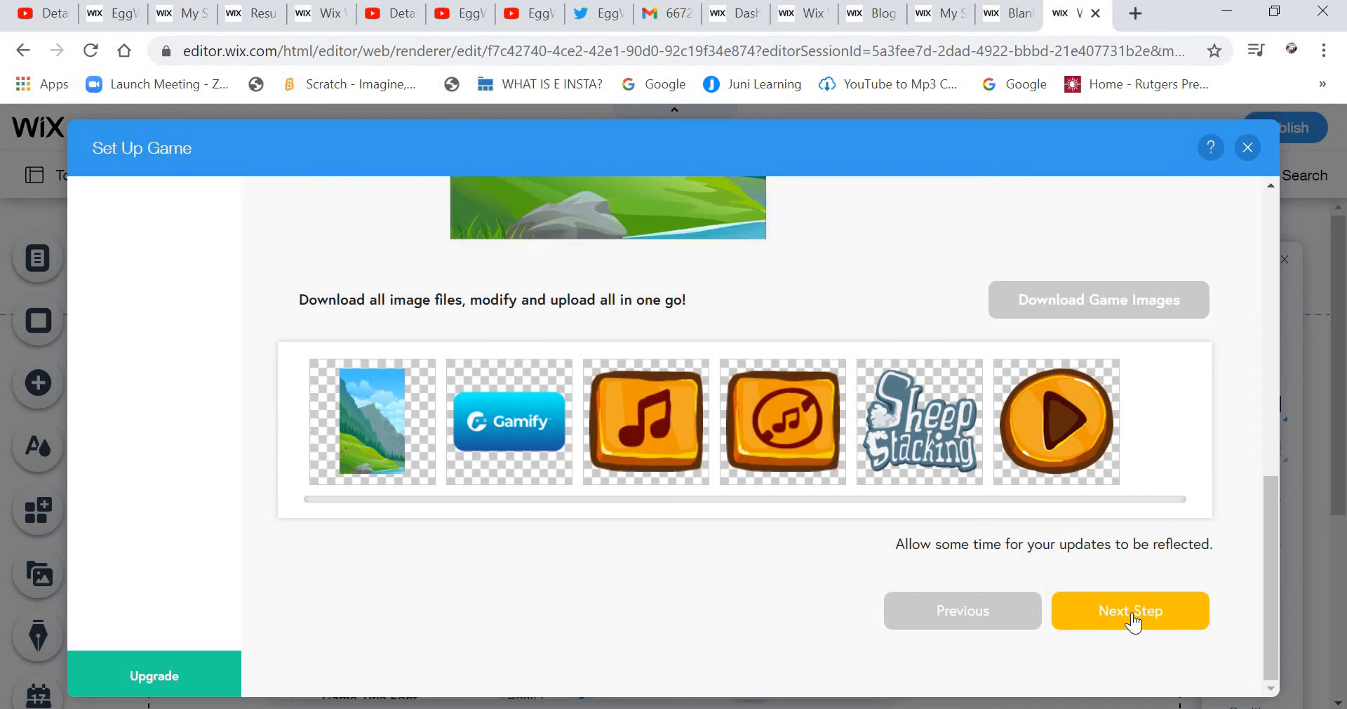
Step: Advance Sheep Stacking setup to Add Ons, keep the form enabled, and clear its title
click(1129, 610)
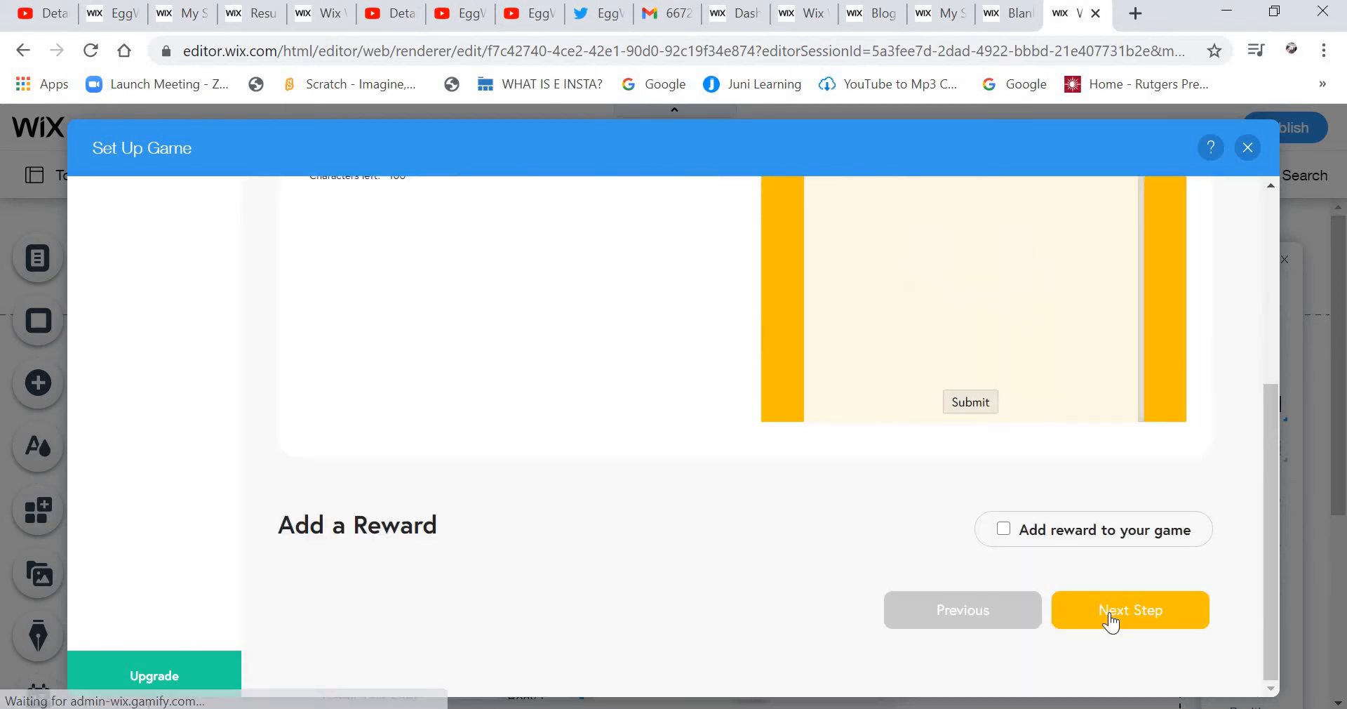
click(1129, 610)
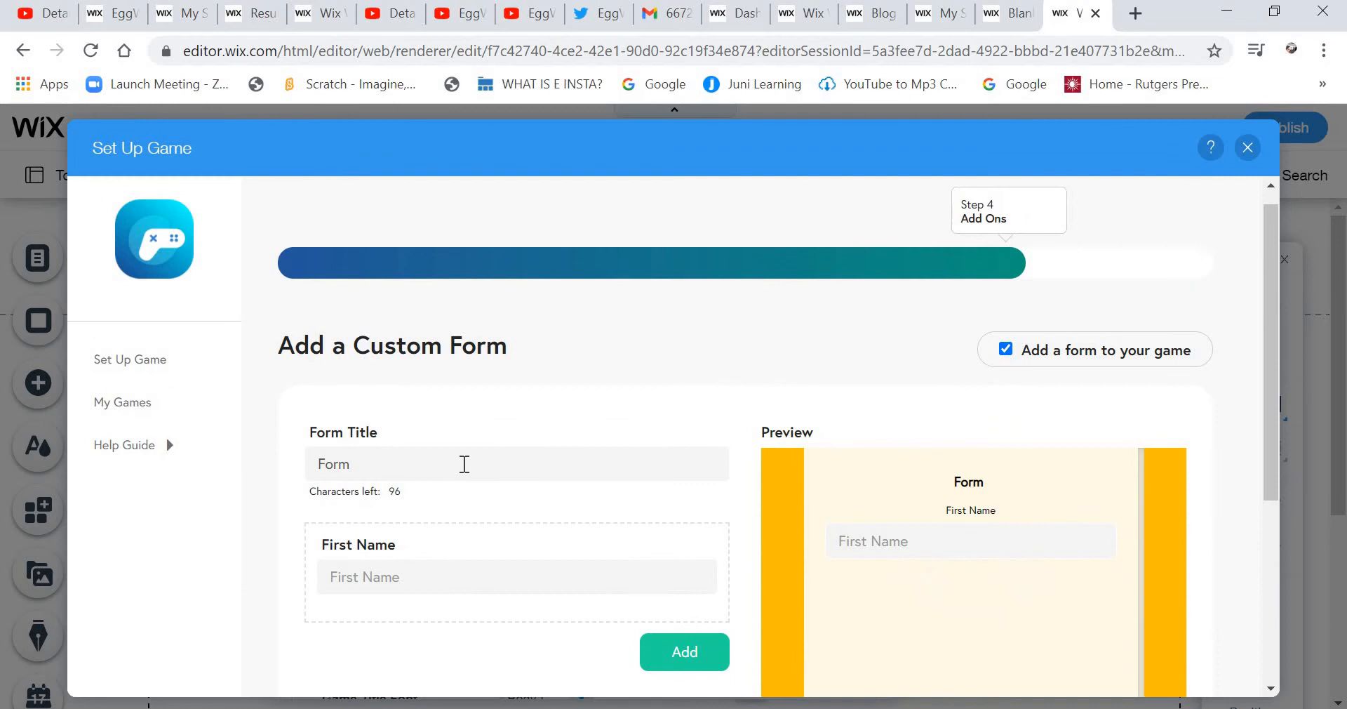
mouse_move(338, 551)
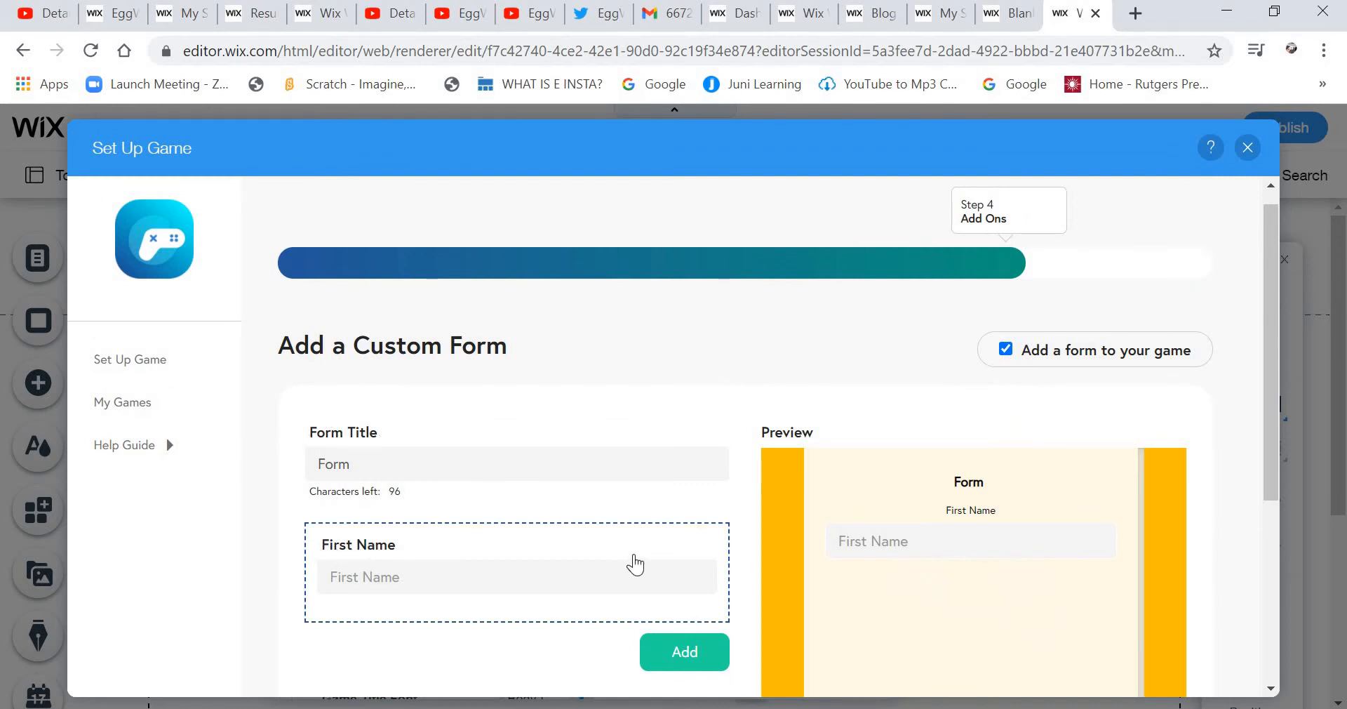
mouse_move(477, 566)
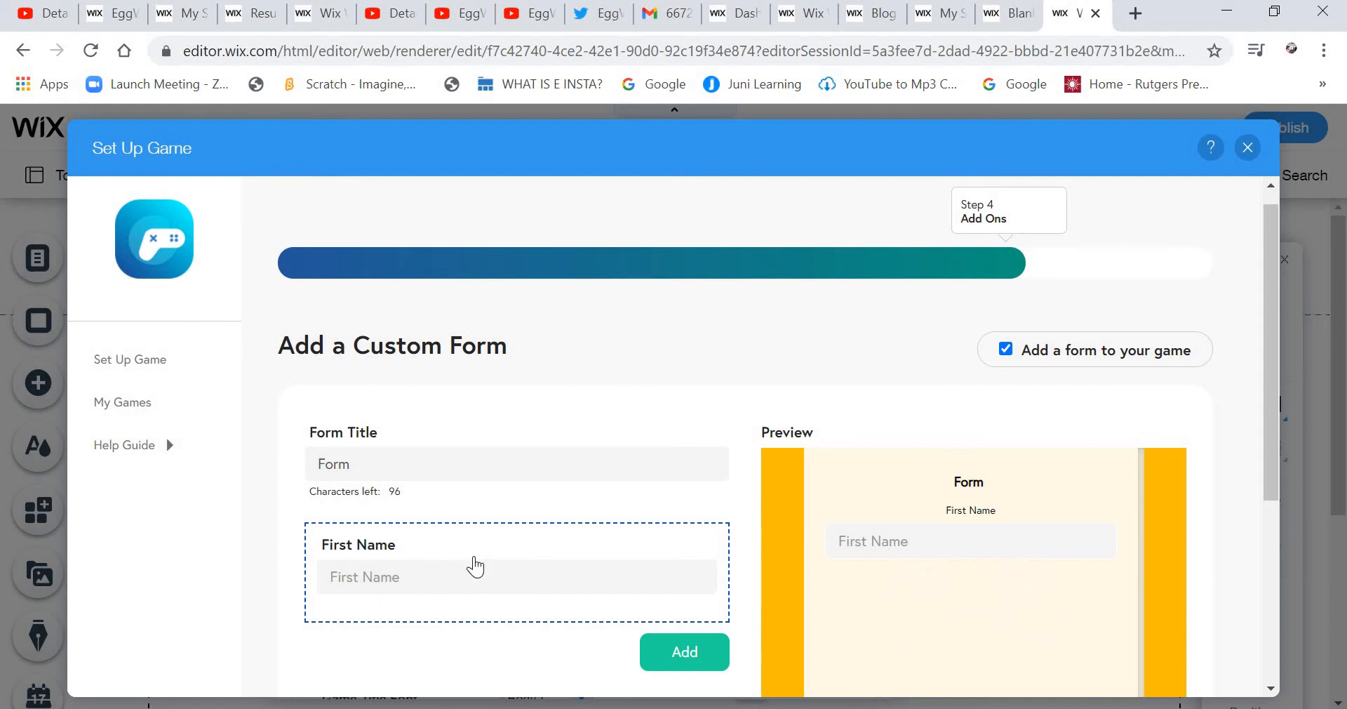
mouse_move(284, 670)
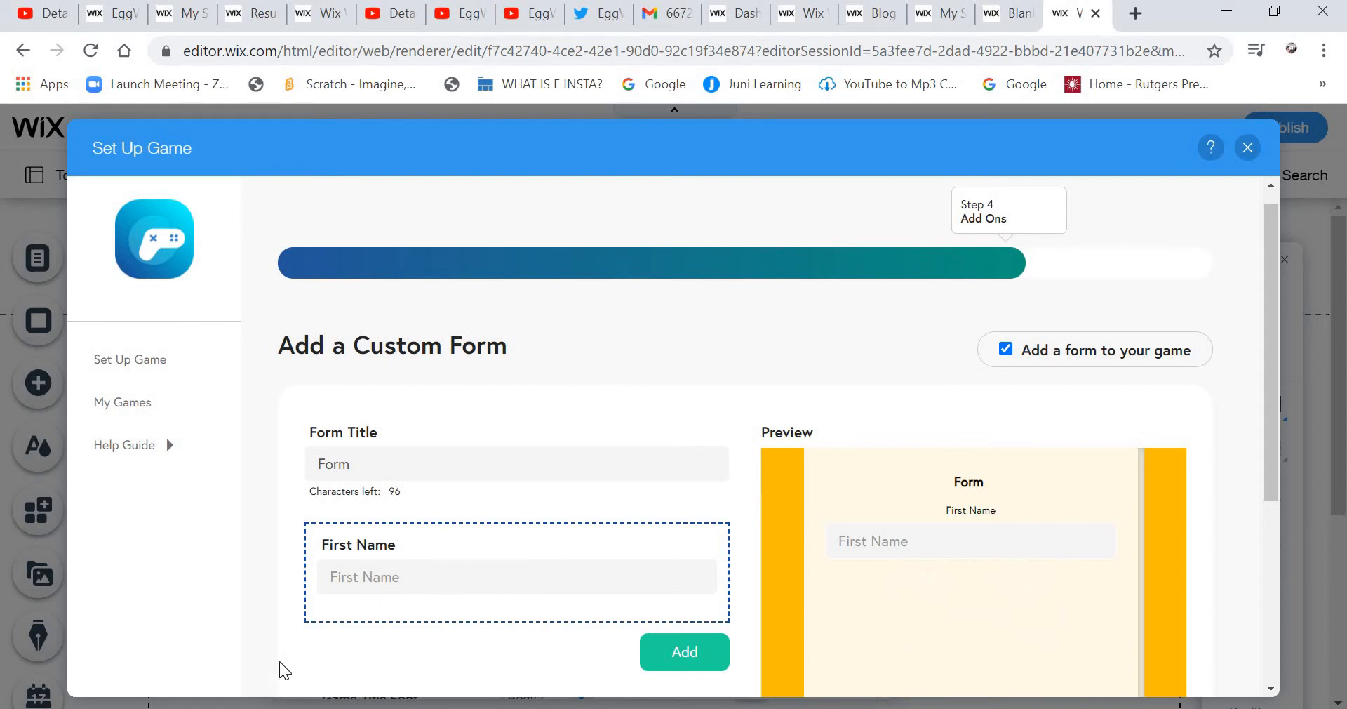
click(468, 463)
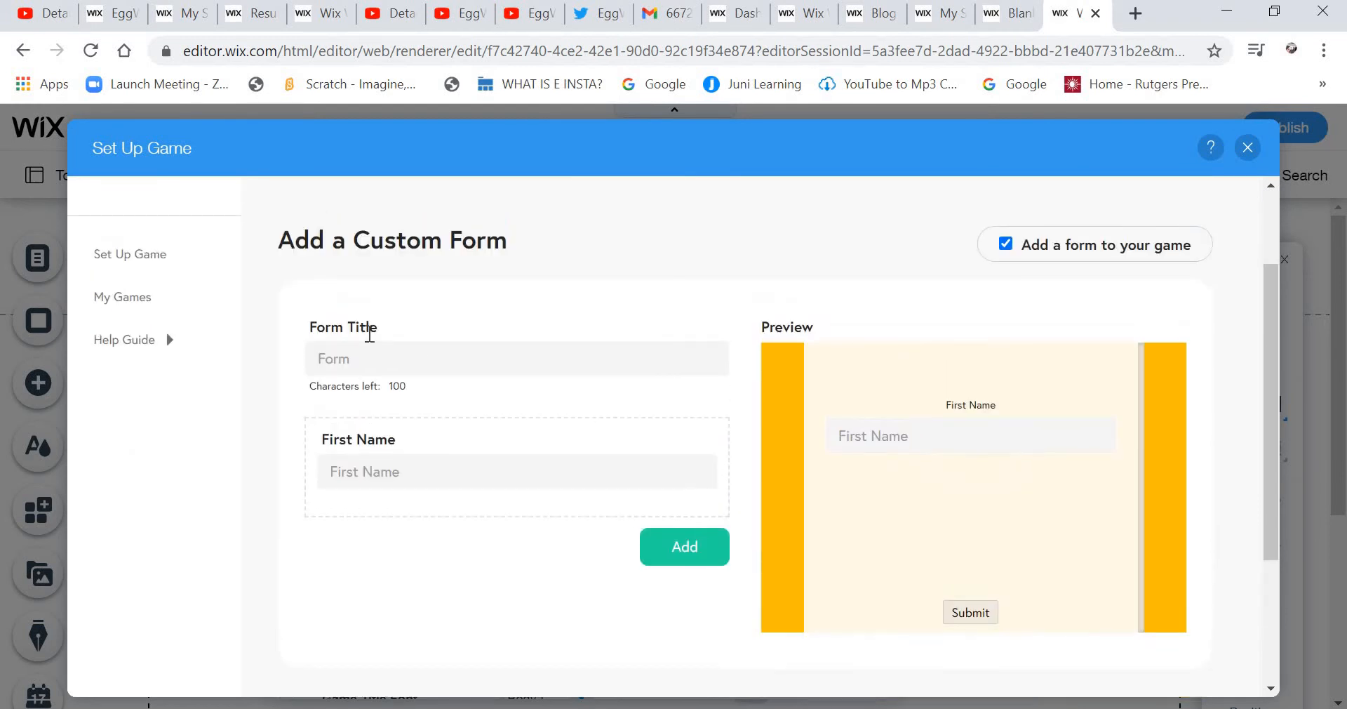
Step: Add Birthdate and City fields to the form, removing an unwanted Address field
click(684, 546)
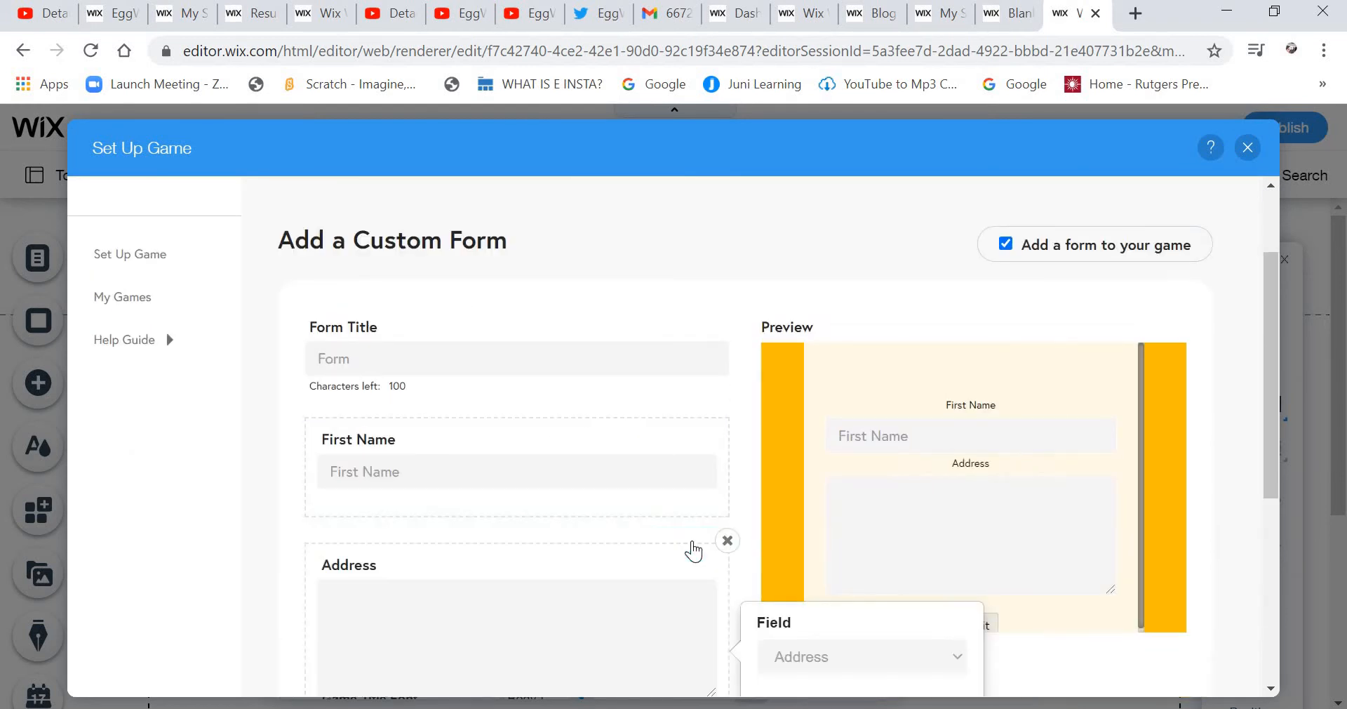
scroll(down, 3)
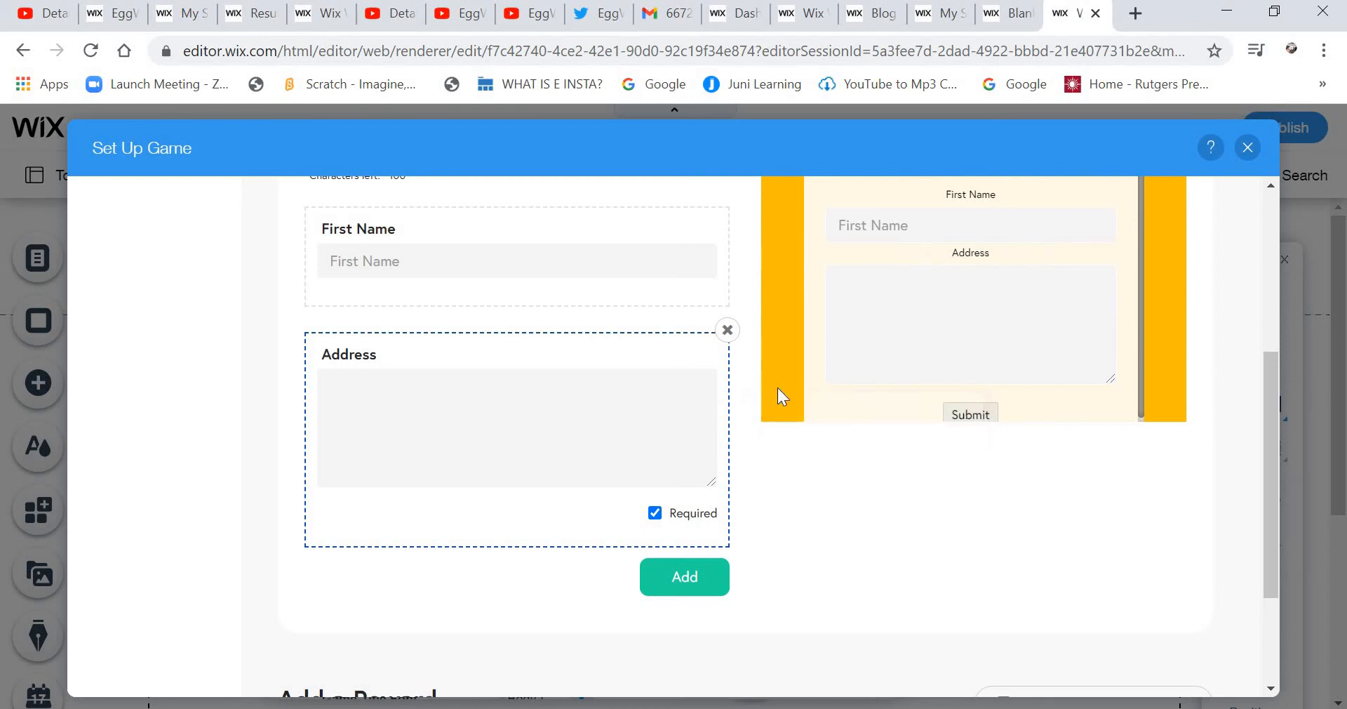
click(727, 329)
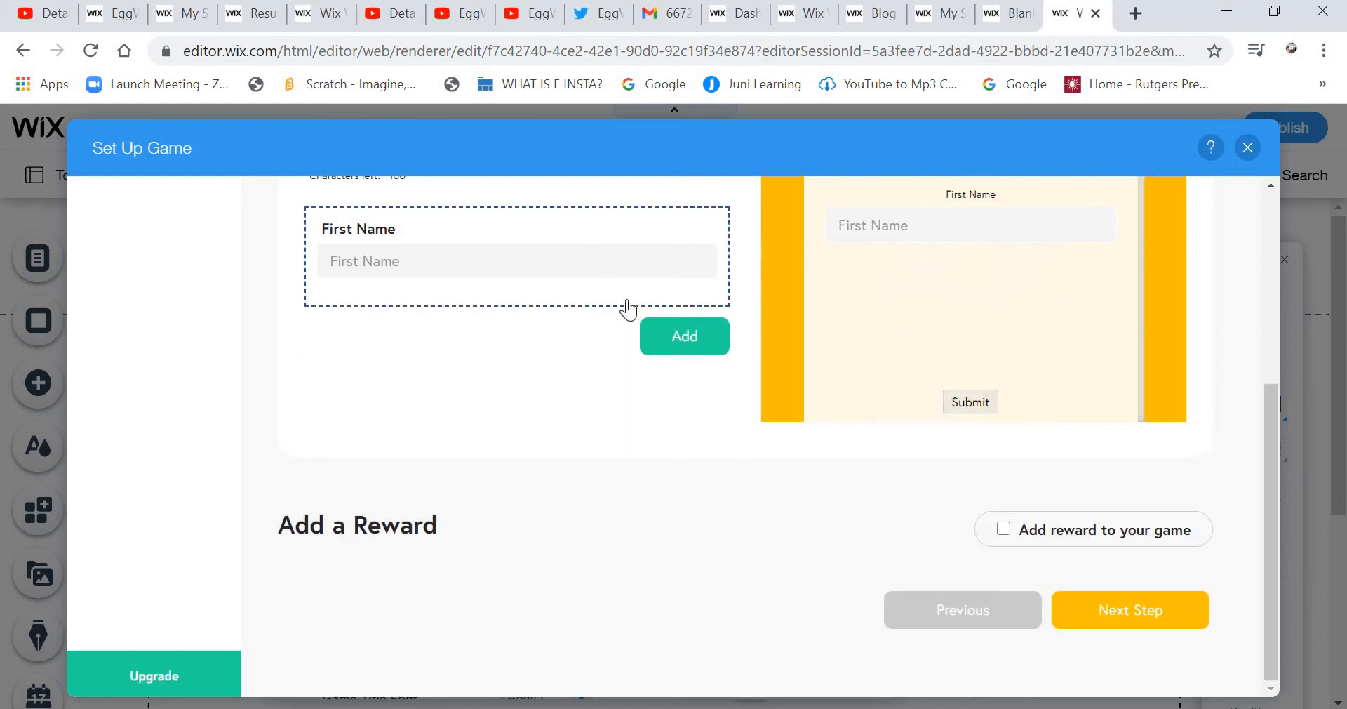
click(684, 336)
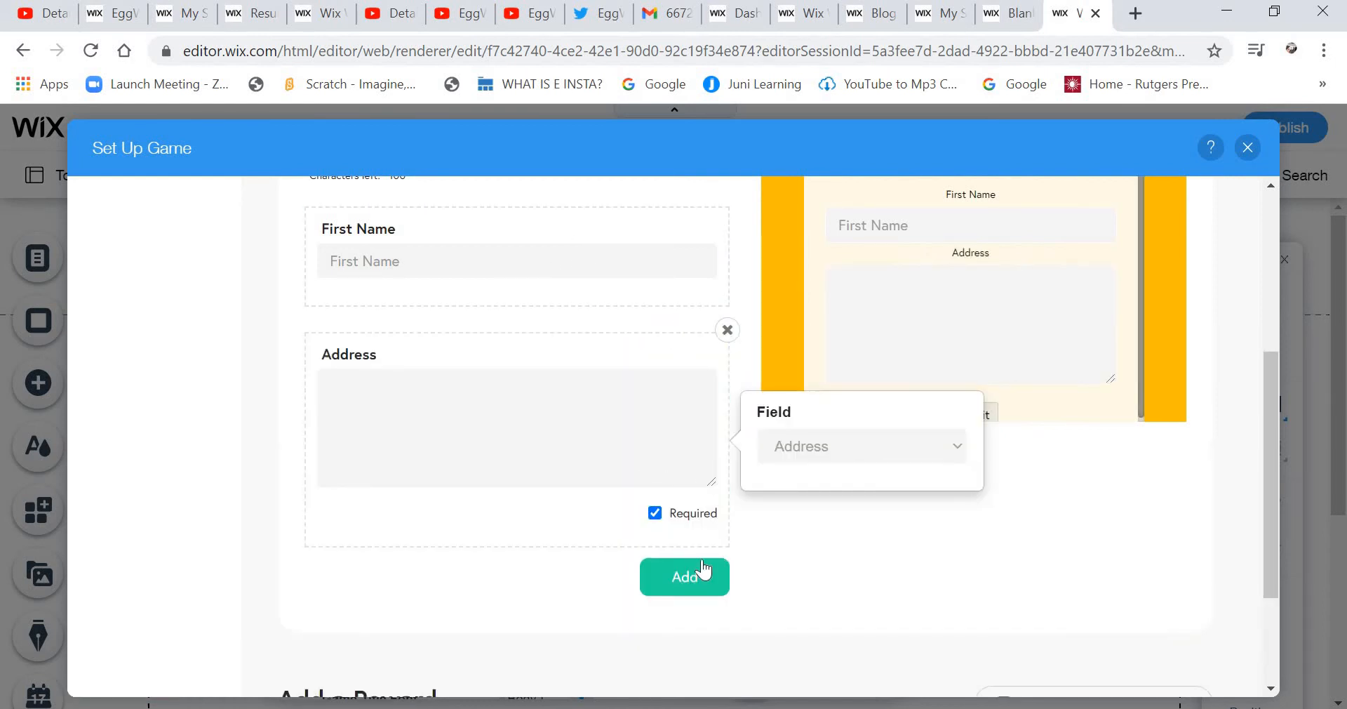
click(684, 576)
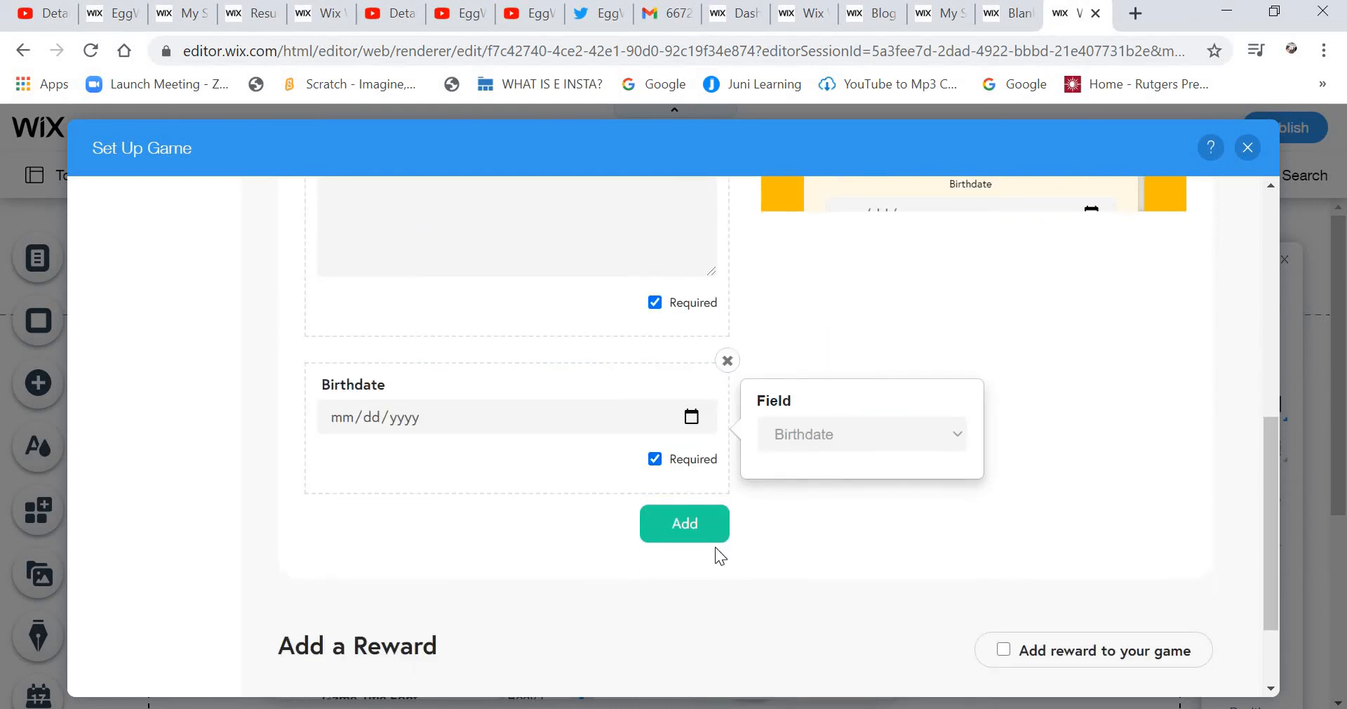
click(685, 523)
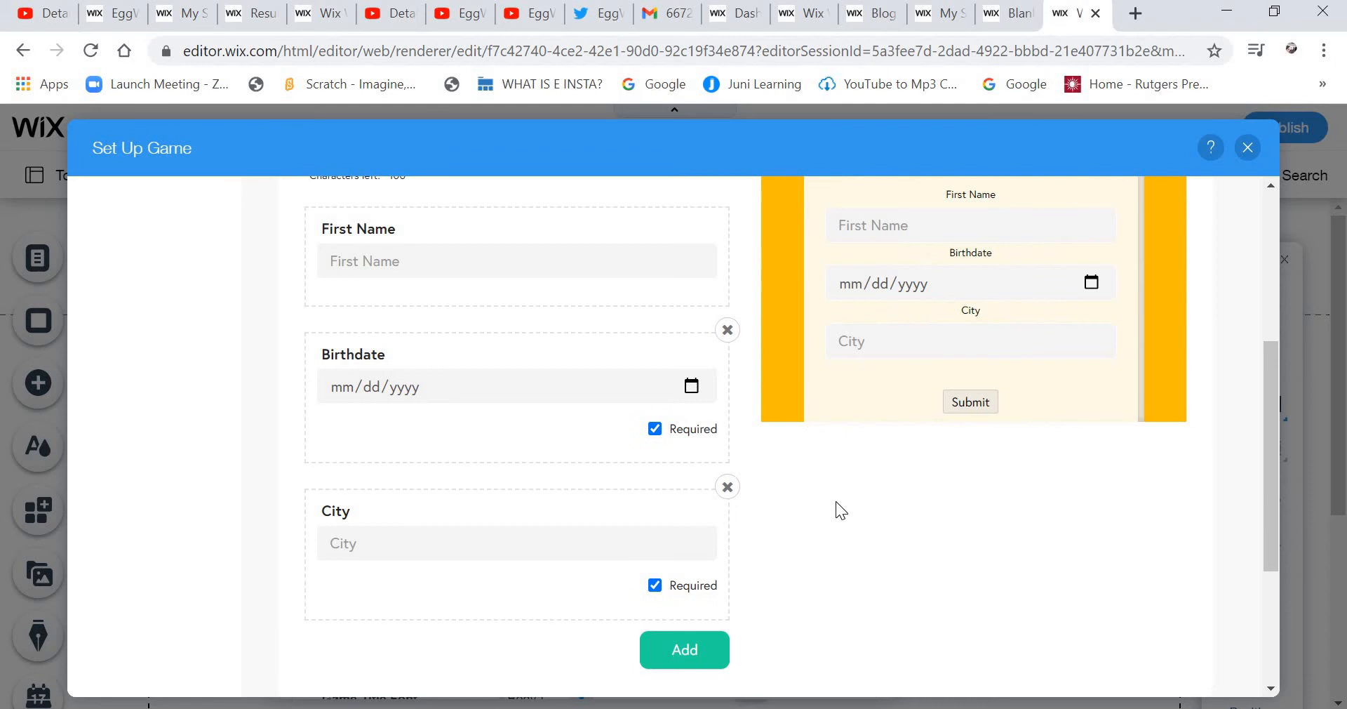
scroll(down, 3)
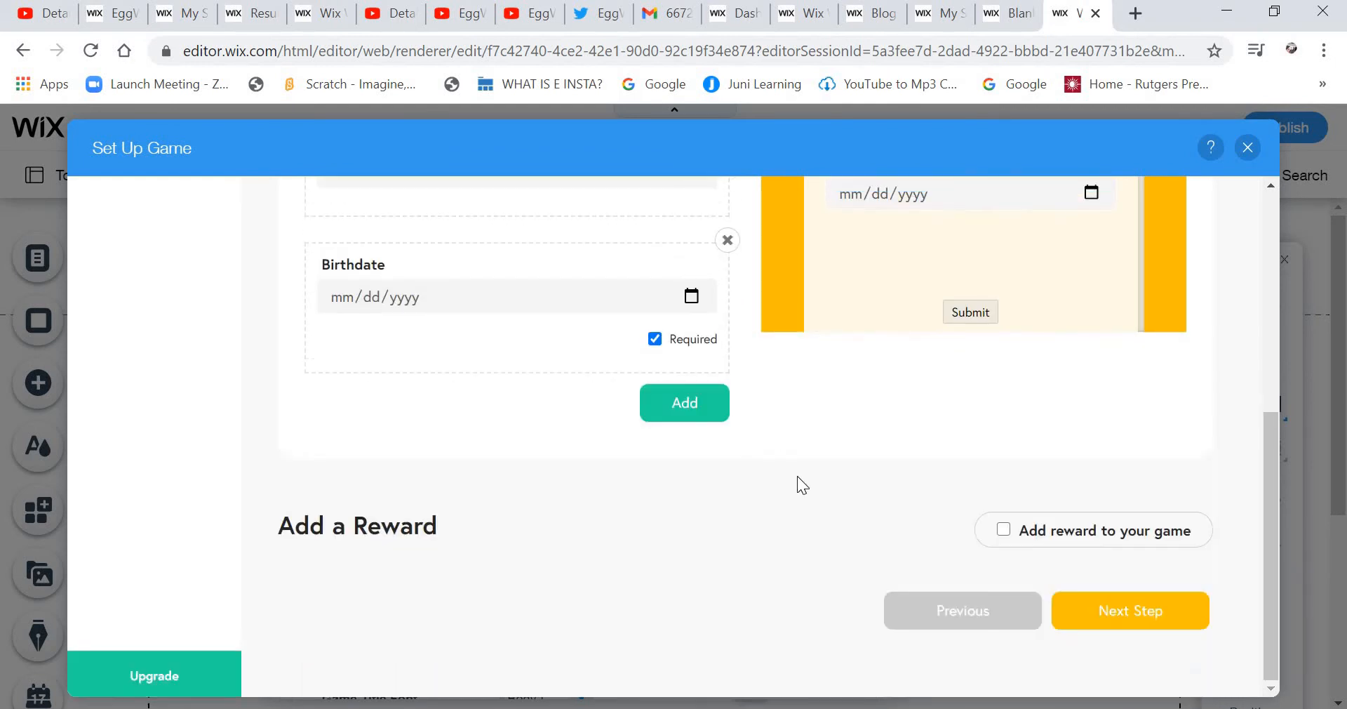
scroll(up, 3)
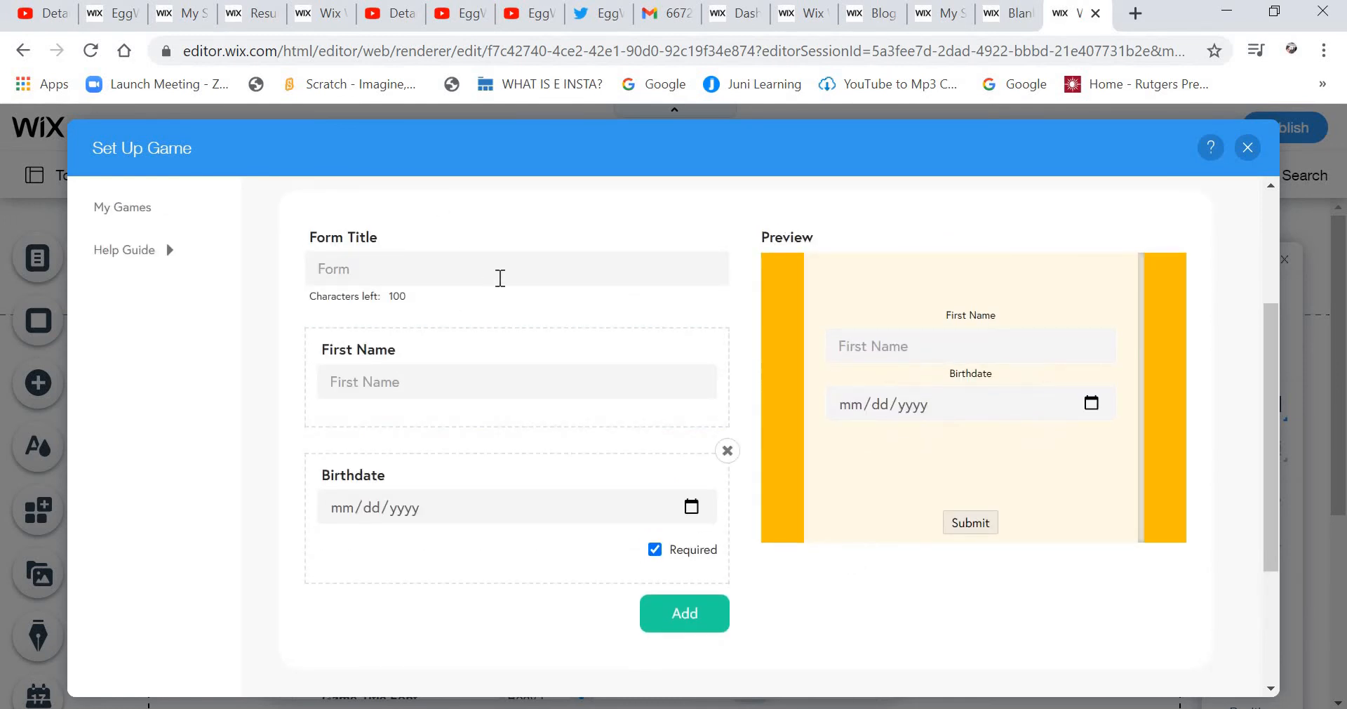
mouse_move(1194, 459)
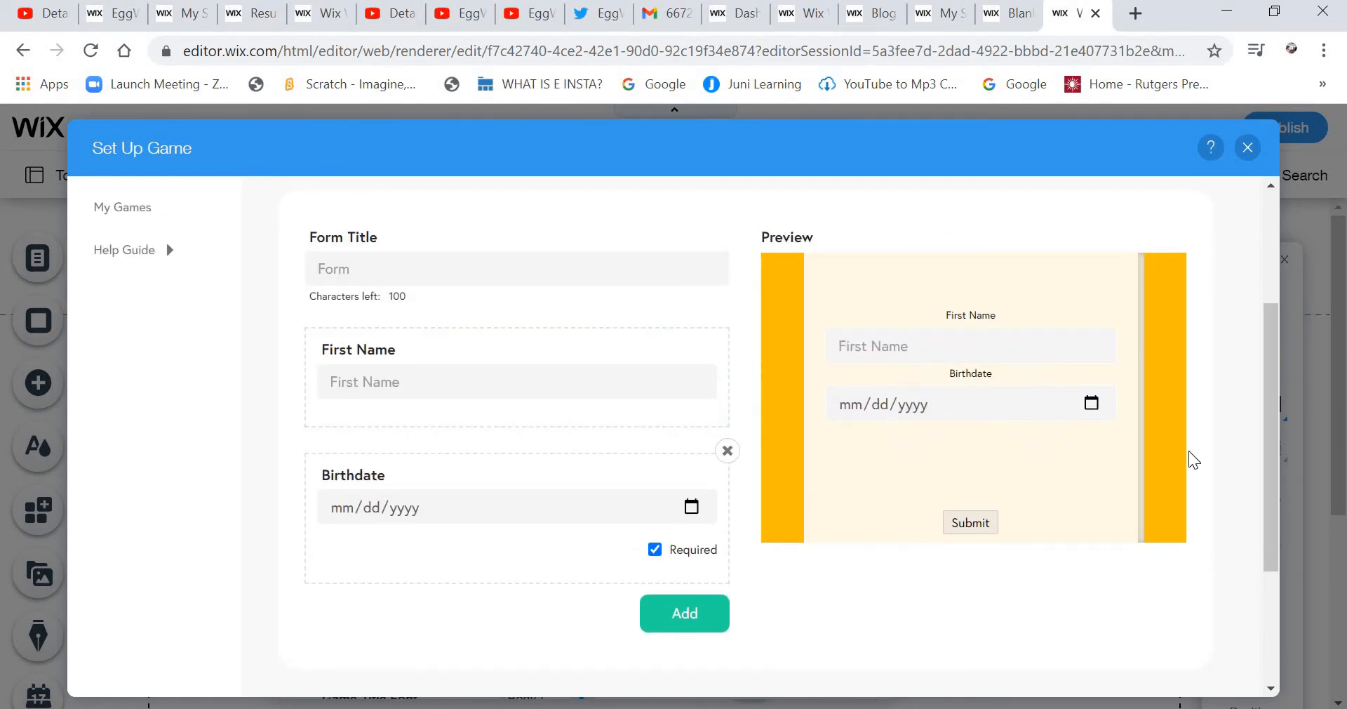
mouse_move(665, 394)
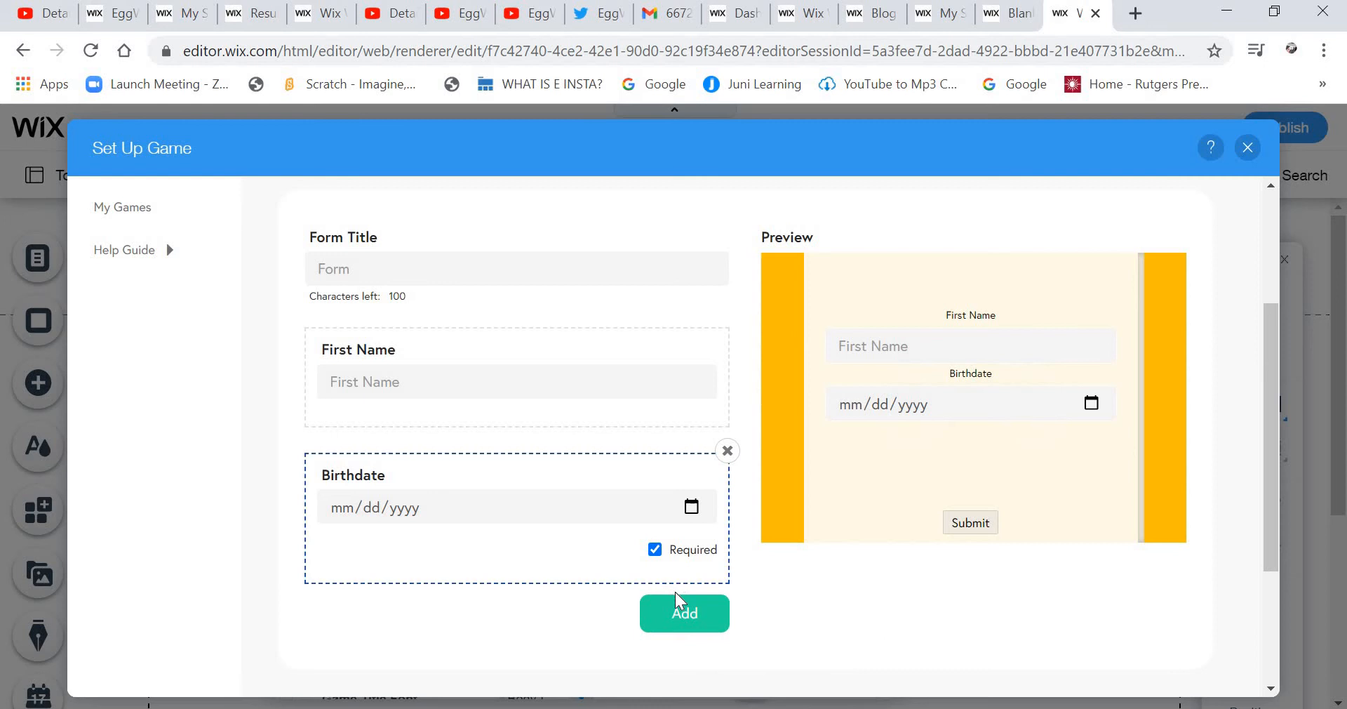
Step: Append Company, Country, Last Name and Middle Name fields to the custom form
click(684, 613)
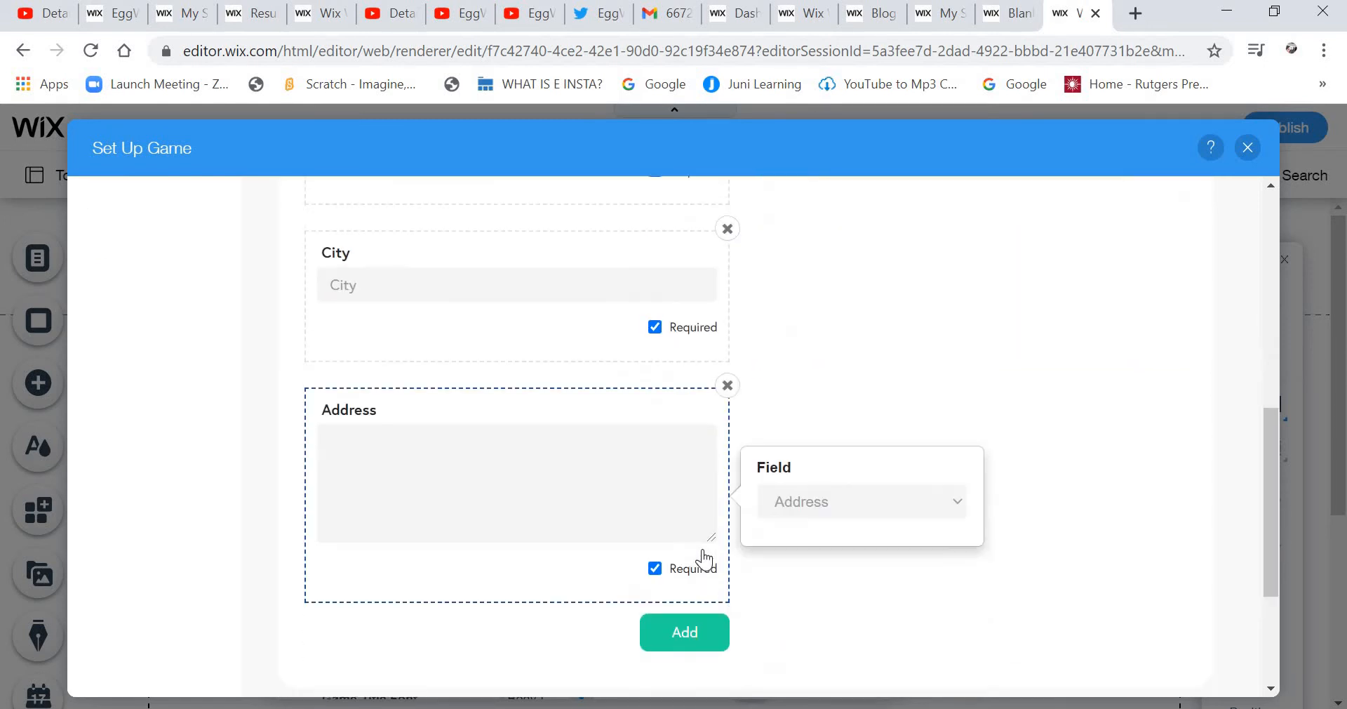
click(685, 632)
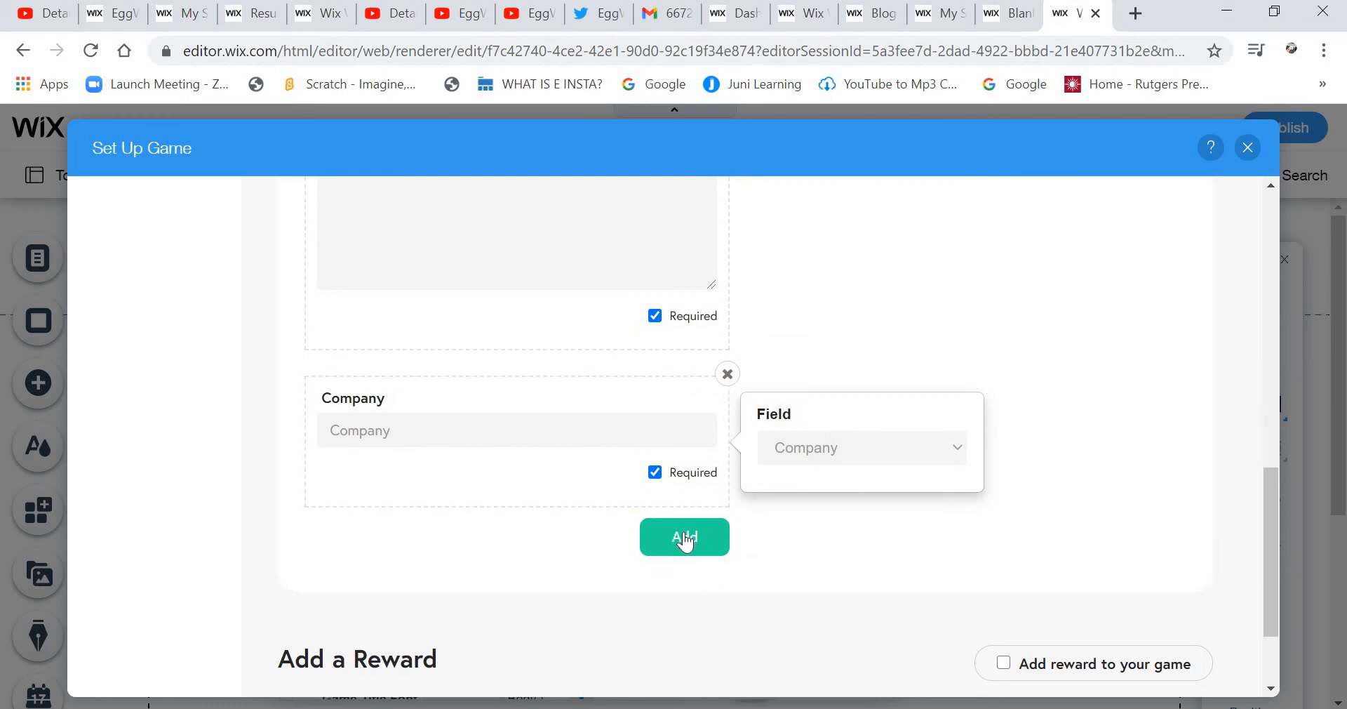
click(684, 537)
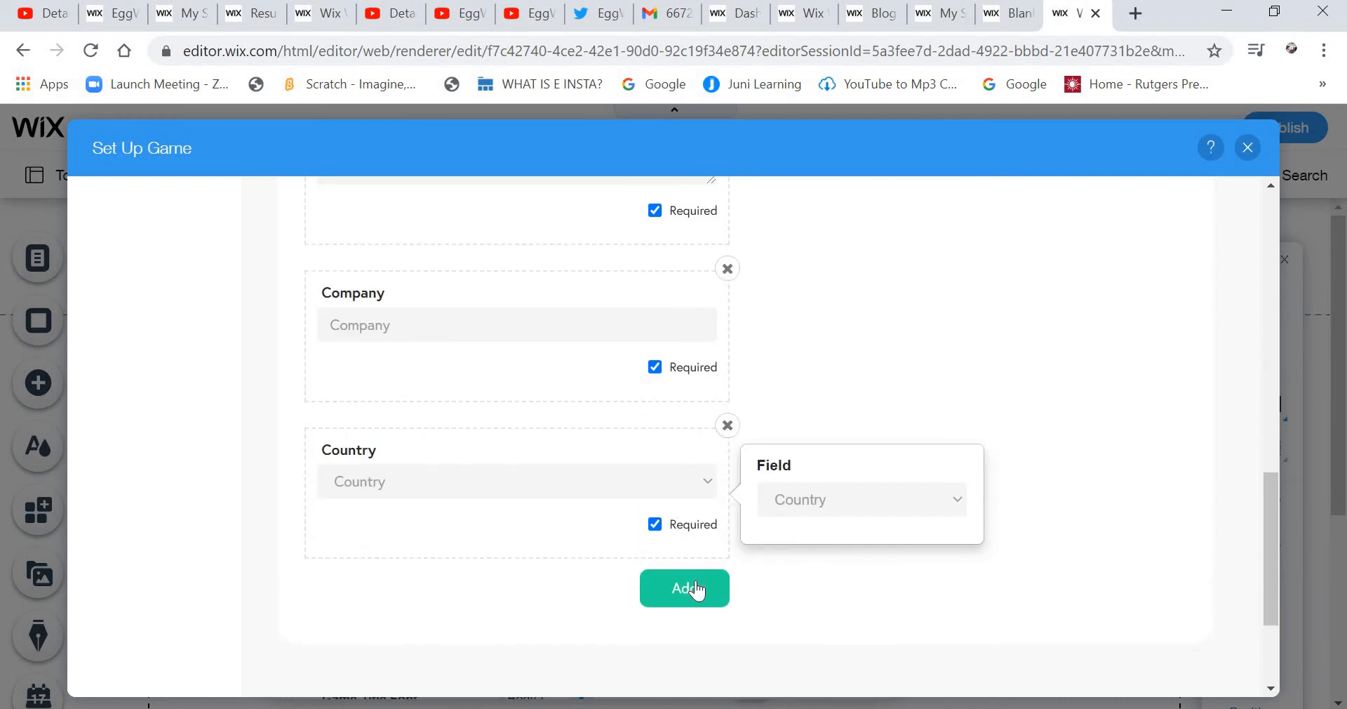
click(684, 587)
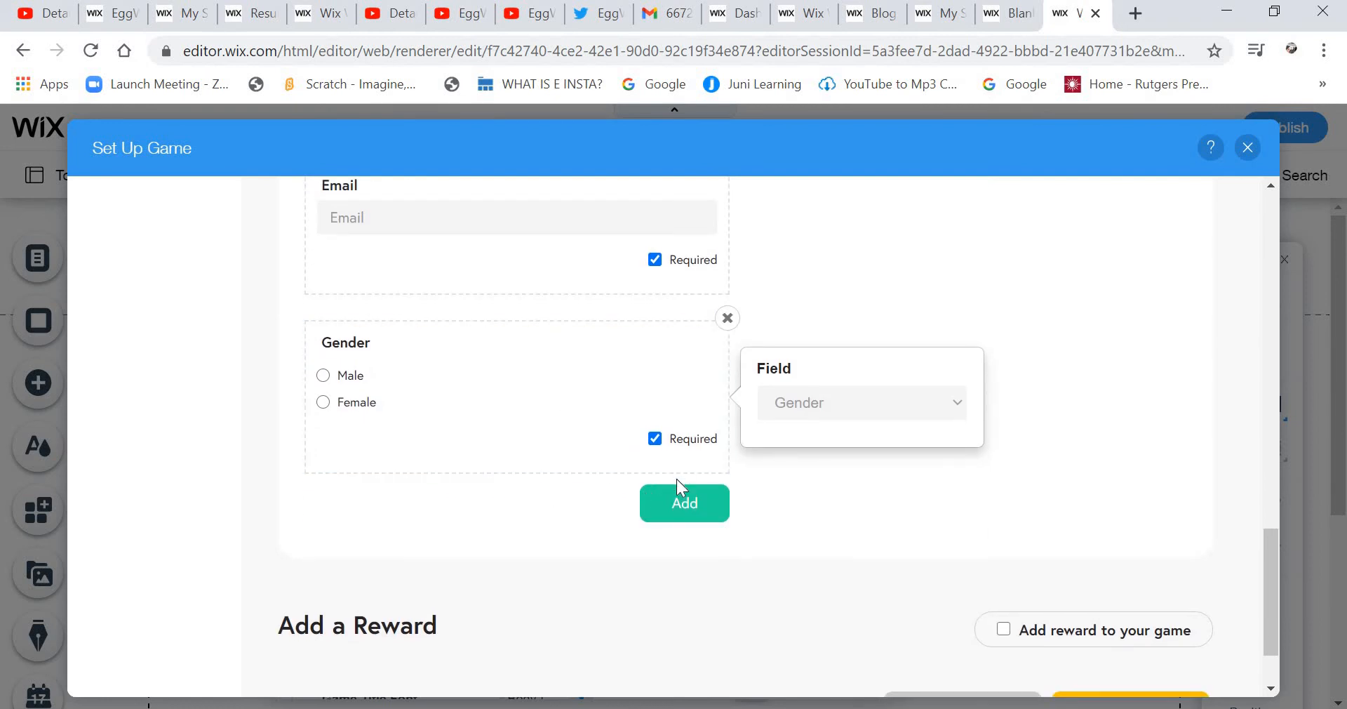
click(684, 502)
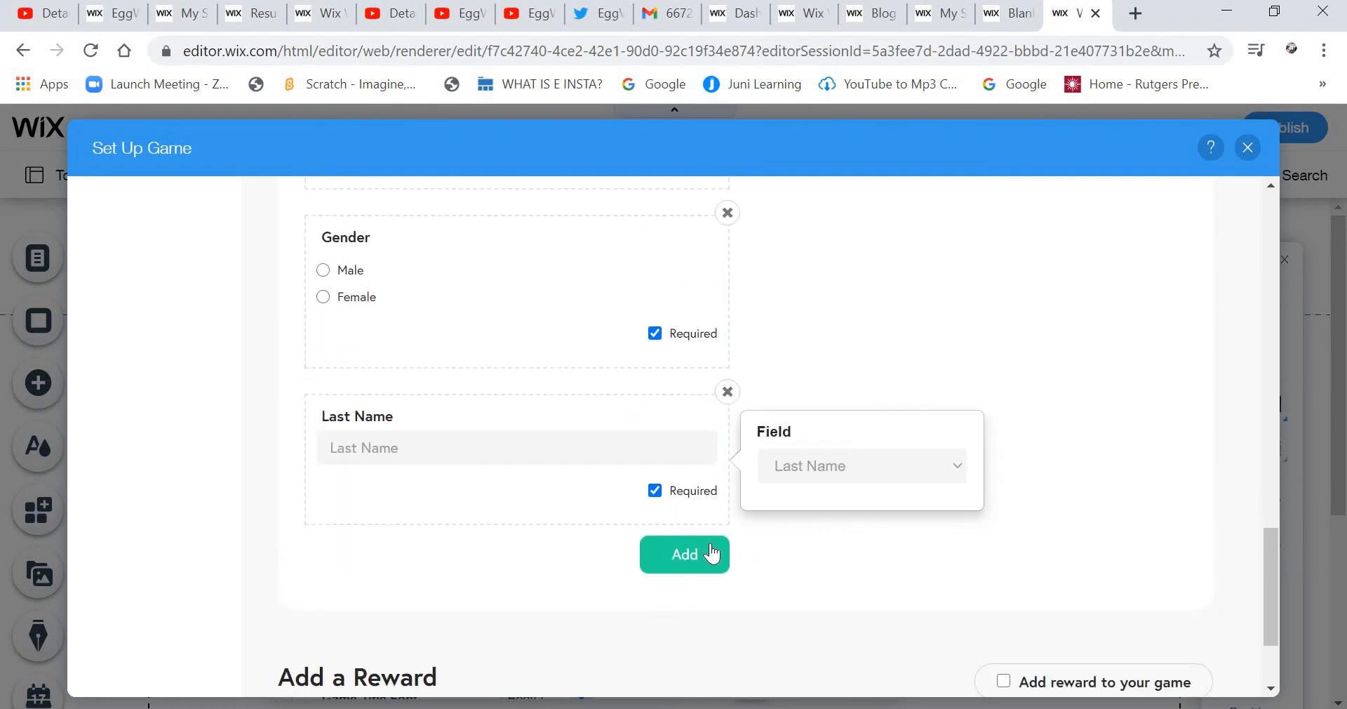
click(684, 554)
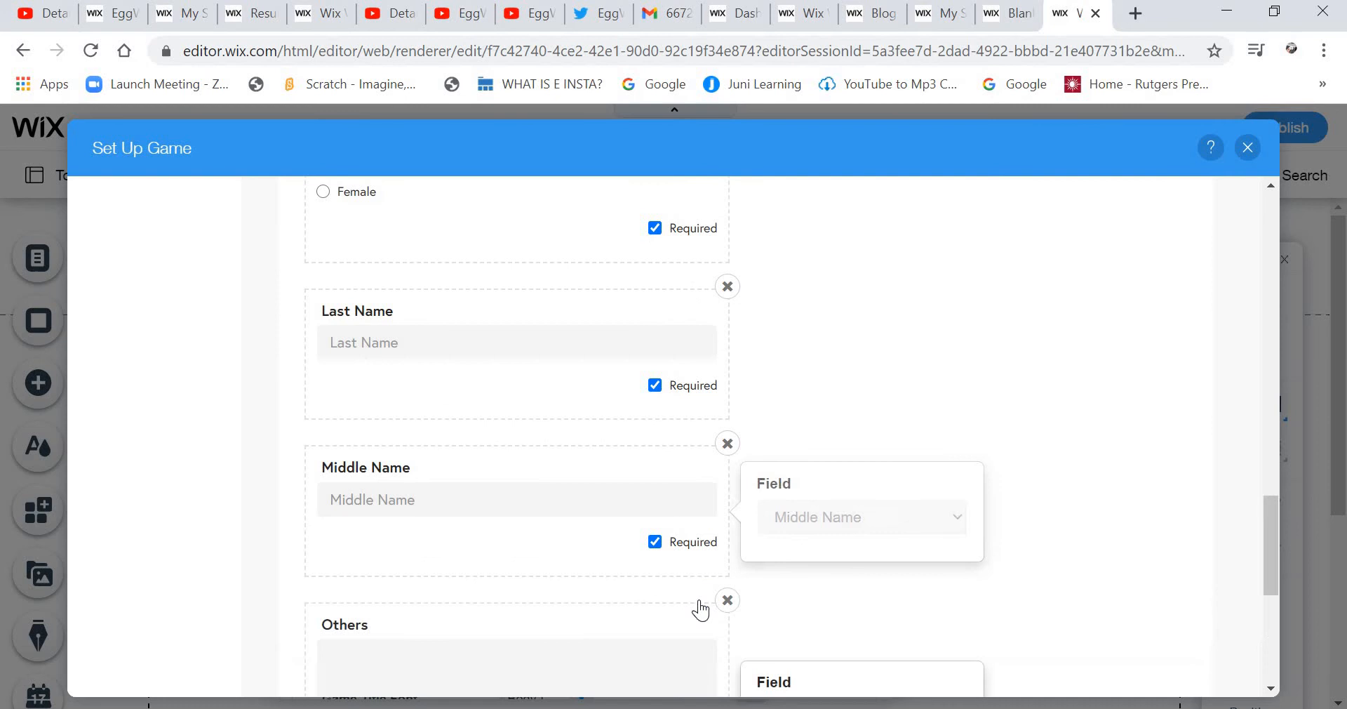
scroll(down, 3)
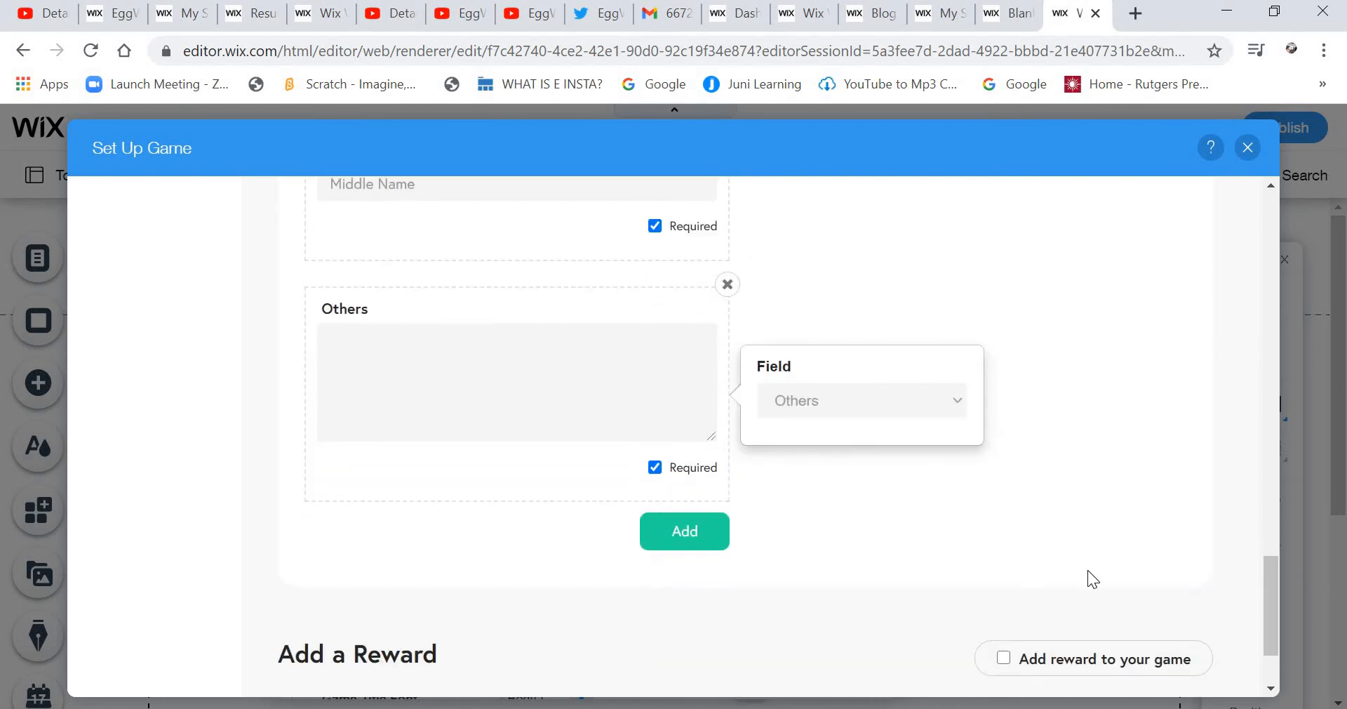
scroll(up, 3)
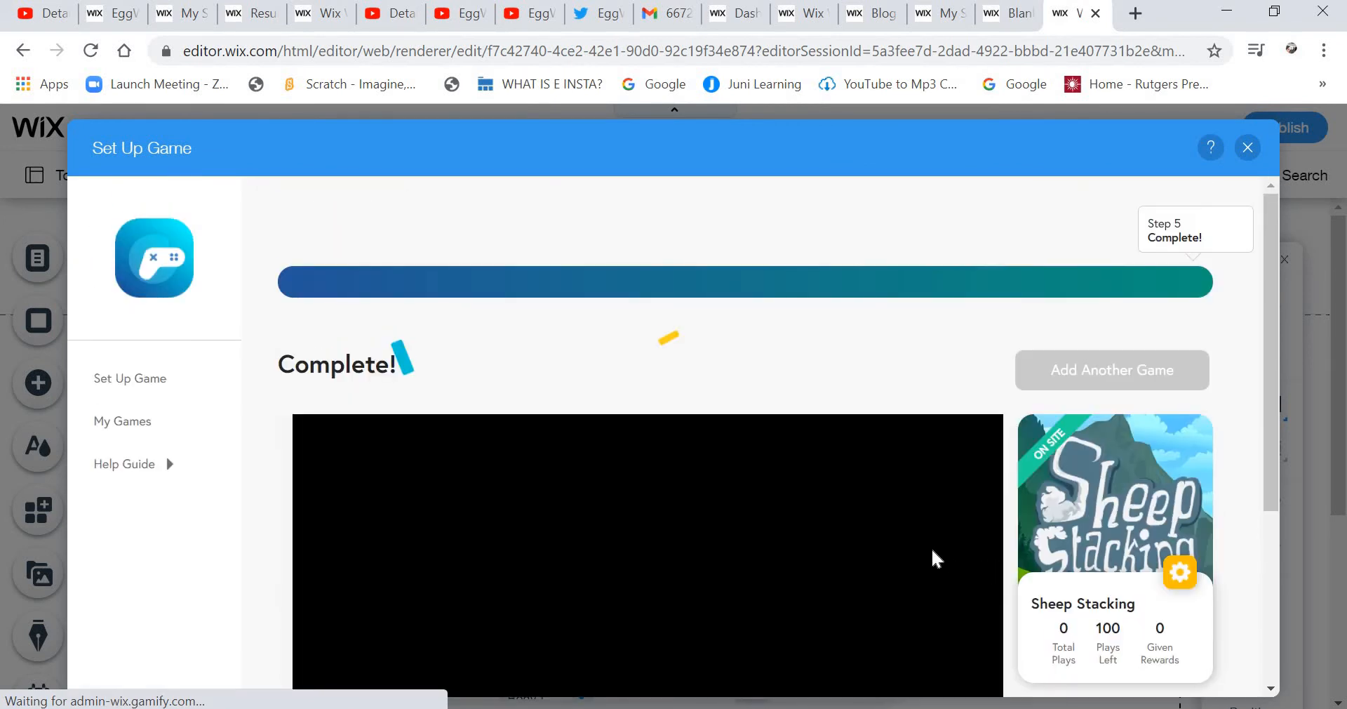
Step: Test-play Sheep Stacking from the setup, then go back to My Games
scroll(down, 3)
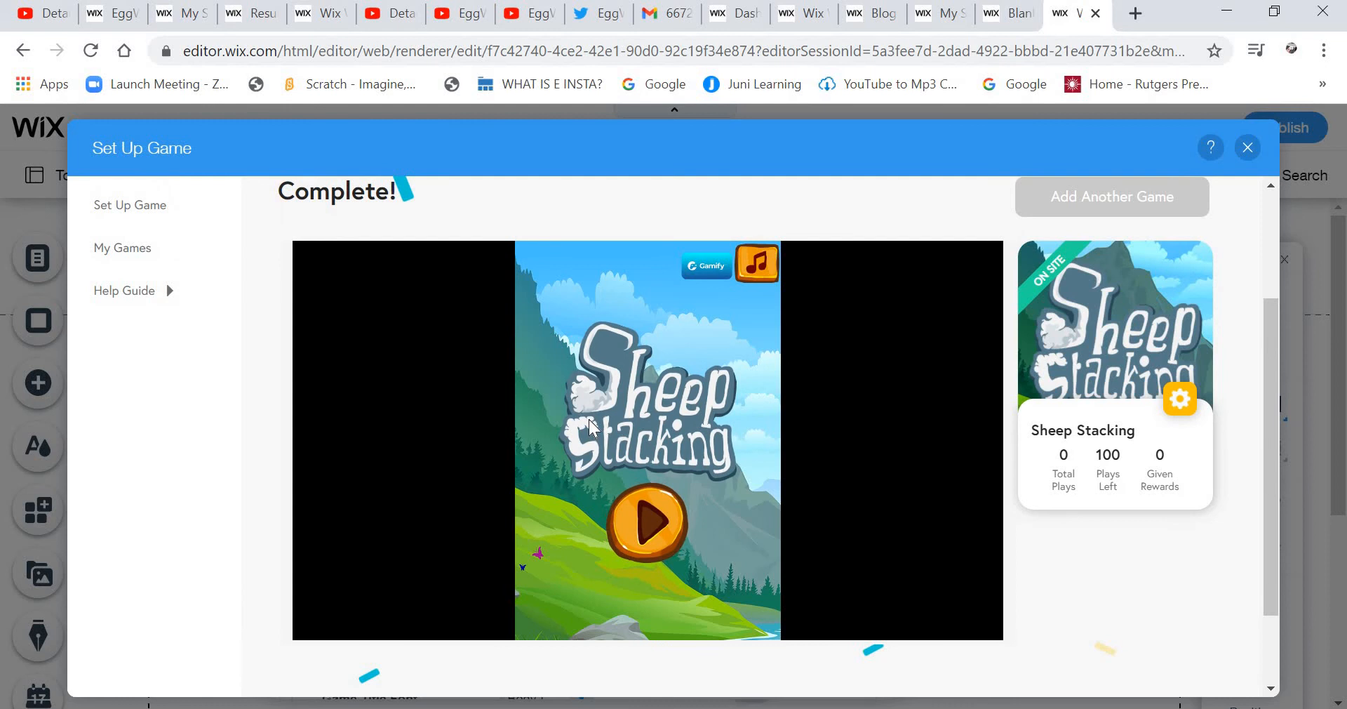
click(646, 520)
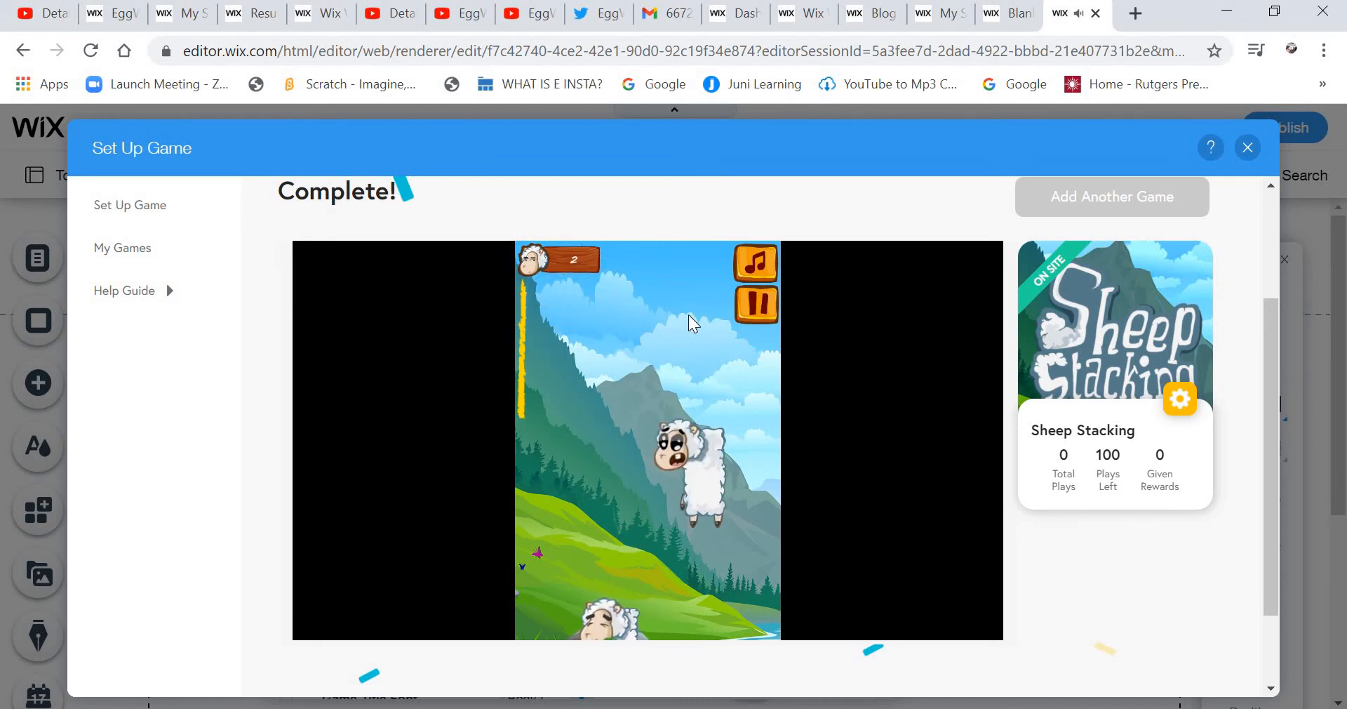
scroll(down, 3)
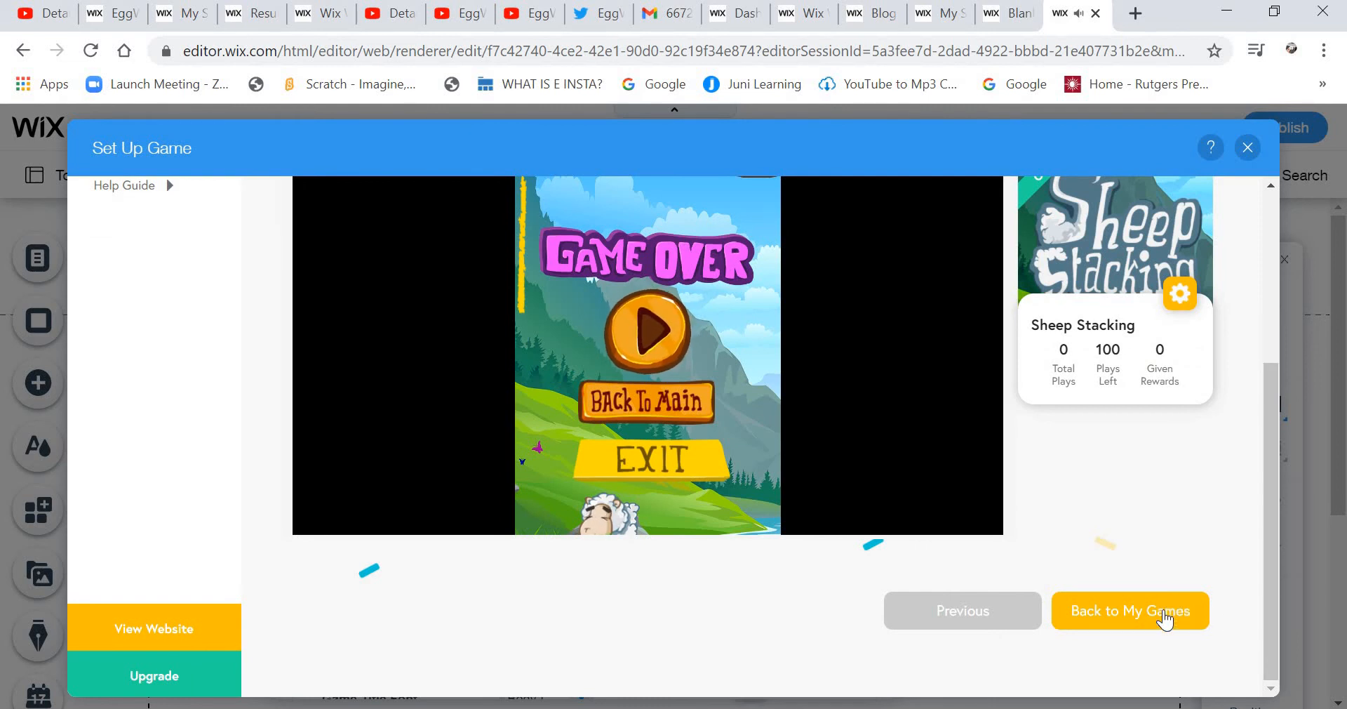
click(1129, 610)
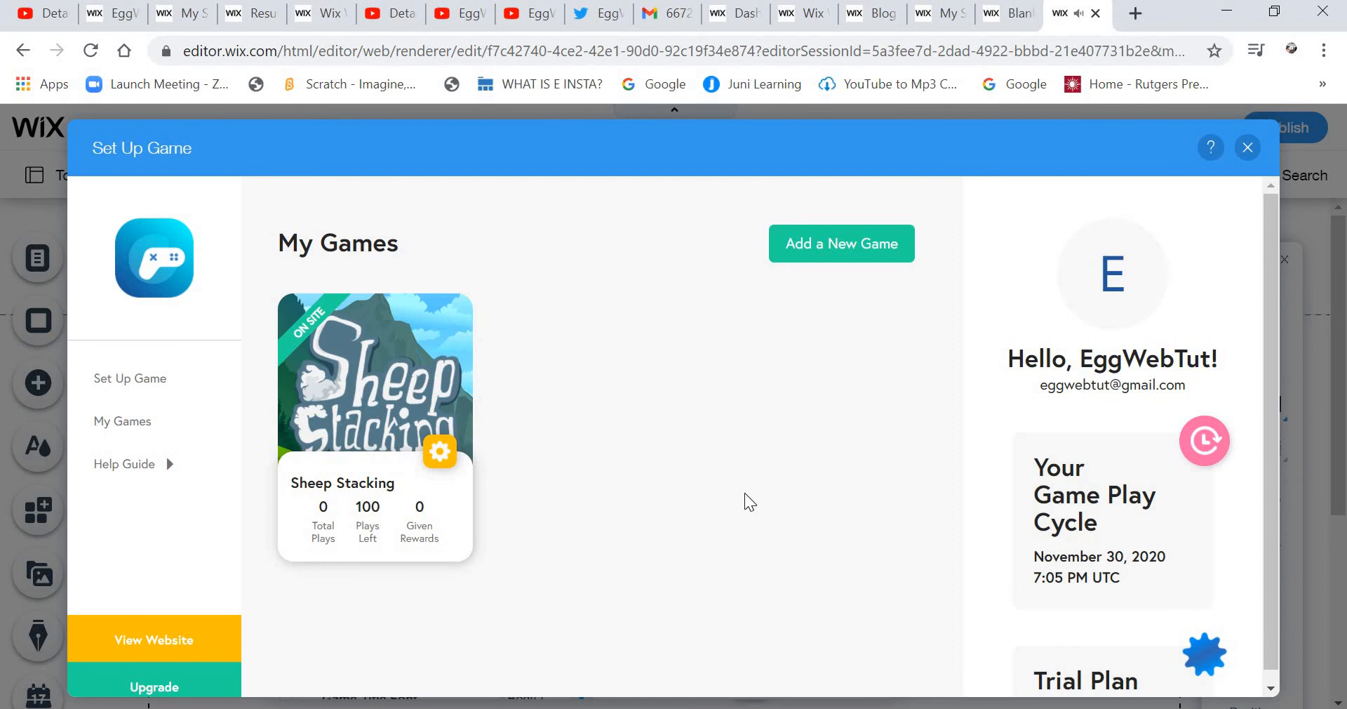
mouse_move(1248, 146)
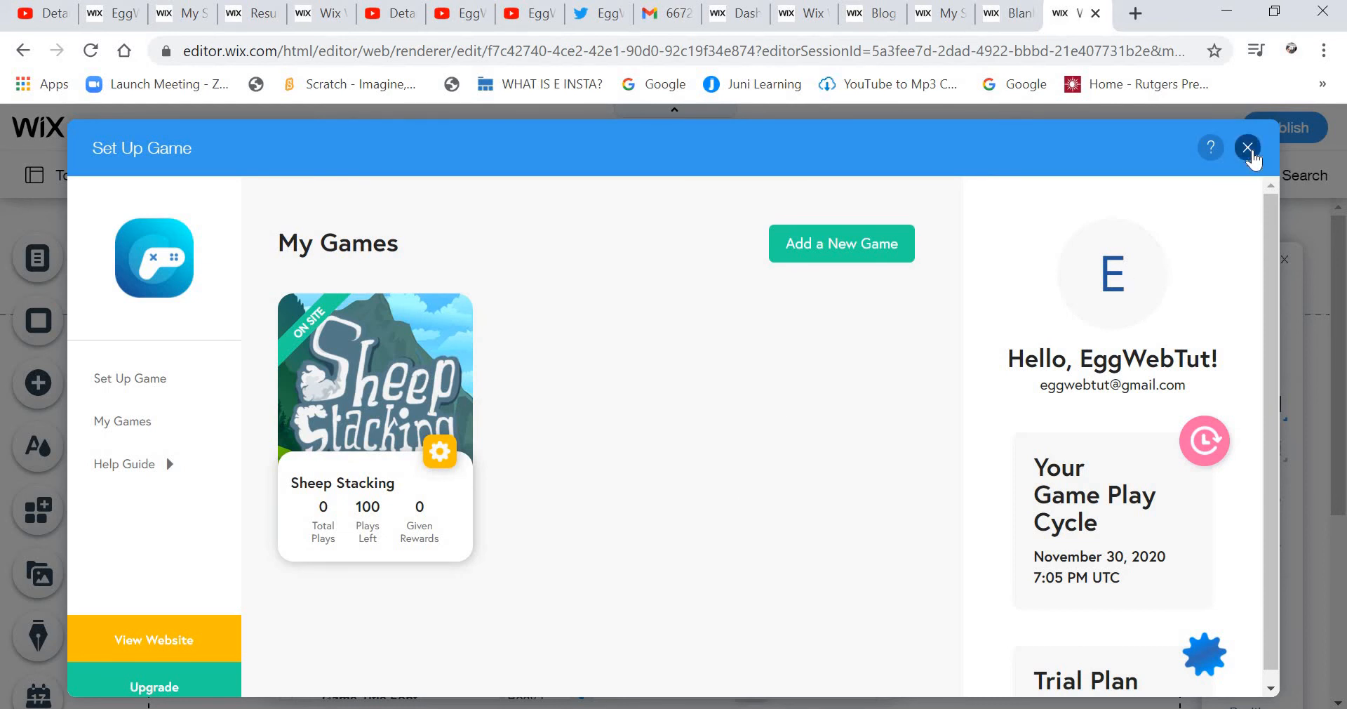
Step: Close the game setup and GamifyApp settings, then enter site Preview Mode
click(1248, 147)
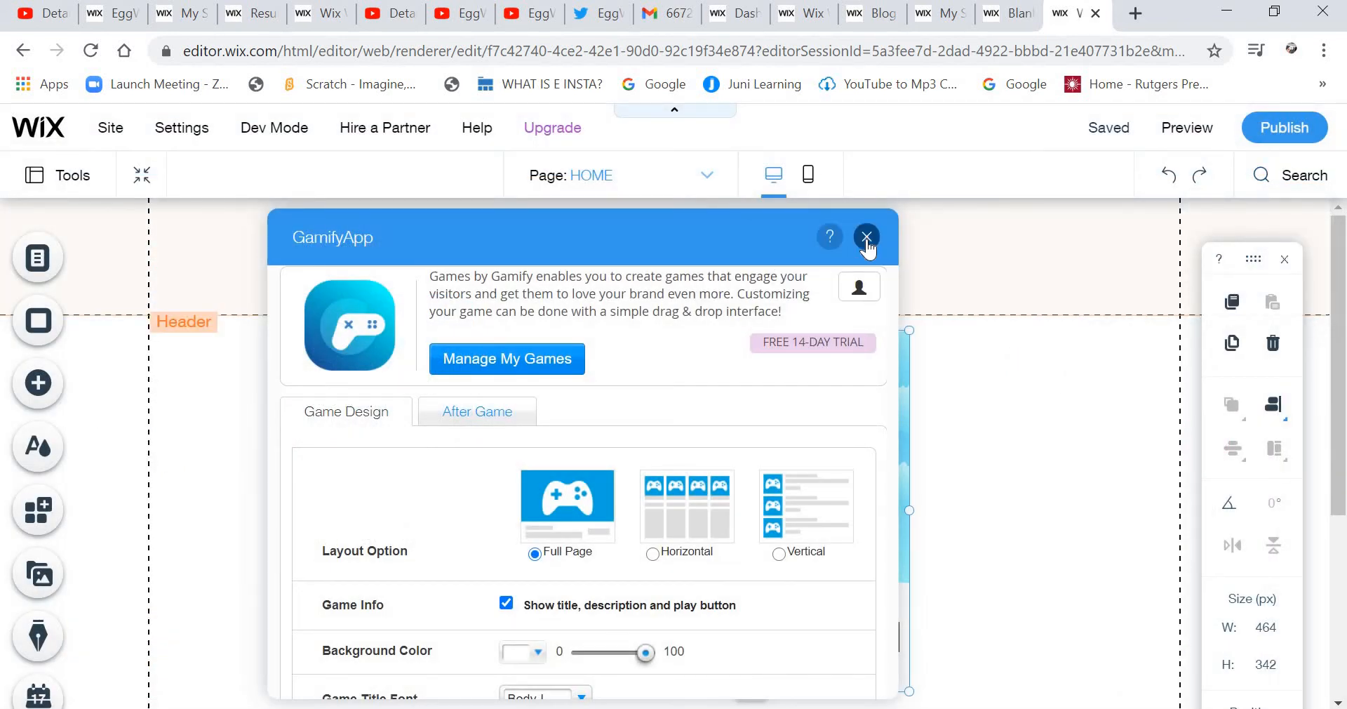
click(866, 237)
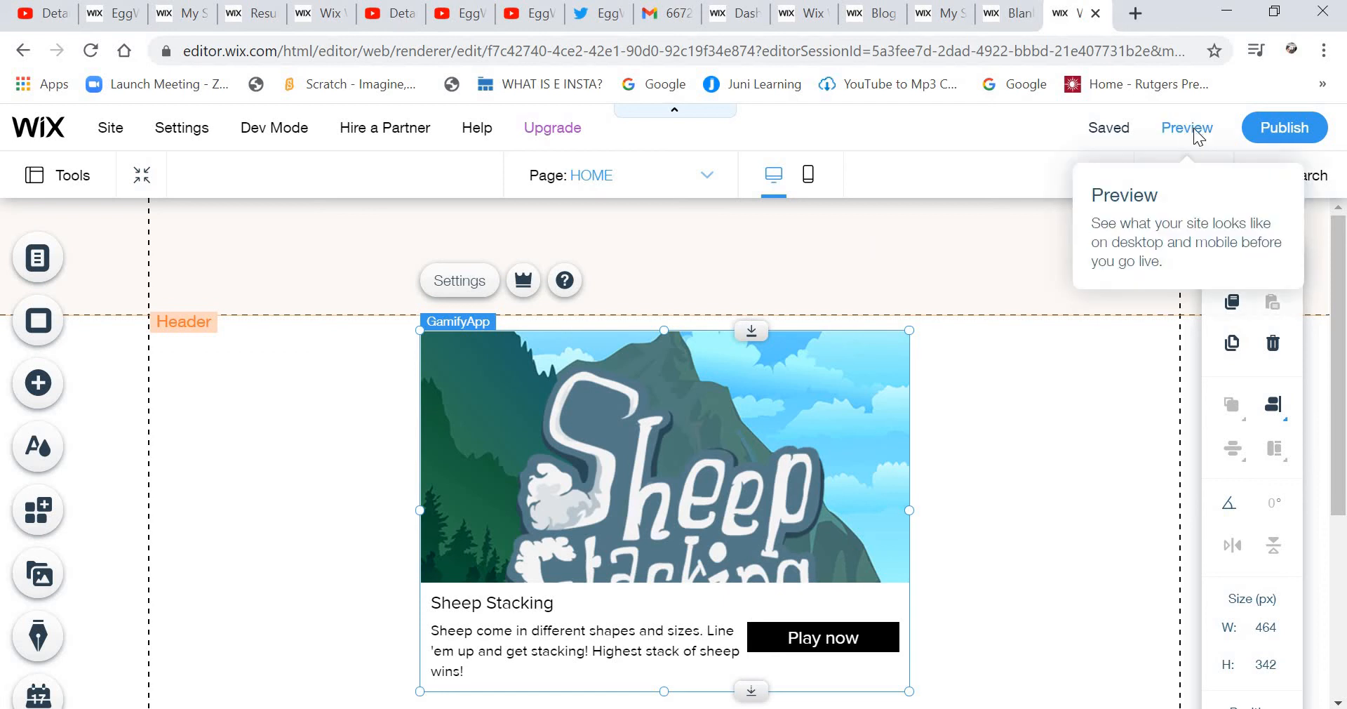
click(1187, 127)
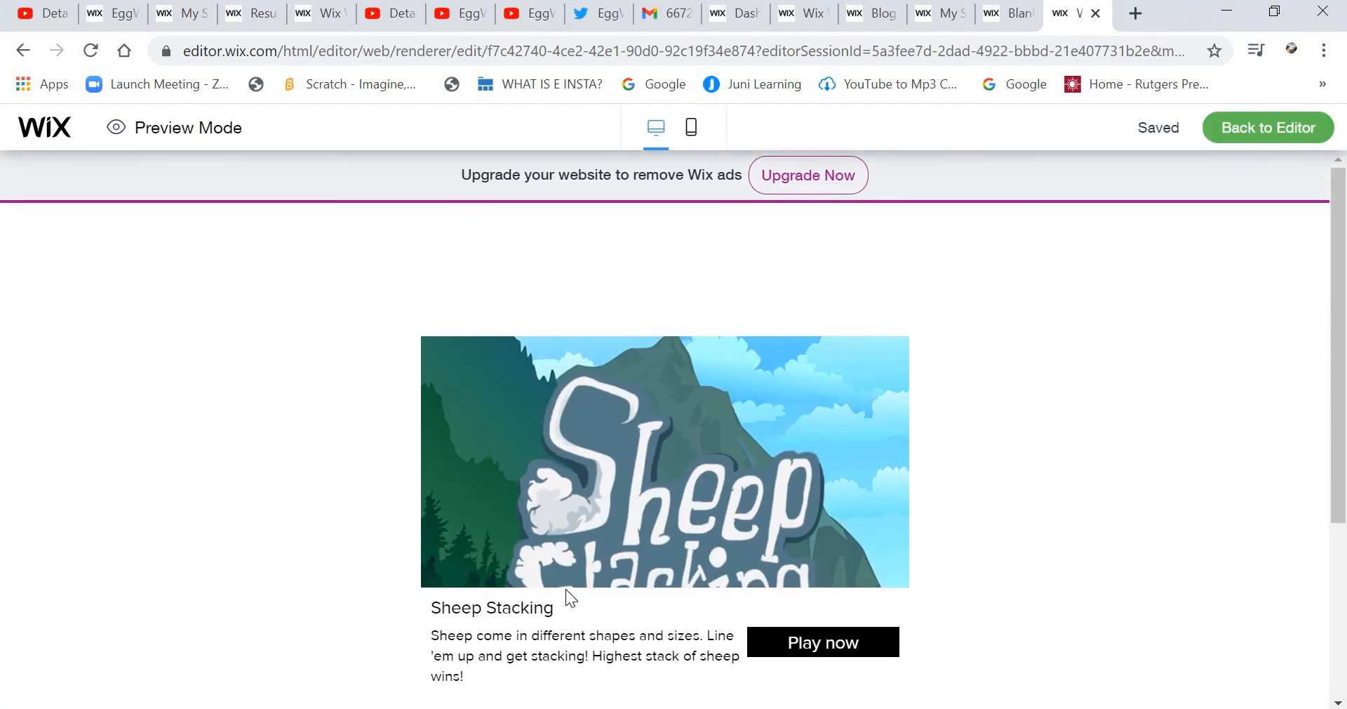
mouse_move(788, 593)
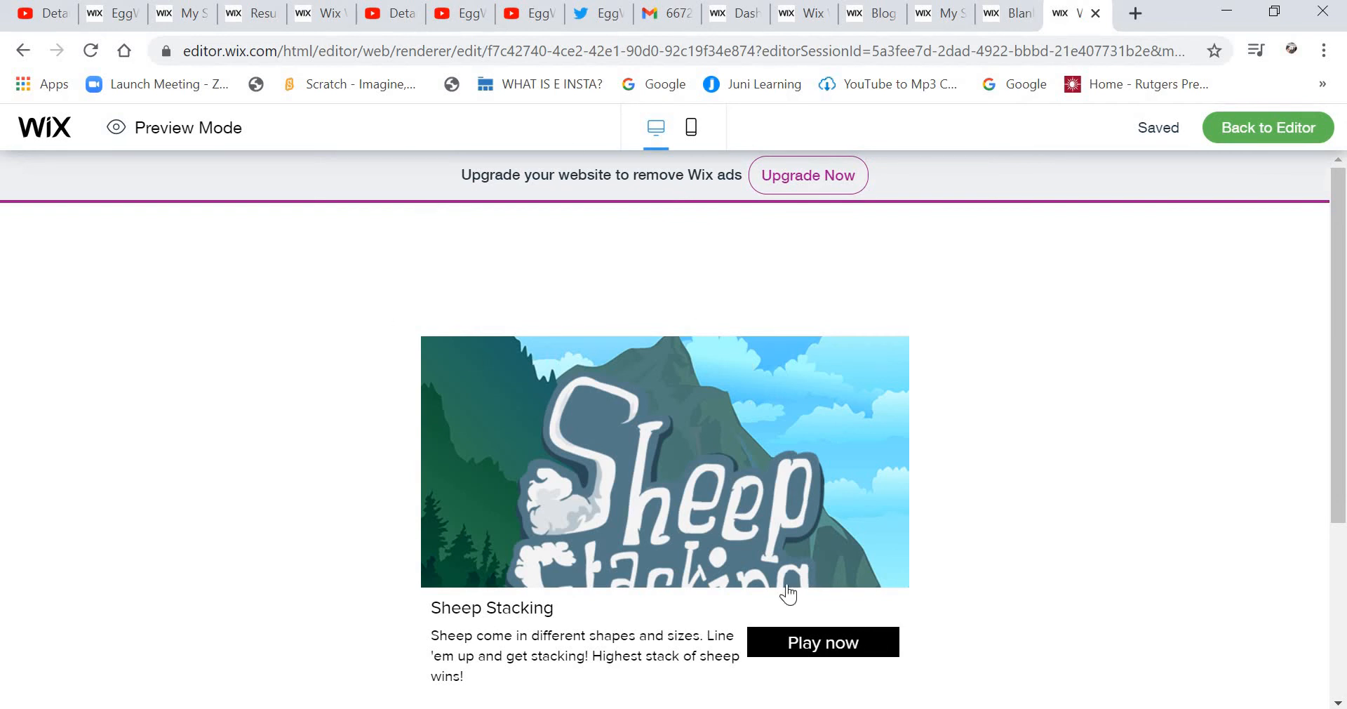
mouse_move(535, 506)
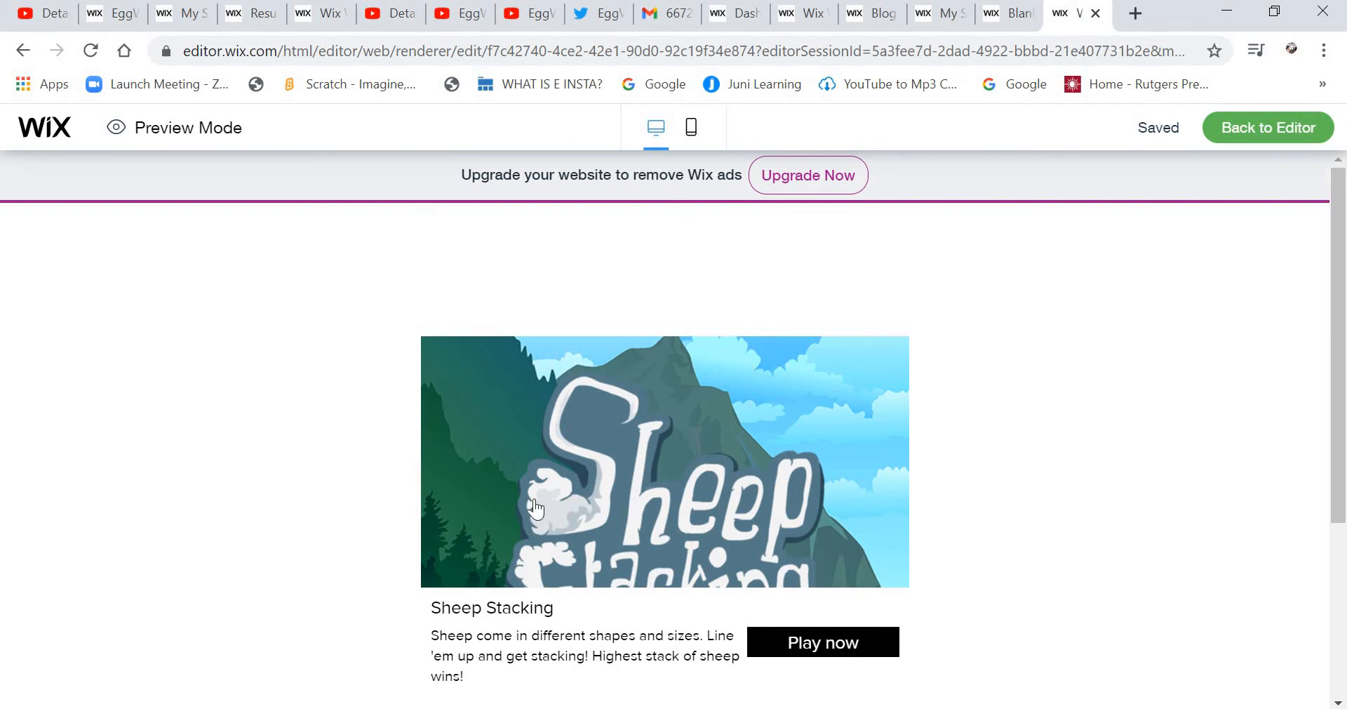
mouse_move(789, 681)
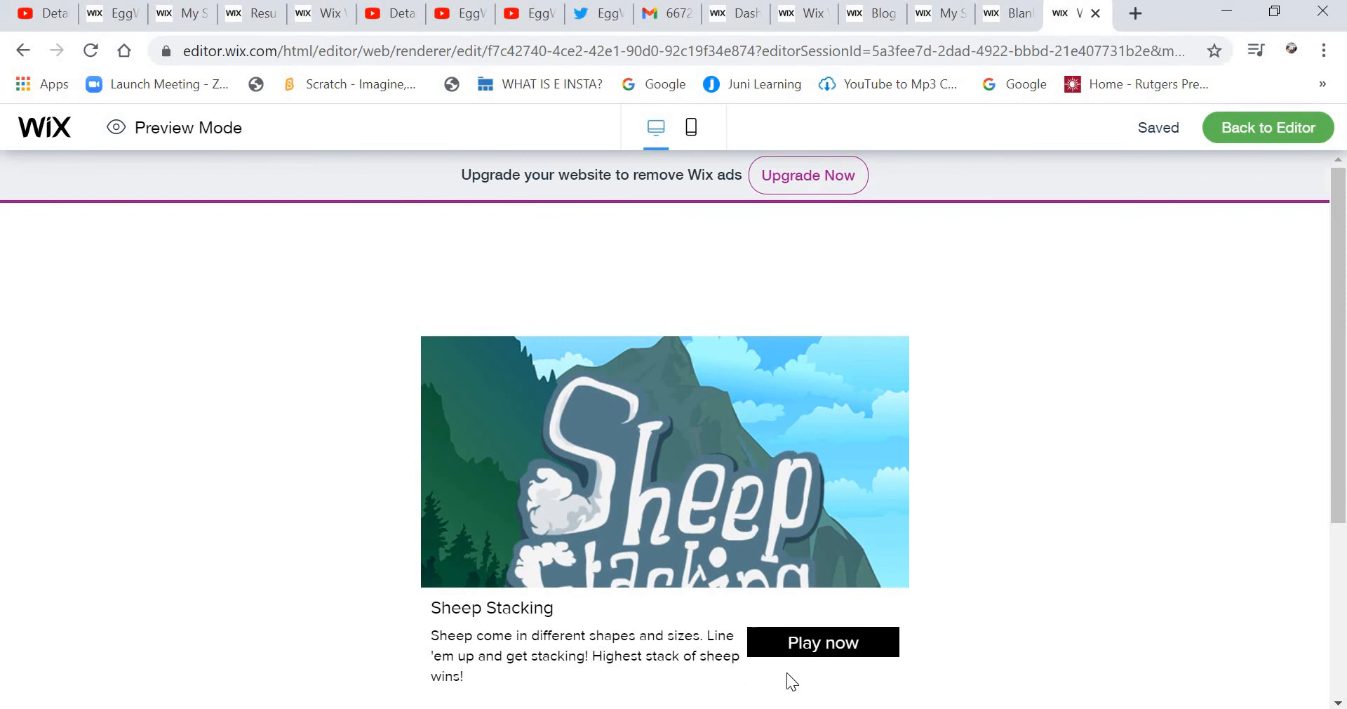
mouse_move(845, 644)
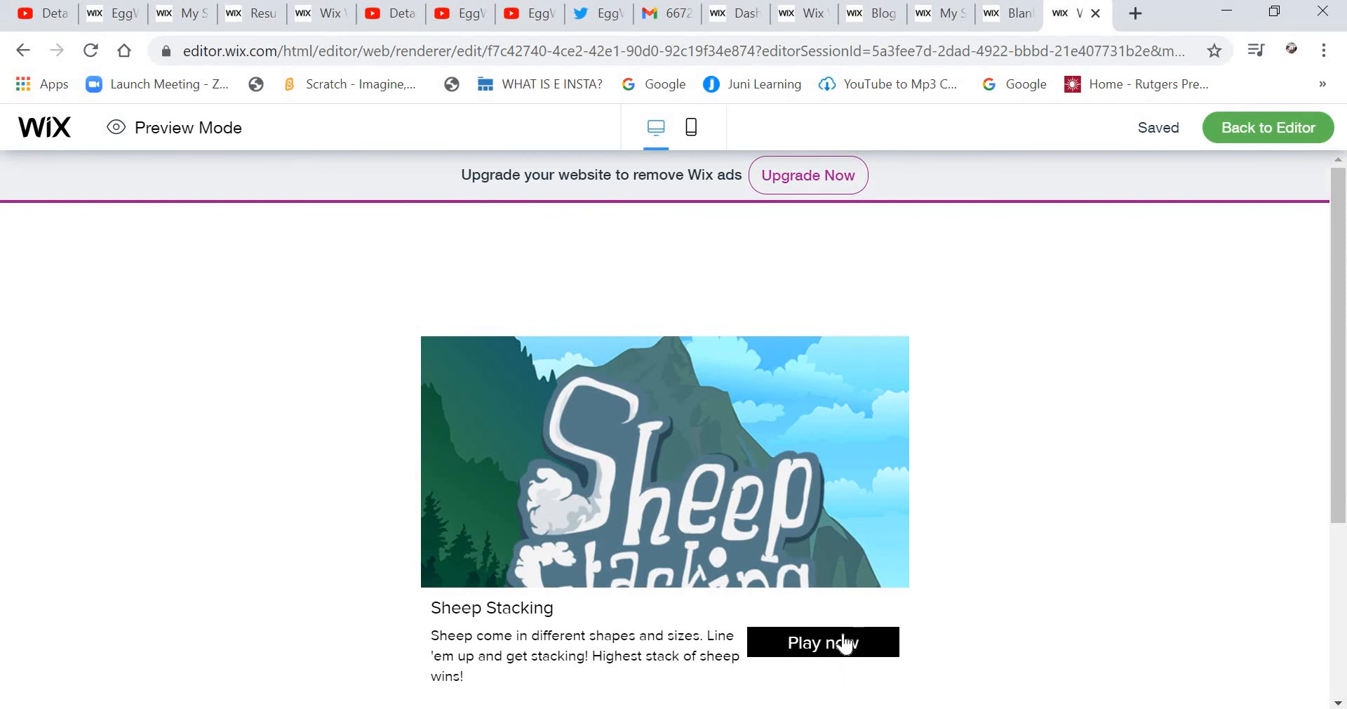
Step: Launch Sheep Stacking from the widget's 'Play now' button in the preview
click(822, 642)
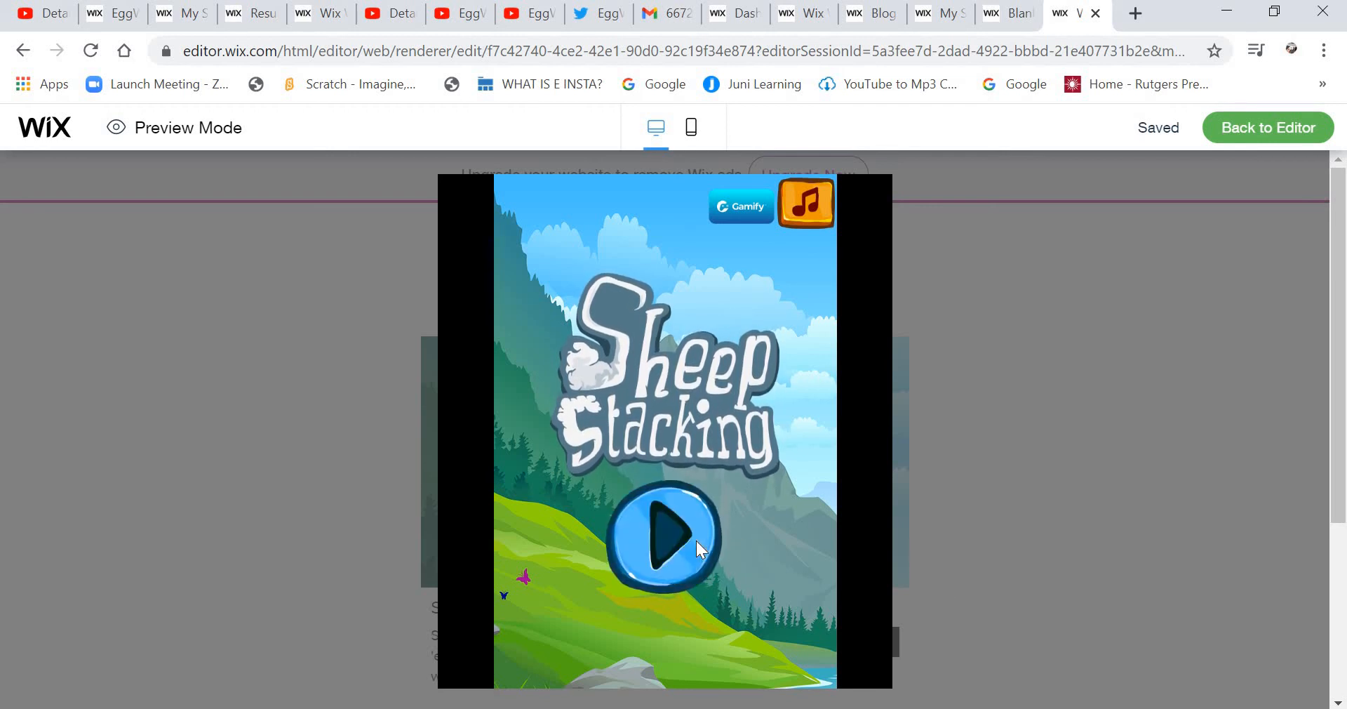
Step: Play a round of Sheep Stacking, then replay and drop a sheep onto the stack
click(664, 539)
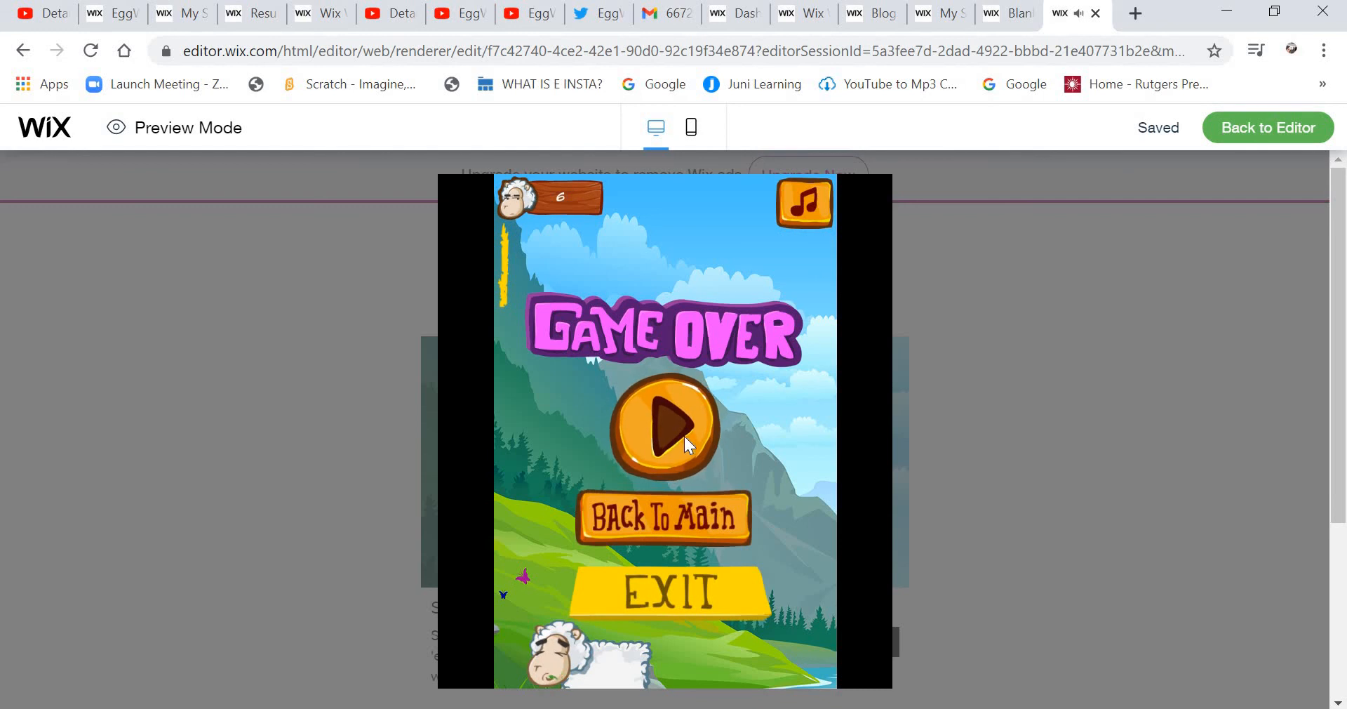
click(665, 421)
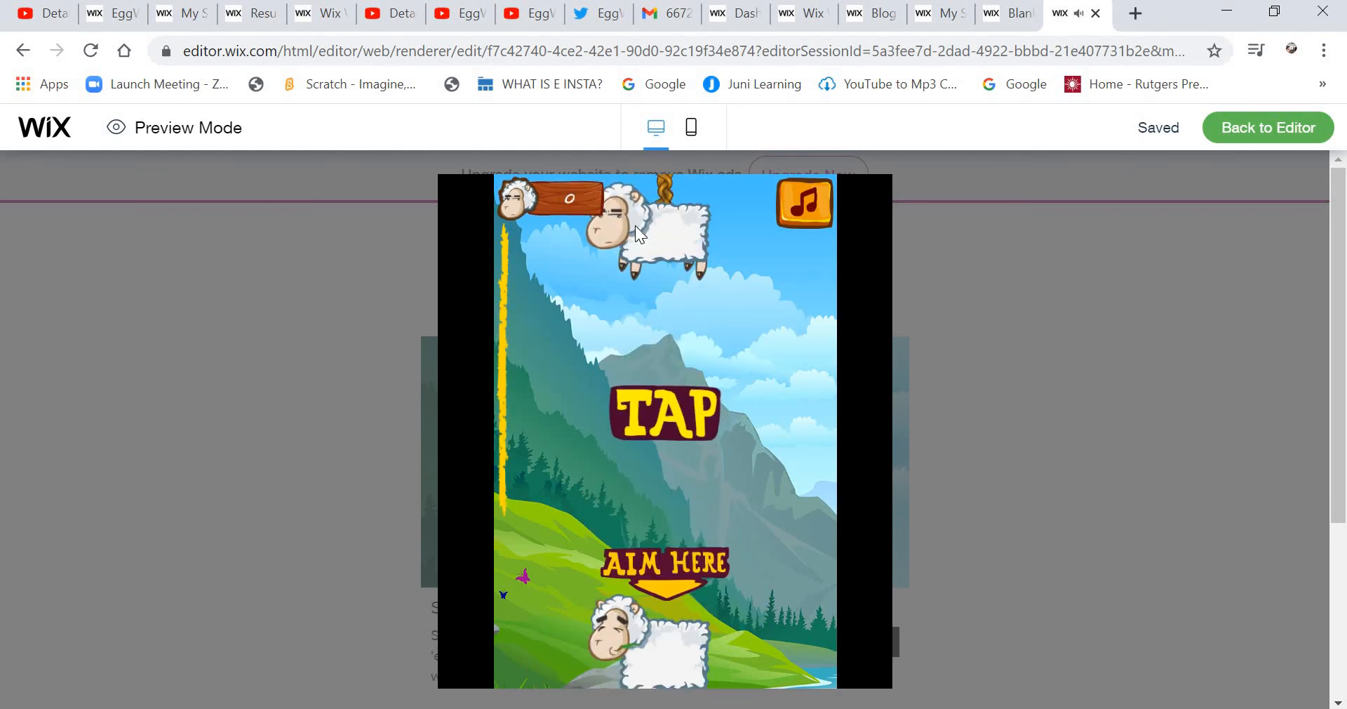
click(662, 411)
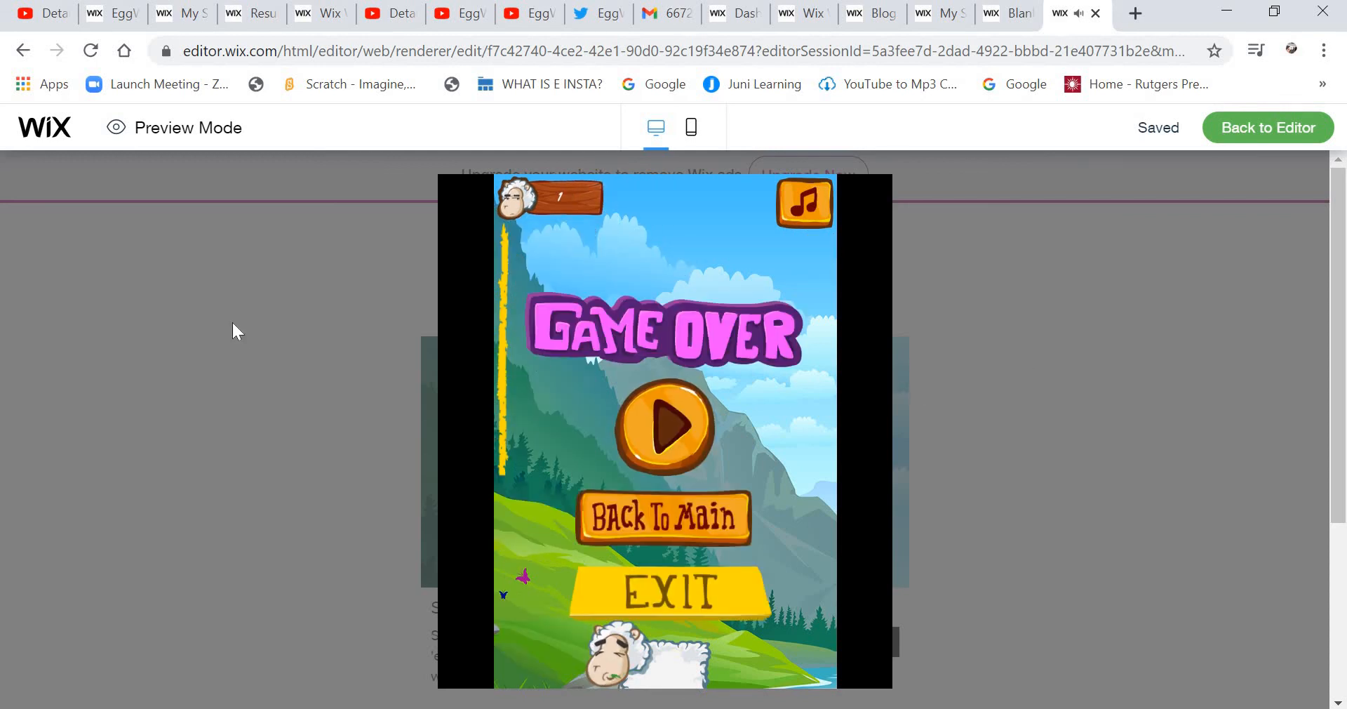
mouse_move(1010, 289)
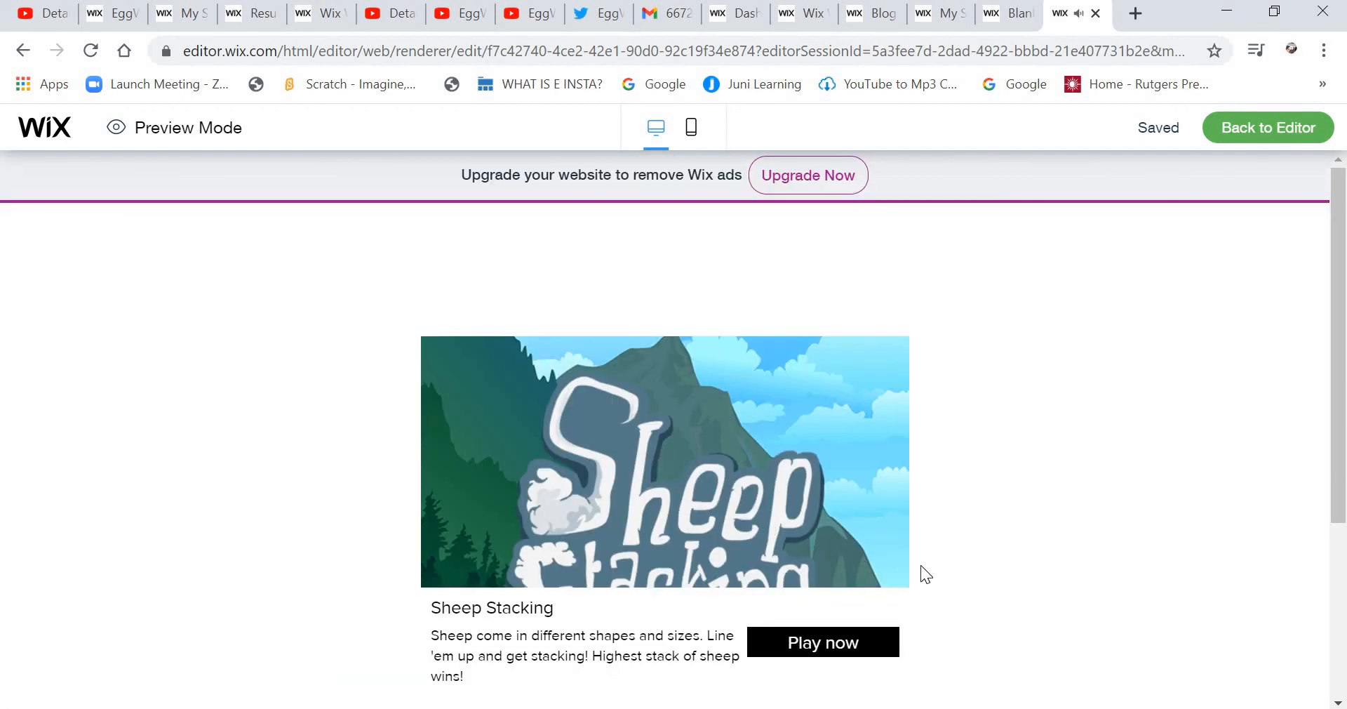
Step: Scroll through the previewed page, then leave Preview Mode back to the editor
scroll(down, 3)
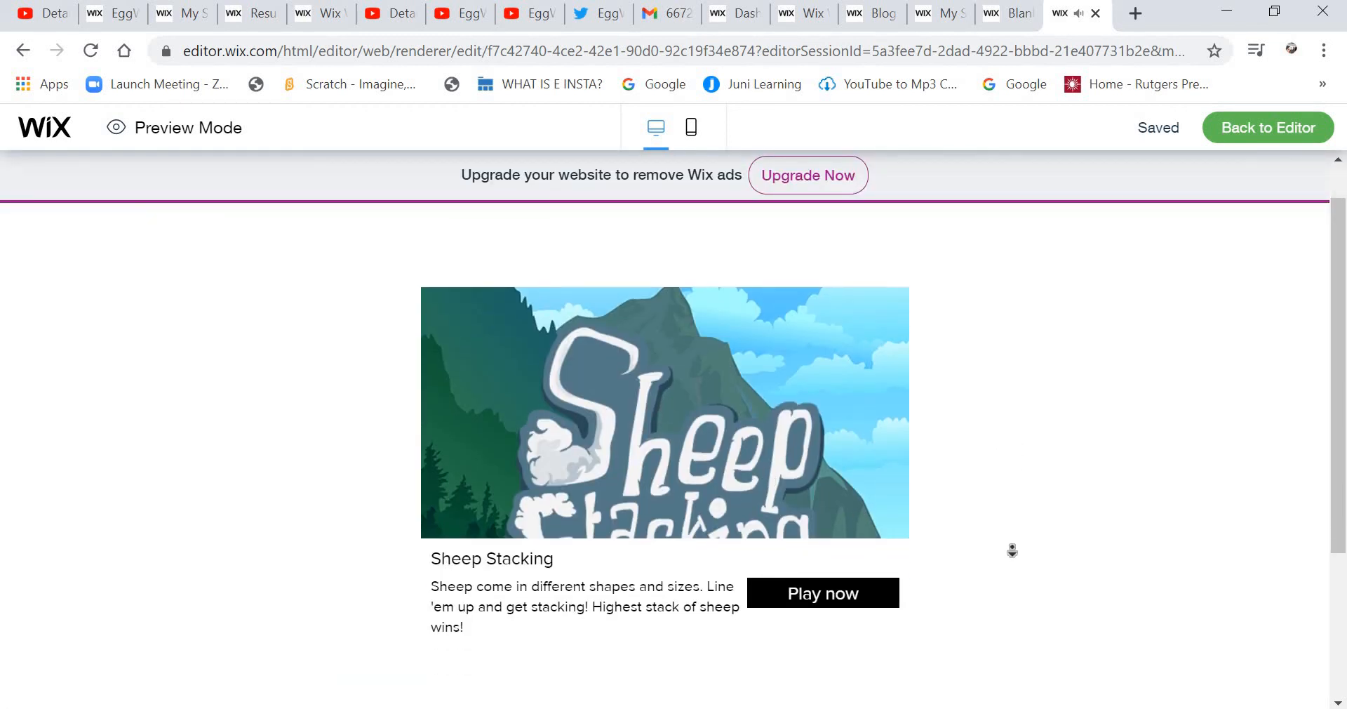
scroll(down, 3)
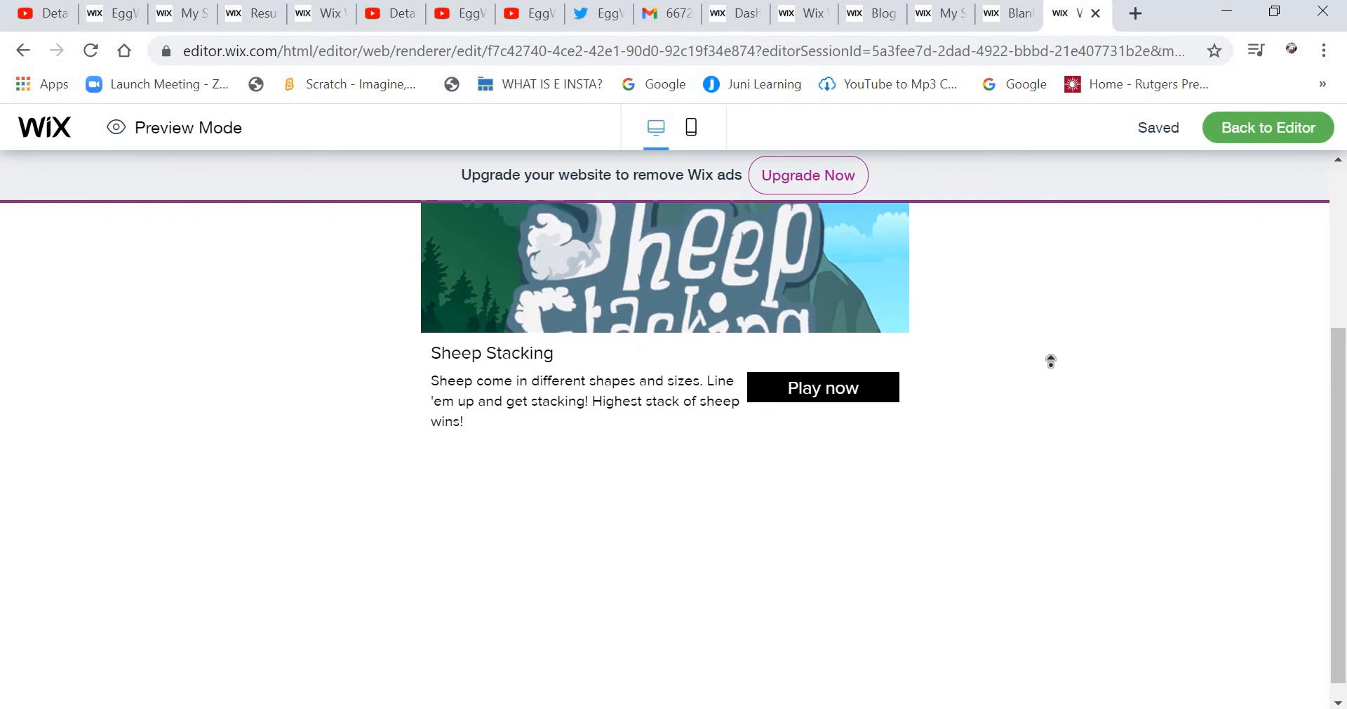
scroll(up, 3)
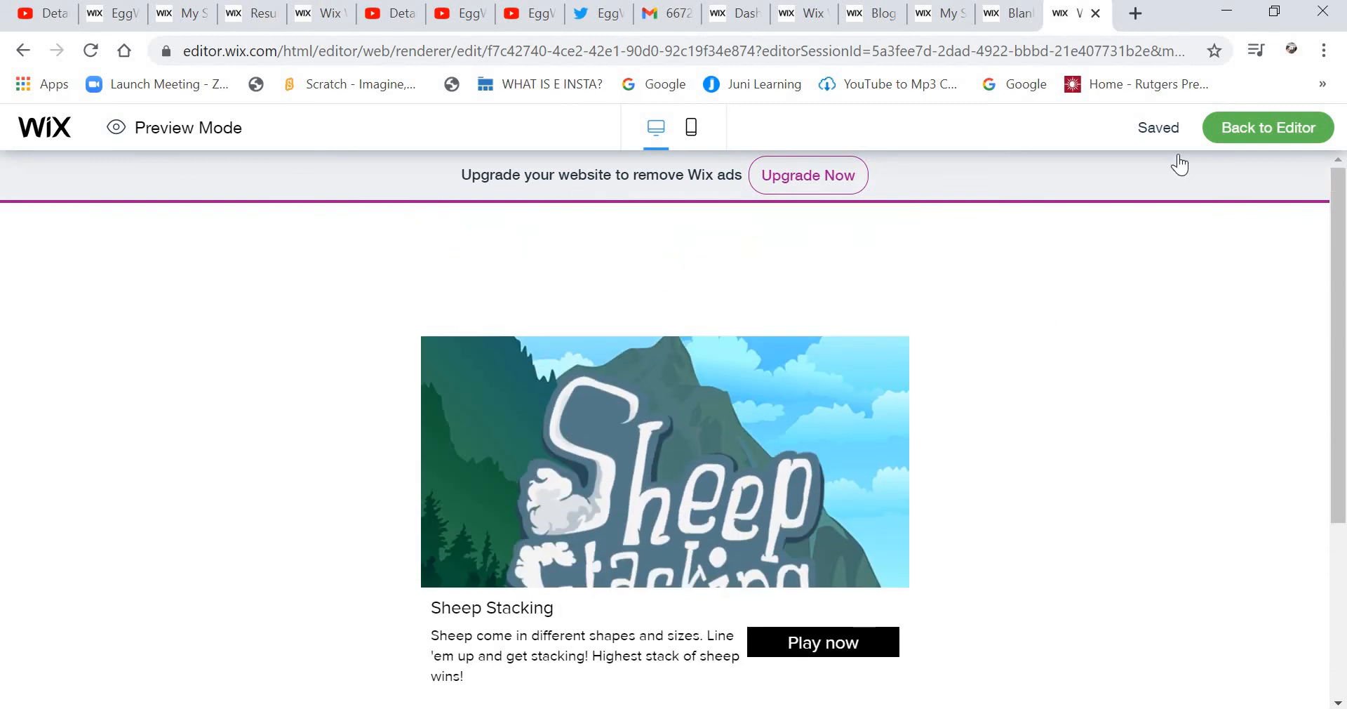
click(1266, 127)
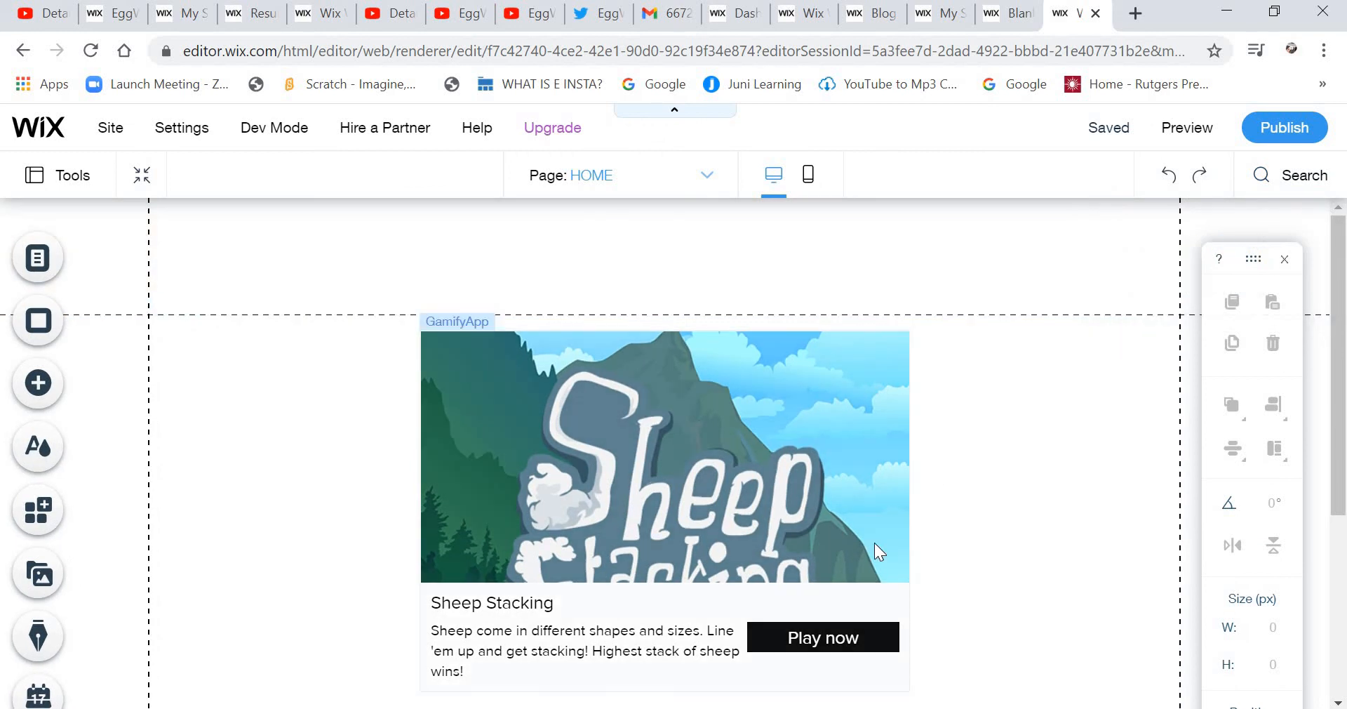
mouse_move(357, 411)
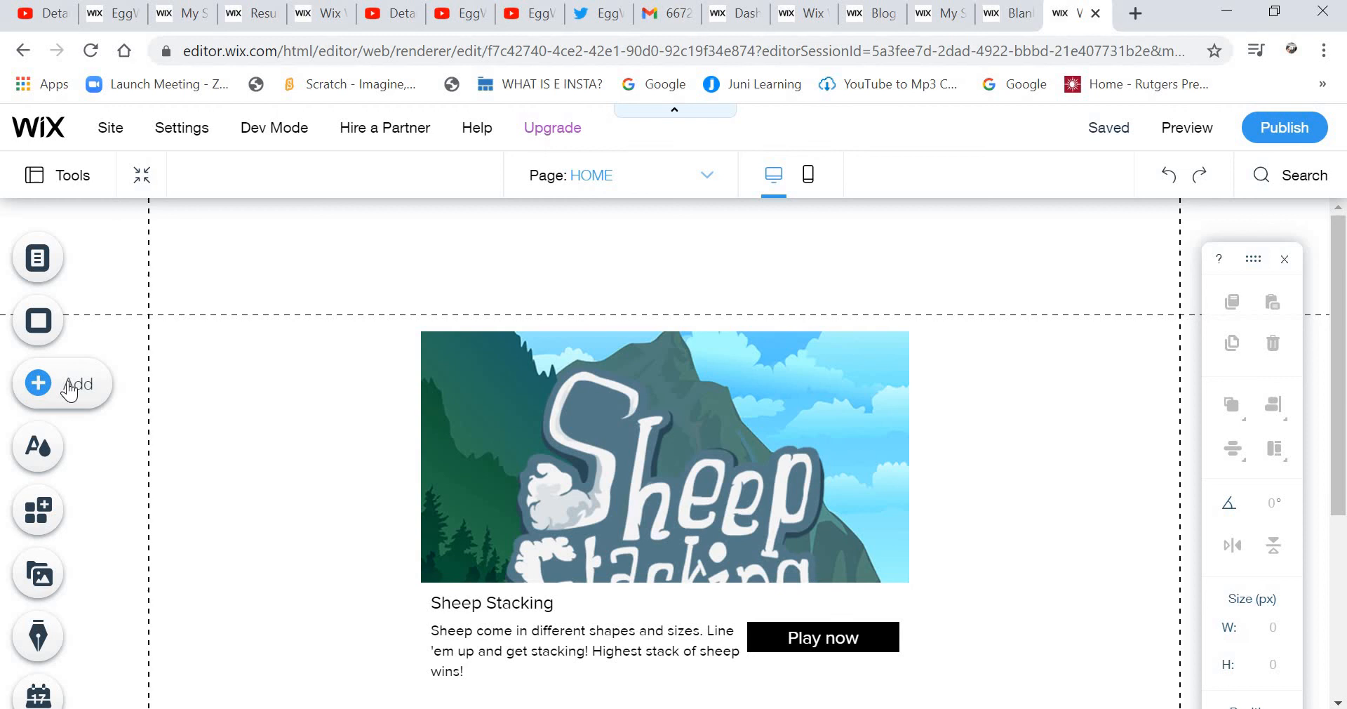
Step: Browse the Add panel's Blog and Embed categories, then turn on Dev Mode
click(38, 383)
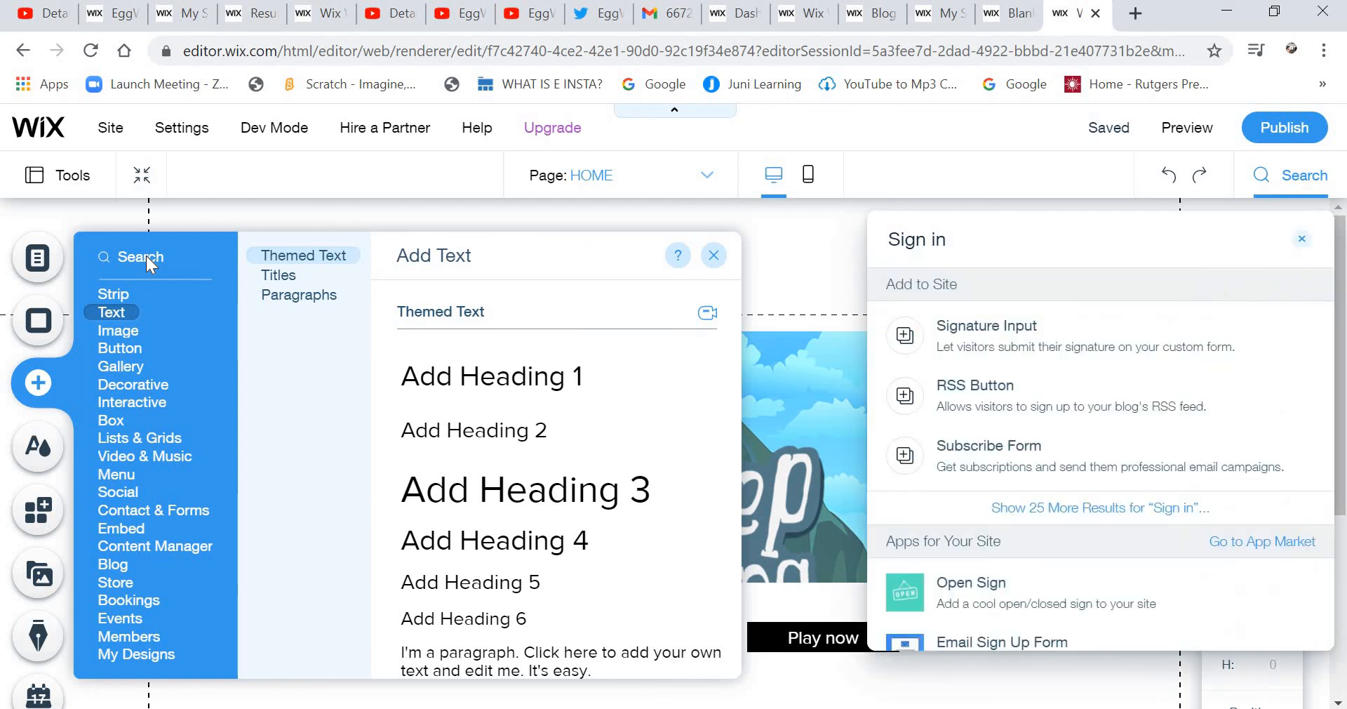
click(153, 509)
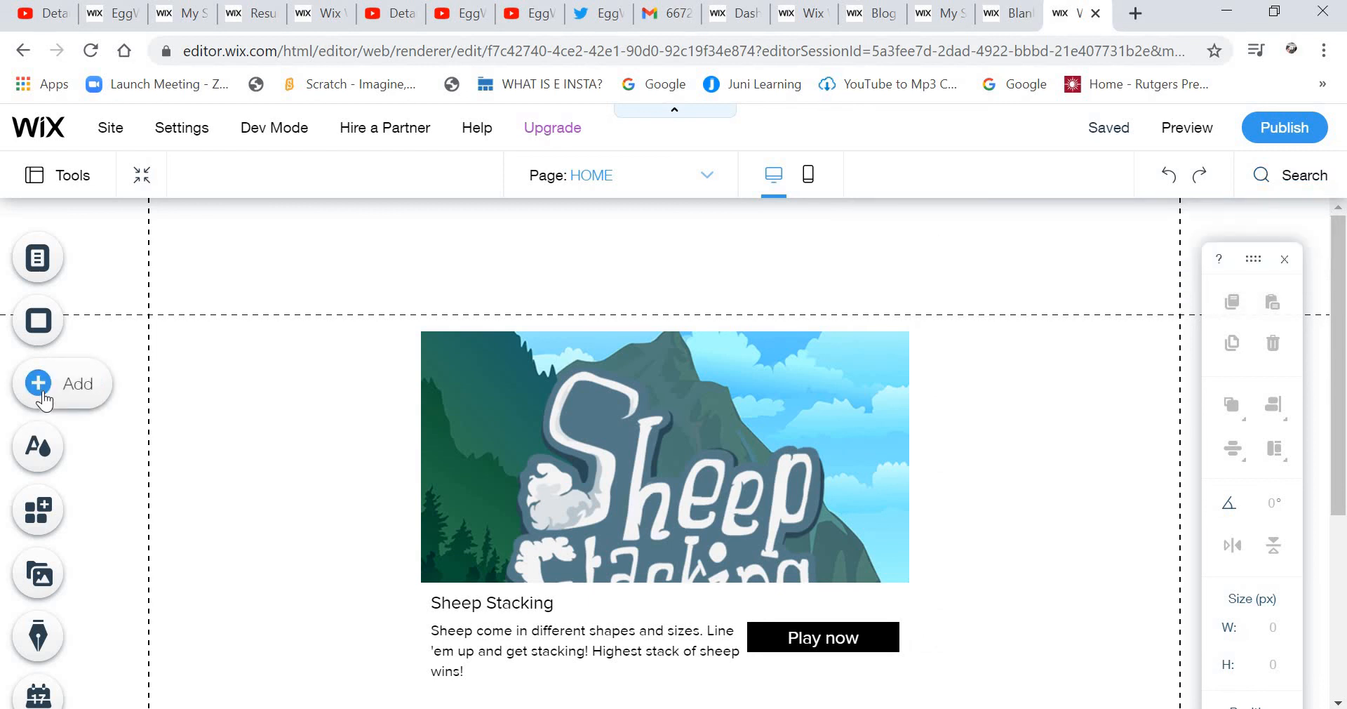
click(61, 383)
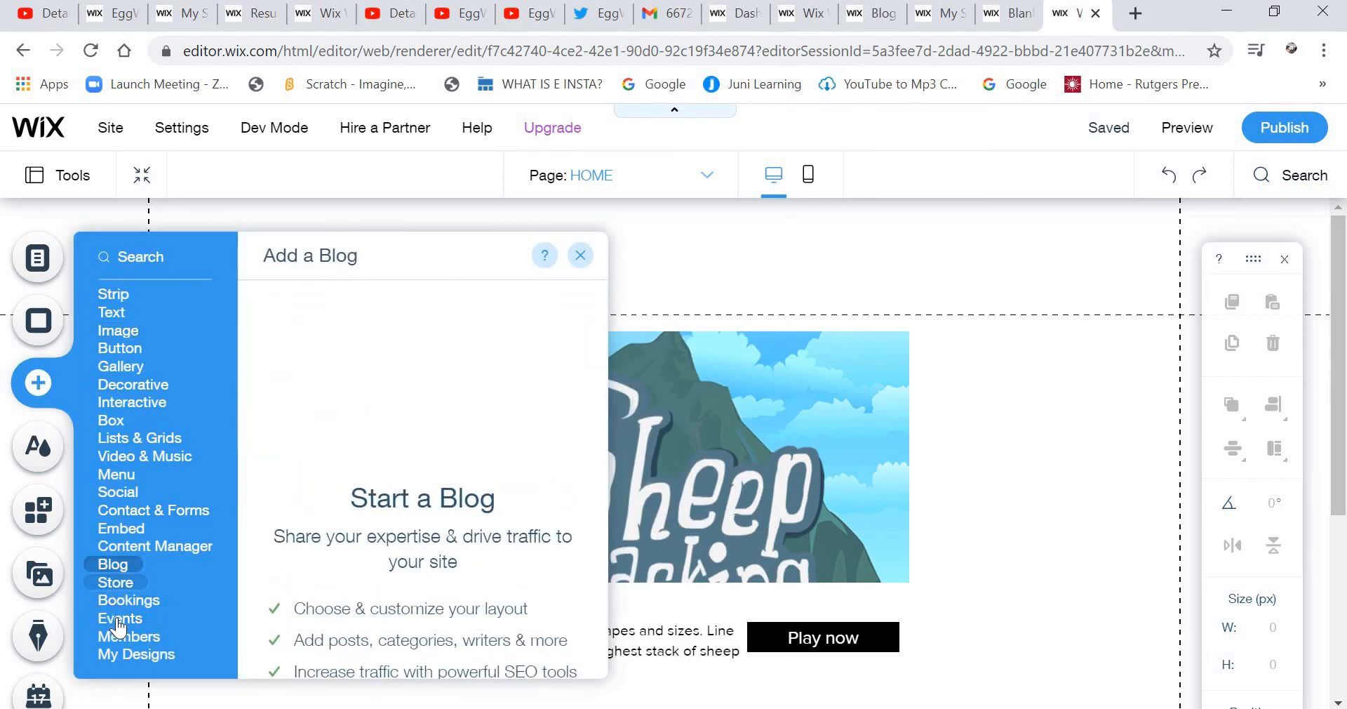
click(121, 528)
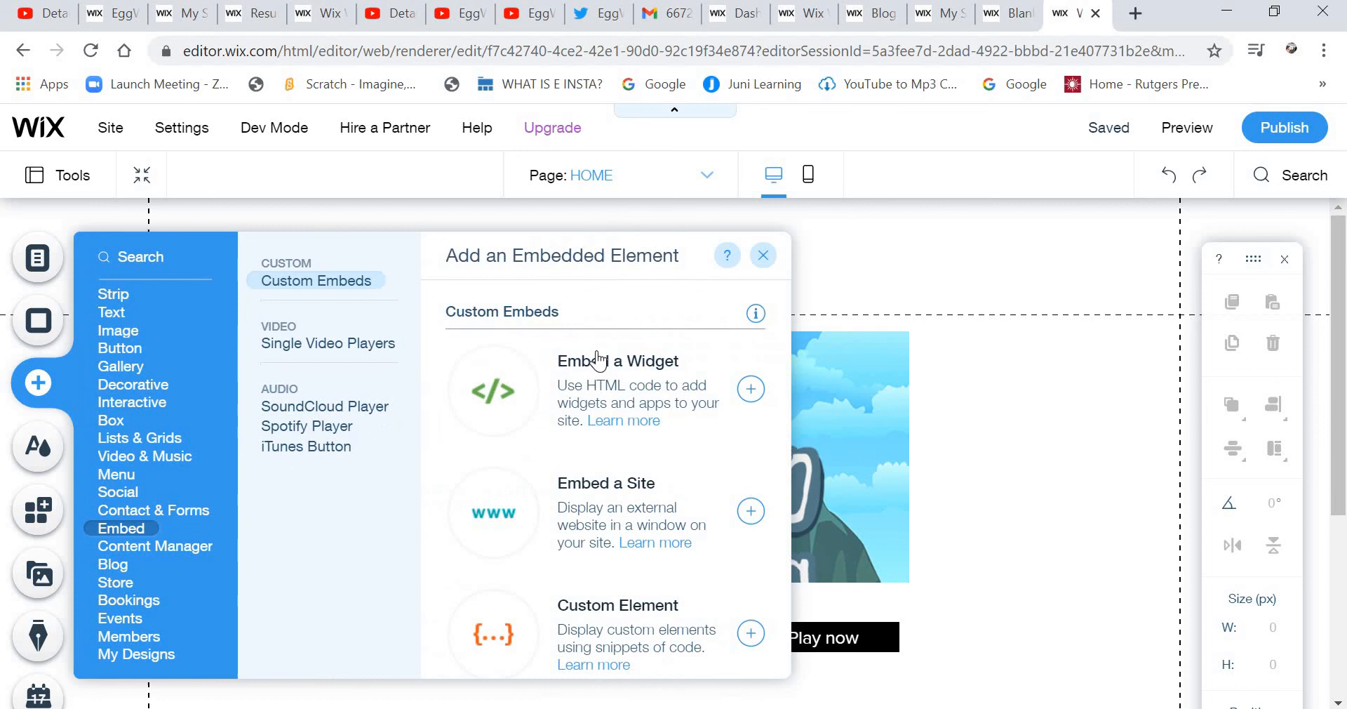
mouse_move(298, 130)
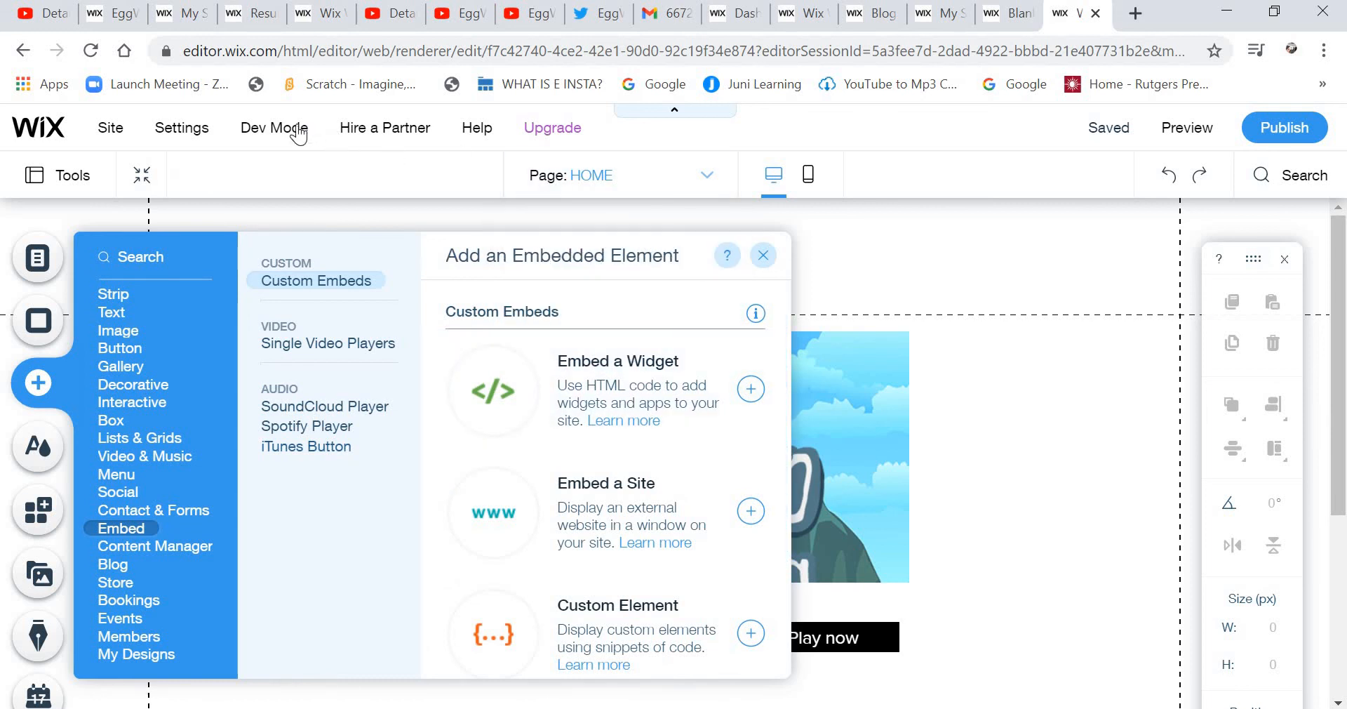
click(273, 127)
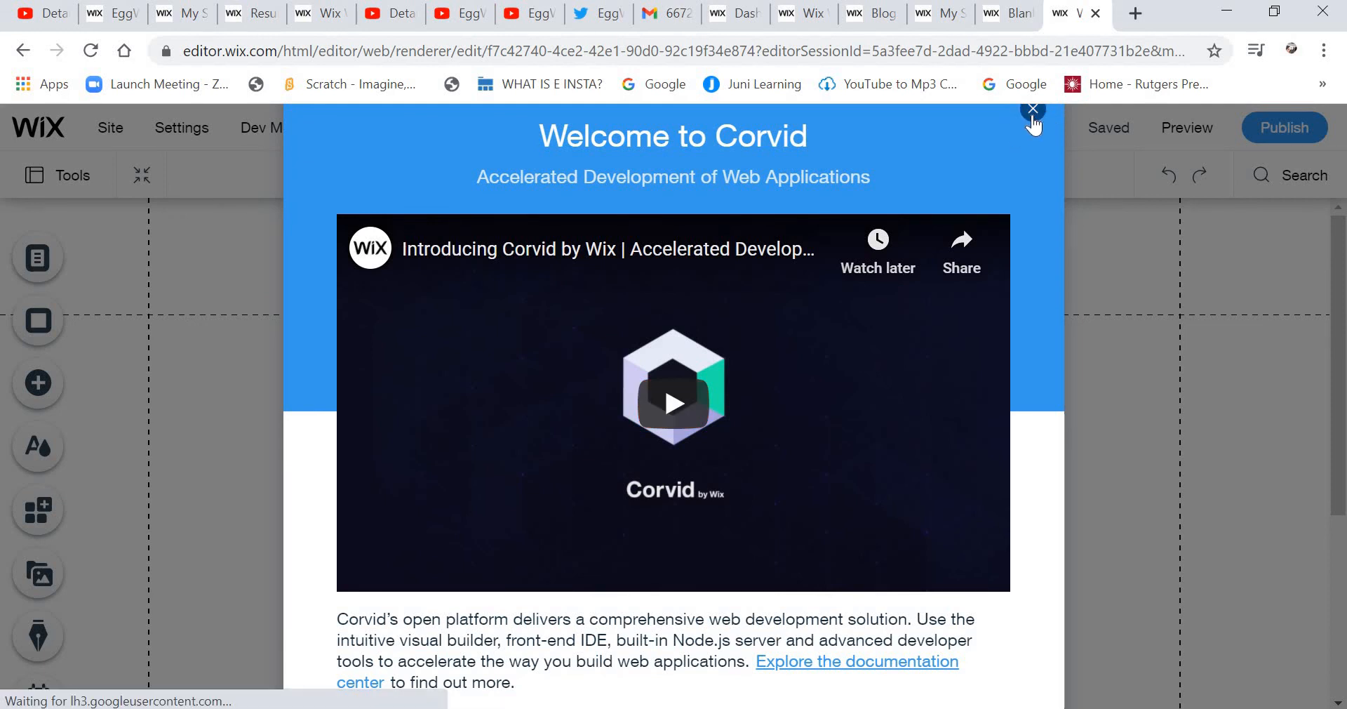
Step: Dismiss the Corvid welcome, browse the Add panel's Input elements, then close the panel
click(1033, 109)
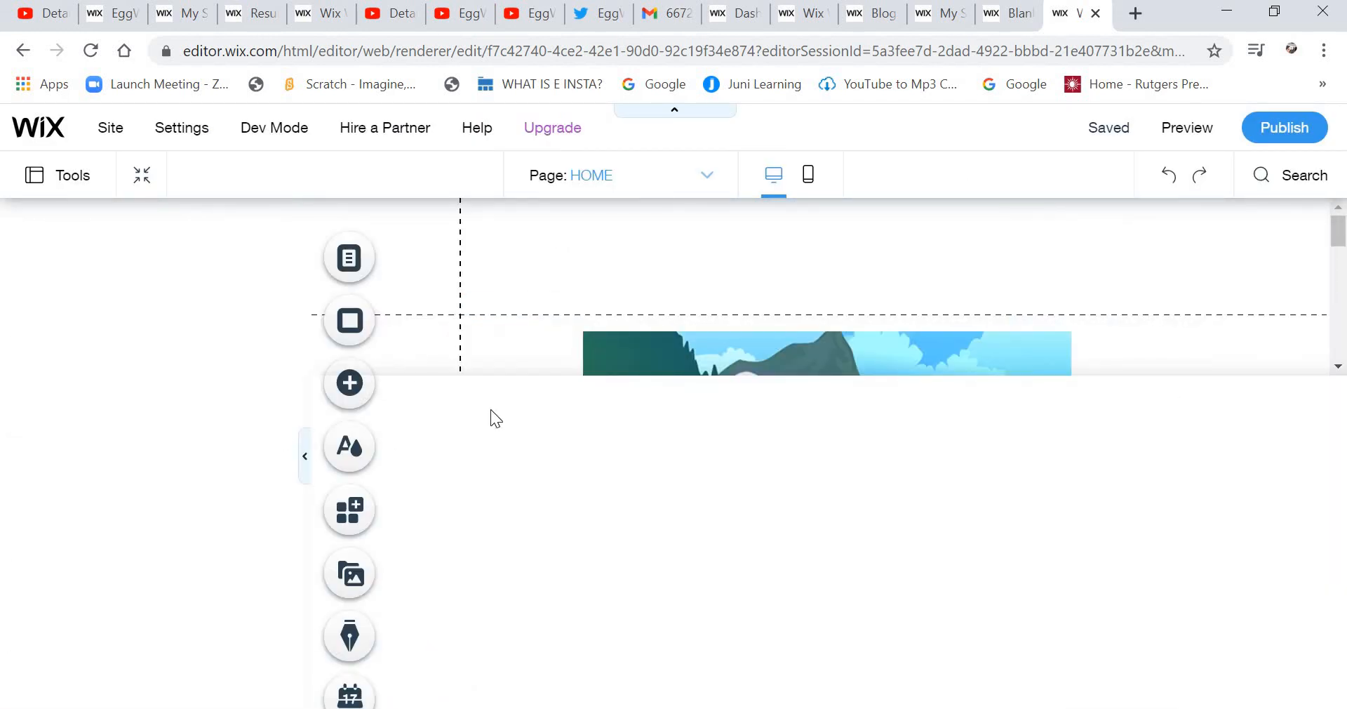
click(26, 223)
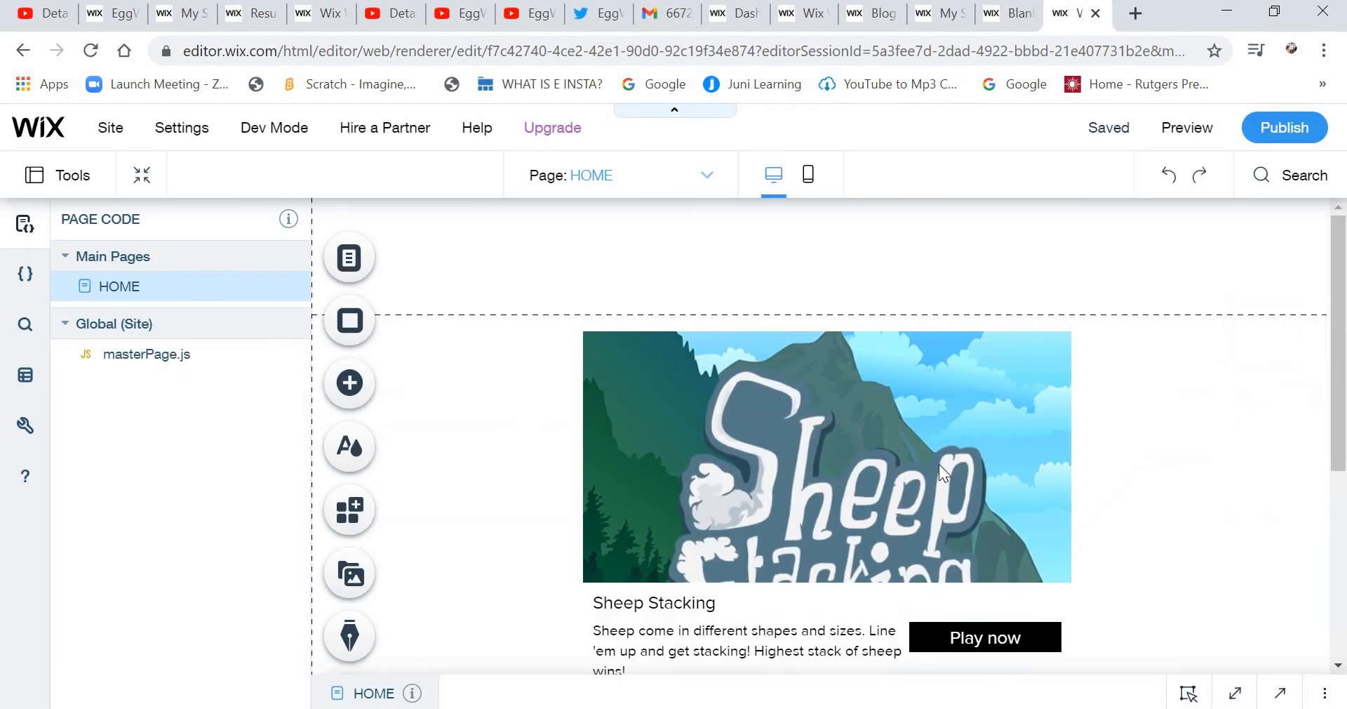
mouse_move(349, 446)
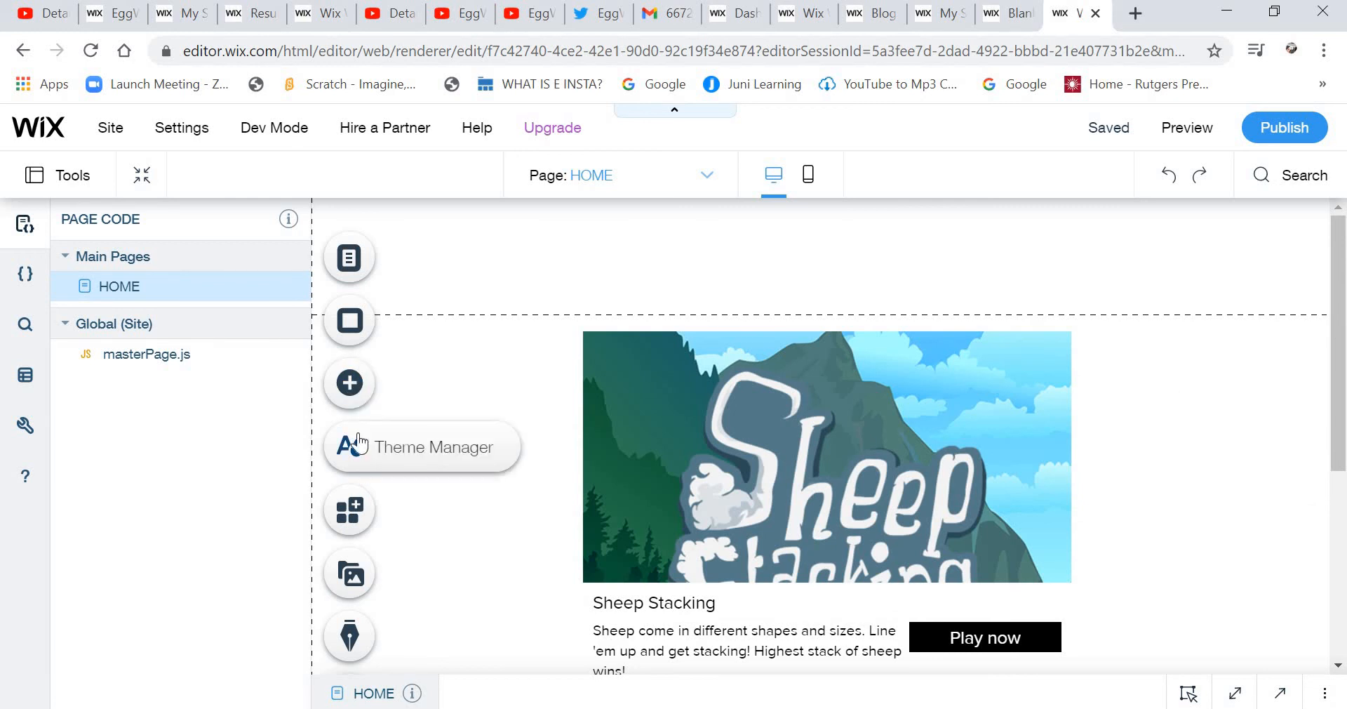
click(349, 384)
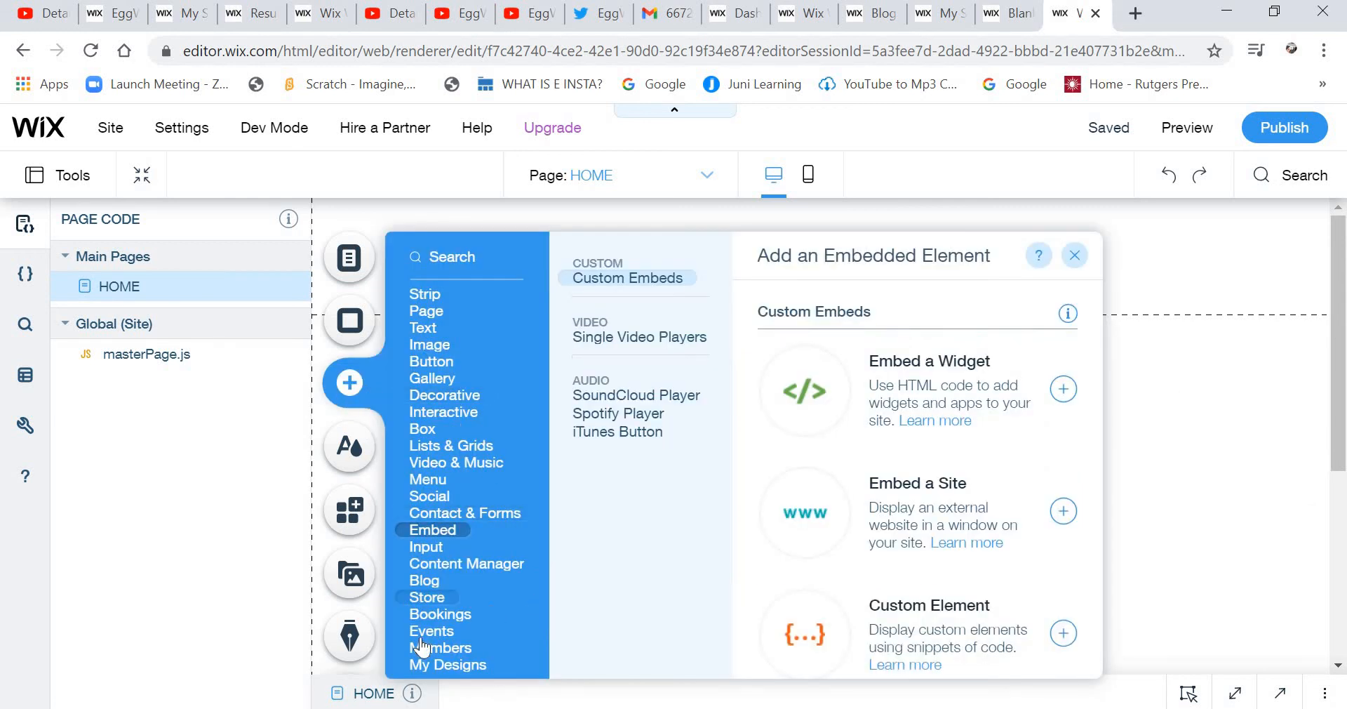
click(426, 547)
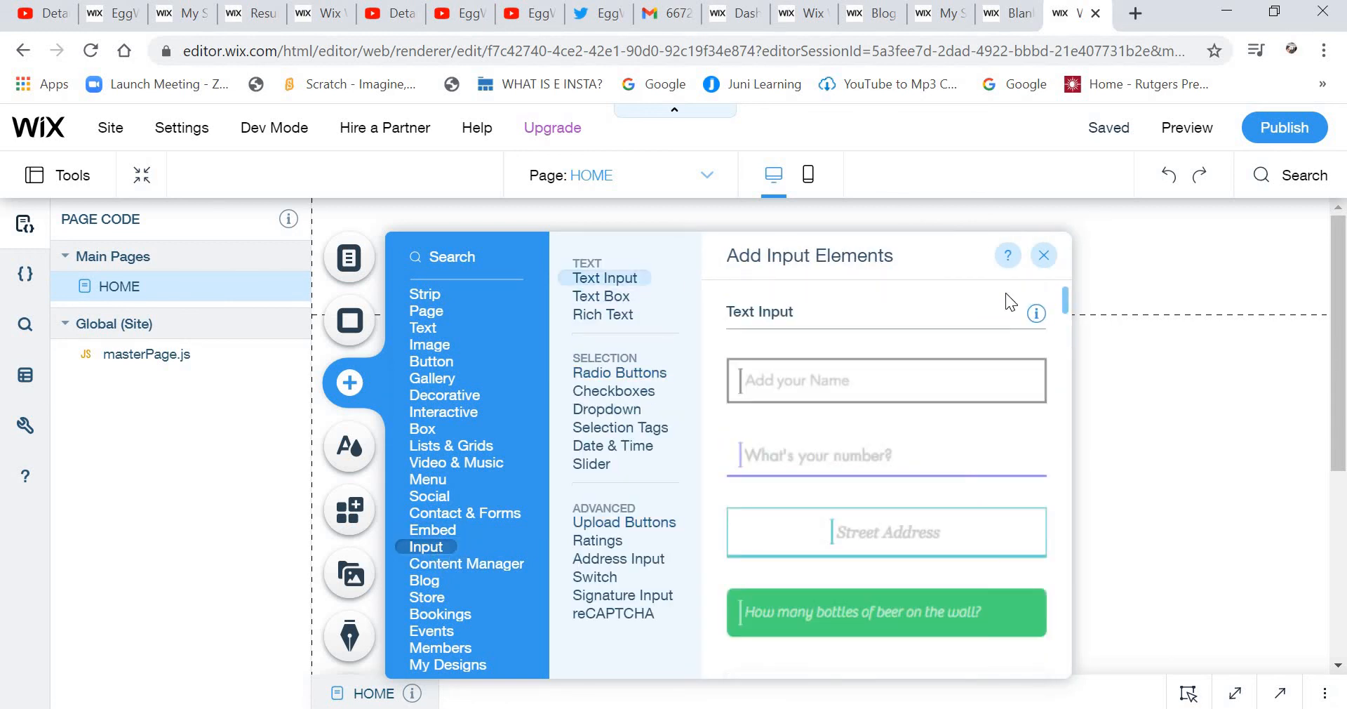
click(1044, 256)
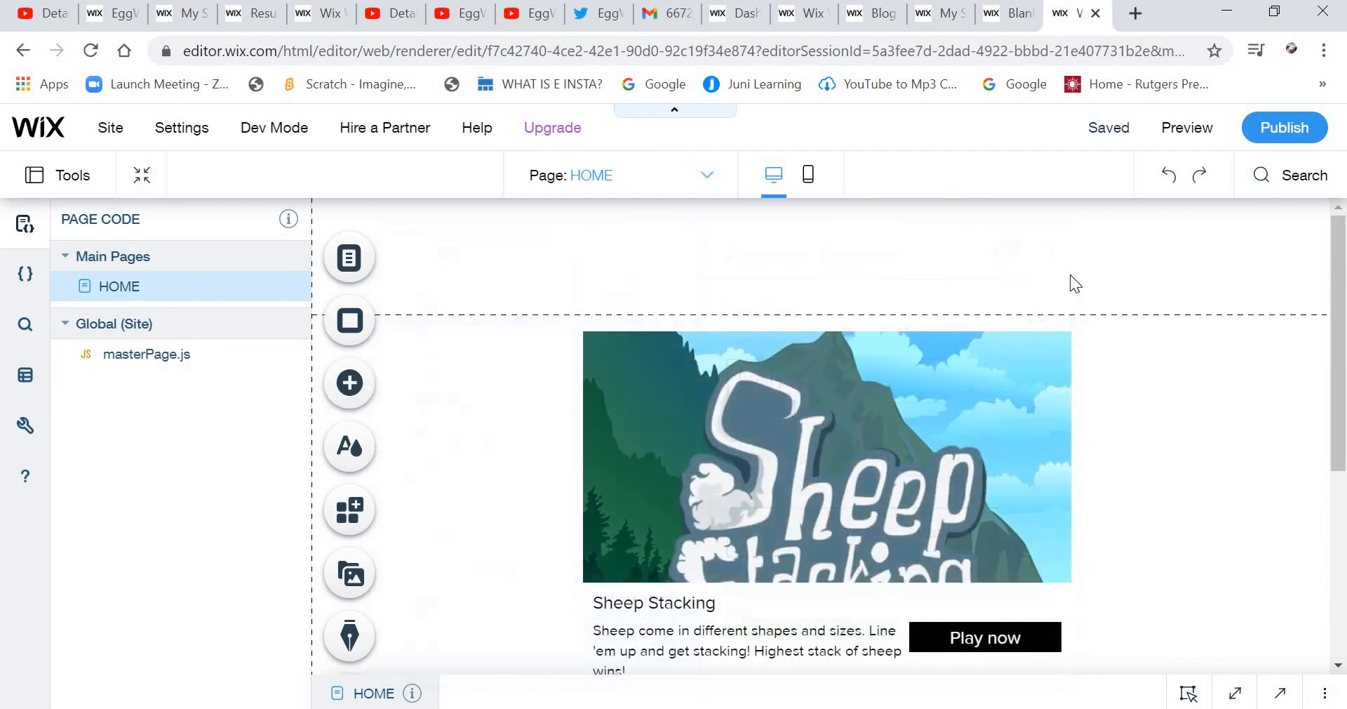